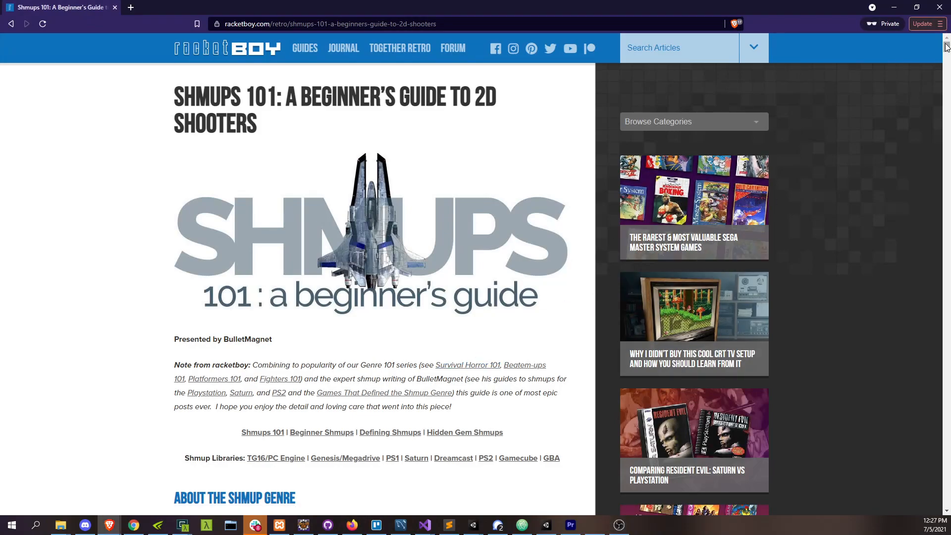
# - Search Google Images for 'pixel art space background' and preview the Pixel Space Wallpapers image
pyautogui.scroll(-3)
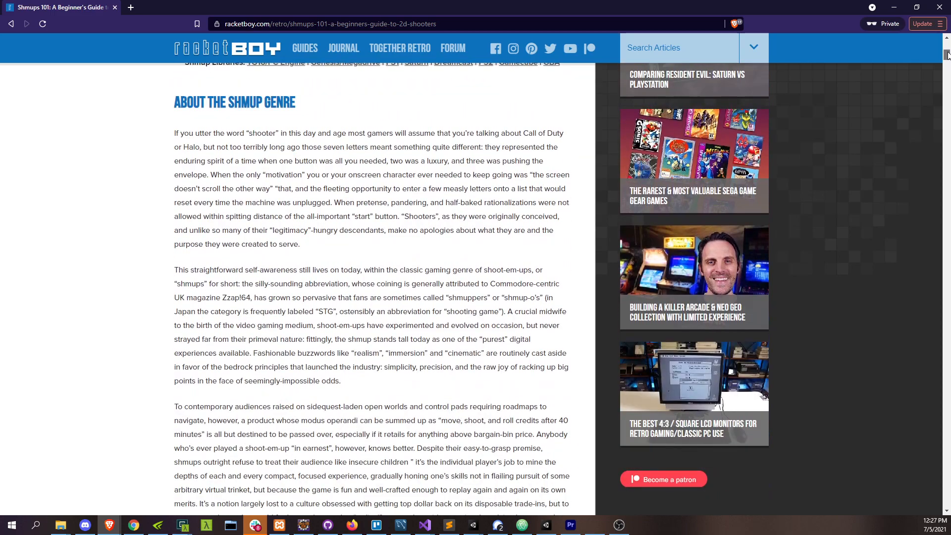
pyautogui.scroll(-3)
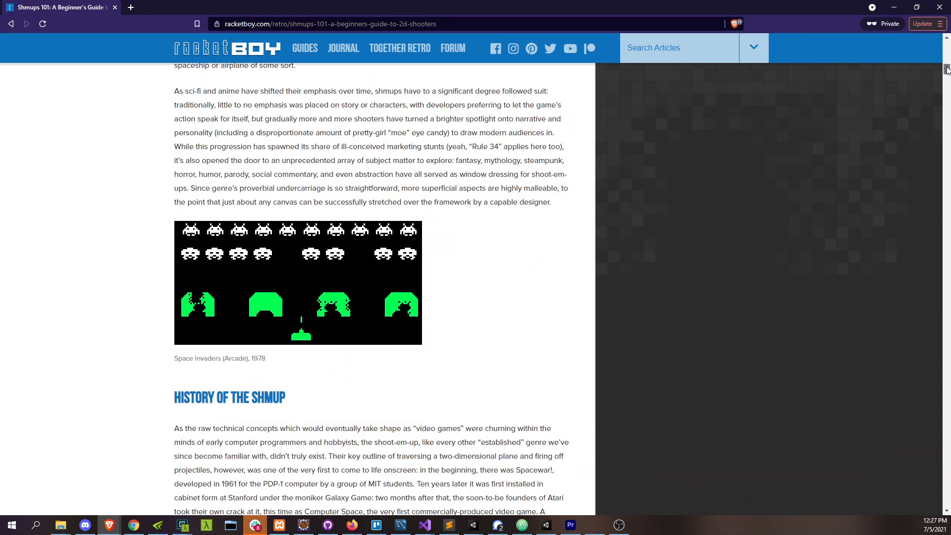
pyautogui.scroll(-3)
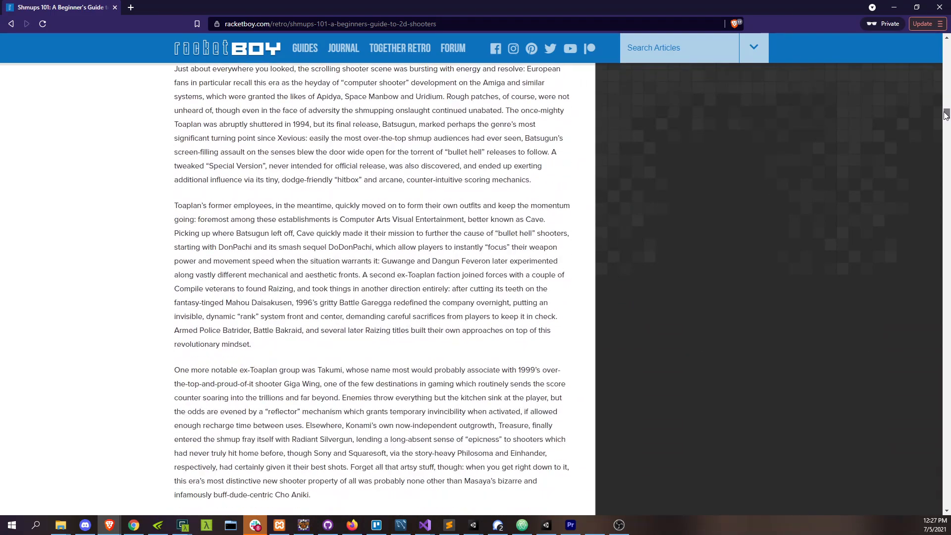
pyautogui.scroll(-3)
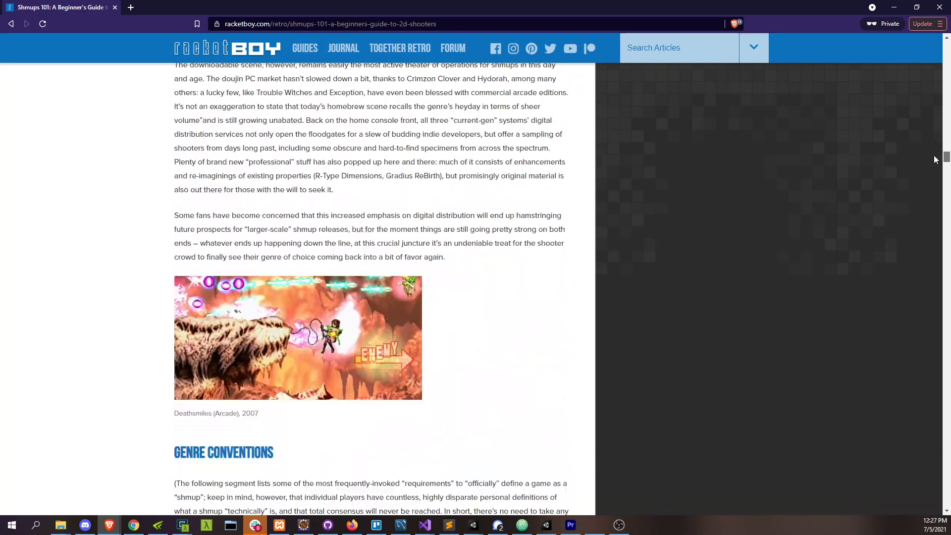
pyautogui.scroll(-3)
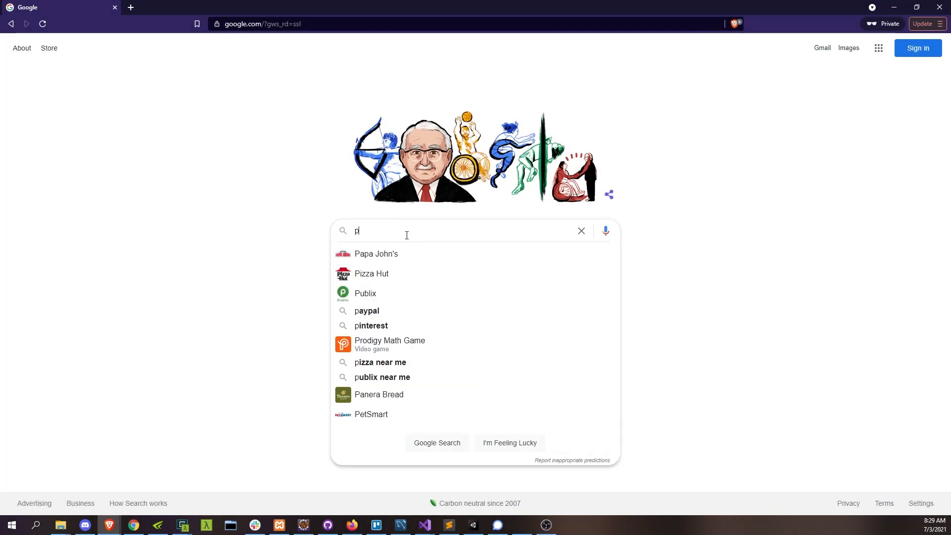
pyautogui.write('pixel art space background')
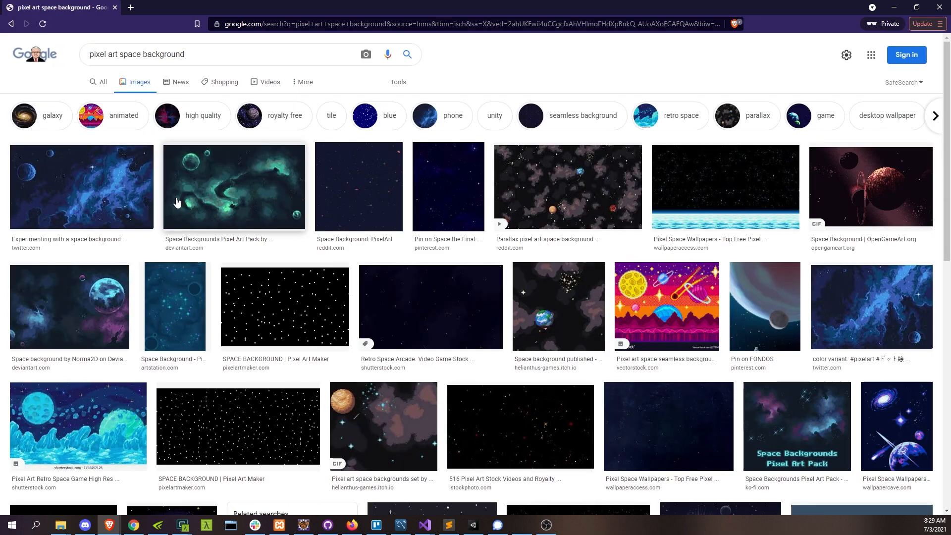
pyautogui.click(725, 187)
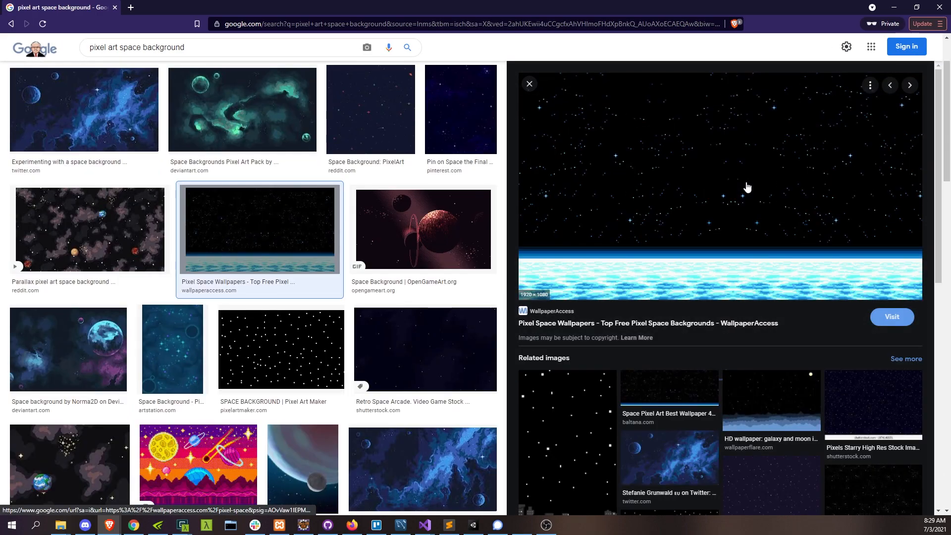
pyautogui.click(471, 524)
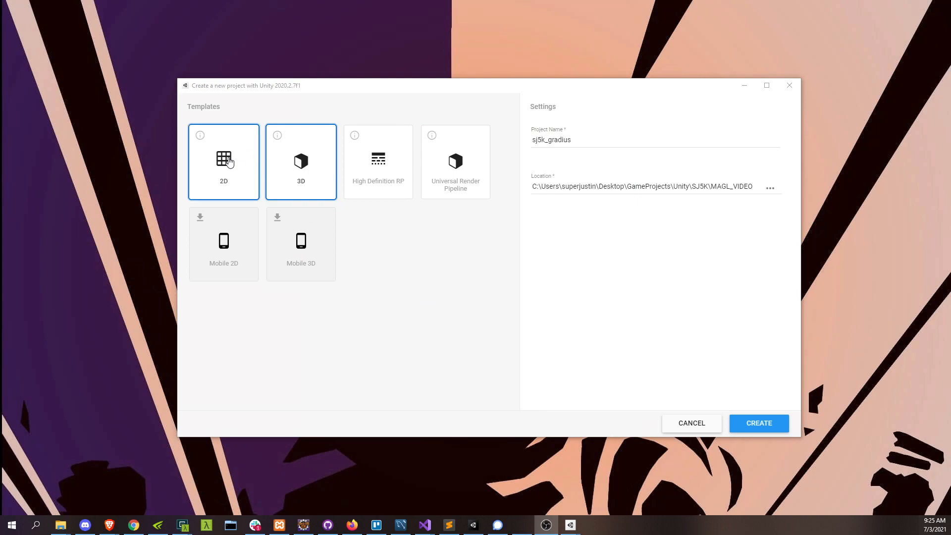
# - Choose the 2D template and create the sj5k_gradius project
pyautogui.click(758, 422)
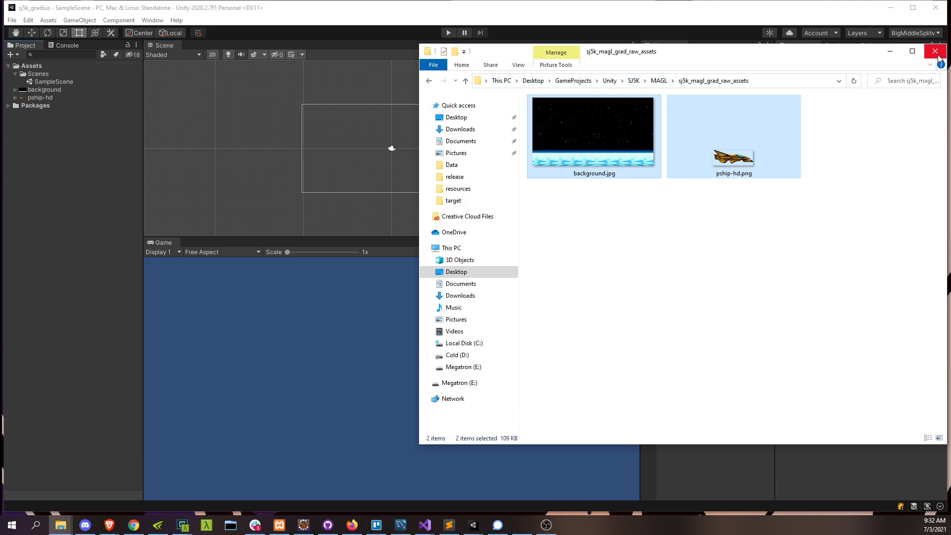
# - Close Explorer and create an empty Ship with a child sprite showing pship-hd
pyautogui.click(935, 51)
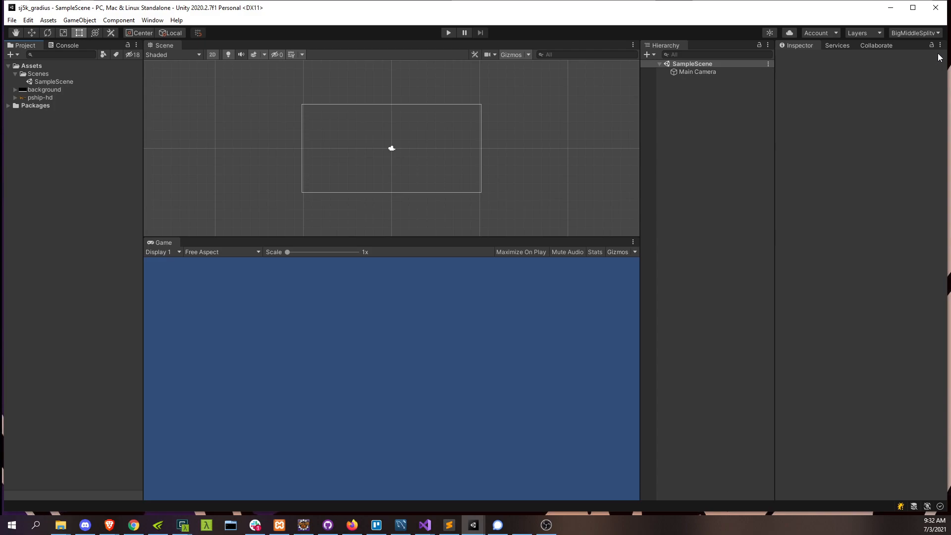
pyautogui.rightClick(716, 79)
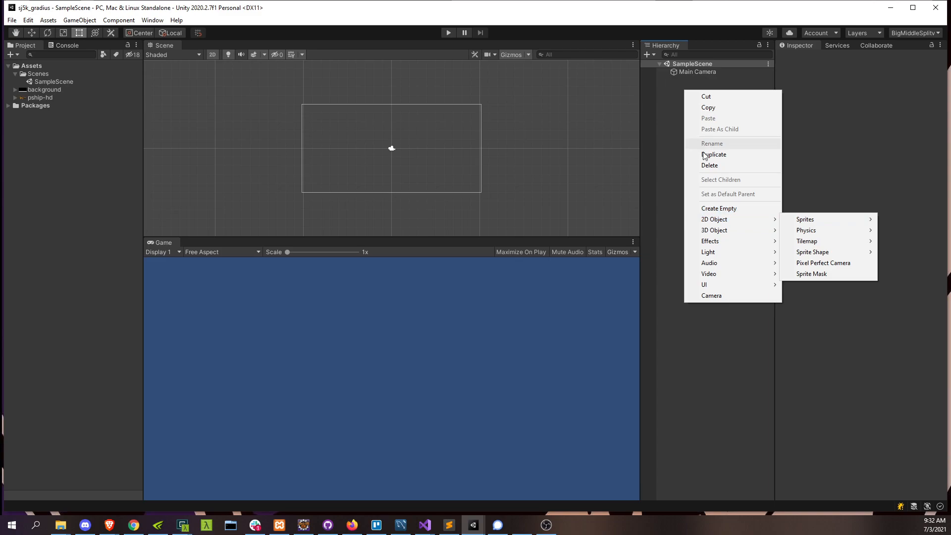
pyautogui.click(719, 208)
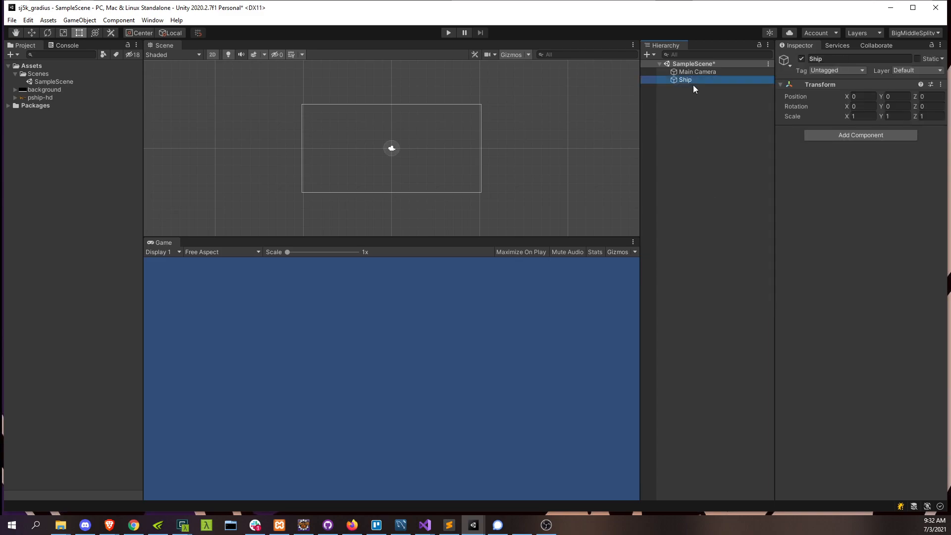
pyautogui.rightClick(685, 79)
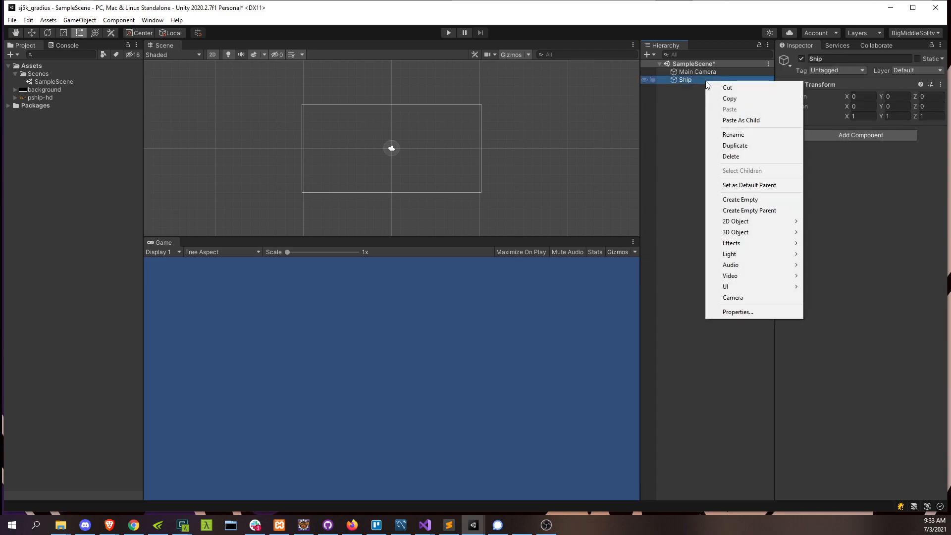
pyautogui.moveTo(736, 221)
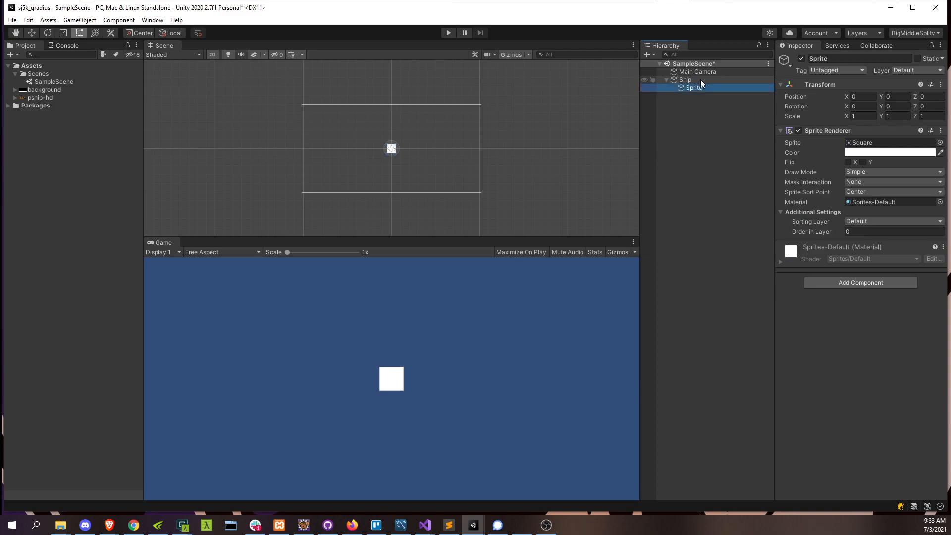
pyautogui.click(41, 98)
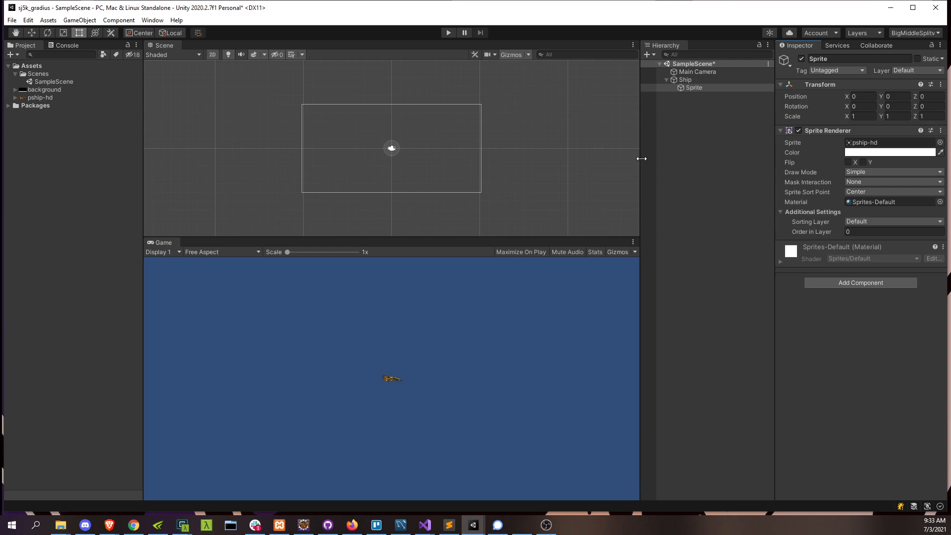
pyautogui.moveTo(473, 179)
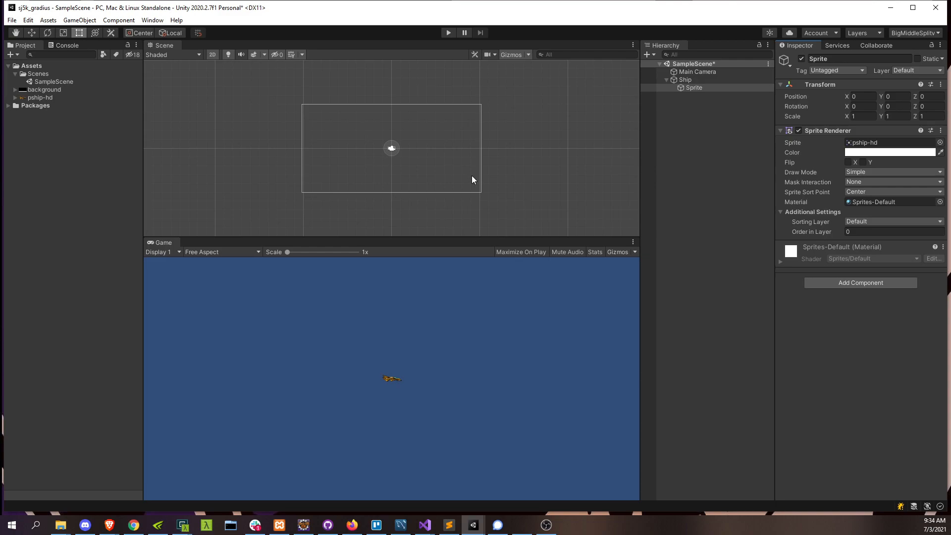
# - Set the Game view to 16:9 and move the Main Camera to X 8.5, Y 5
pyautogui.click(222, 251)
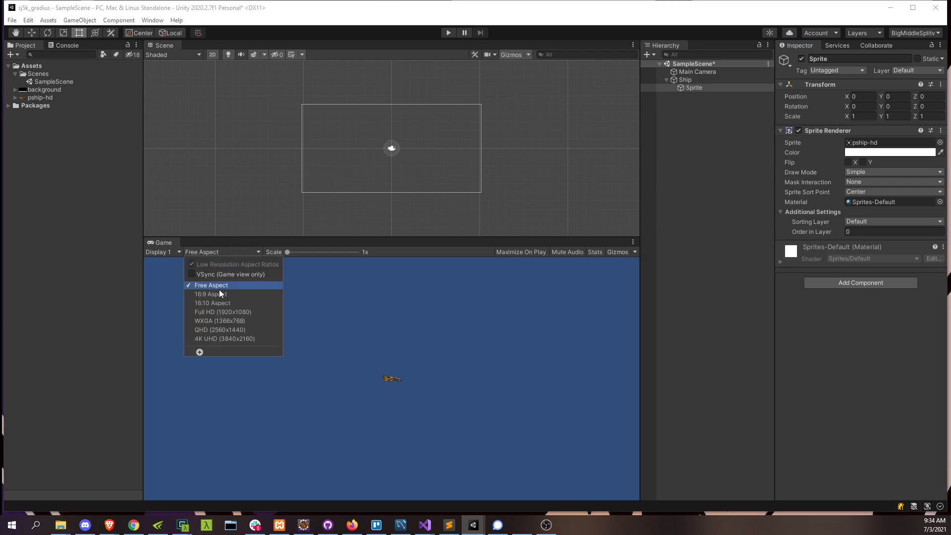
pyautogui.click(209, 294)
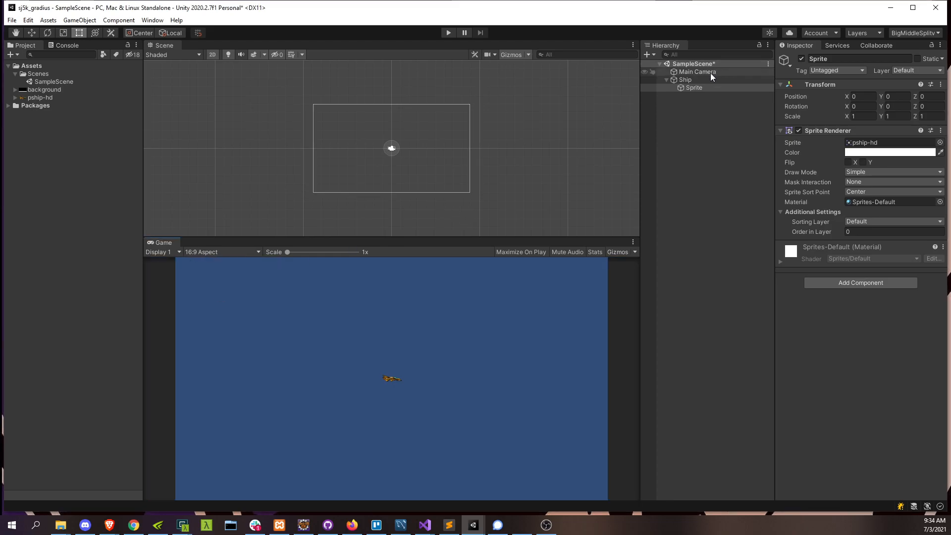
pyautogui.click(697, 71)
pyautogui.write('5')
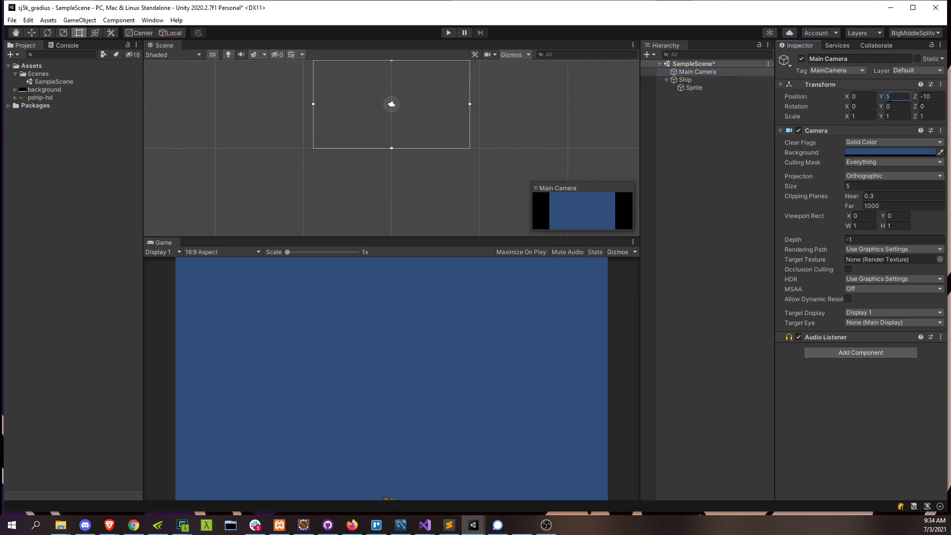
pyautogui.click(859, 96)
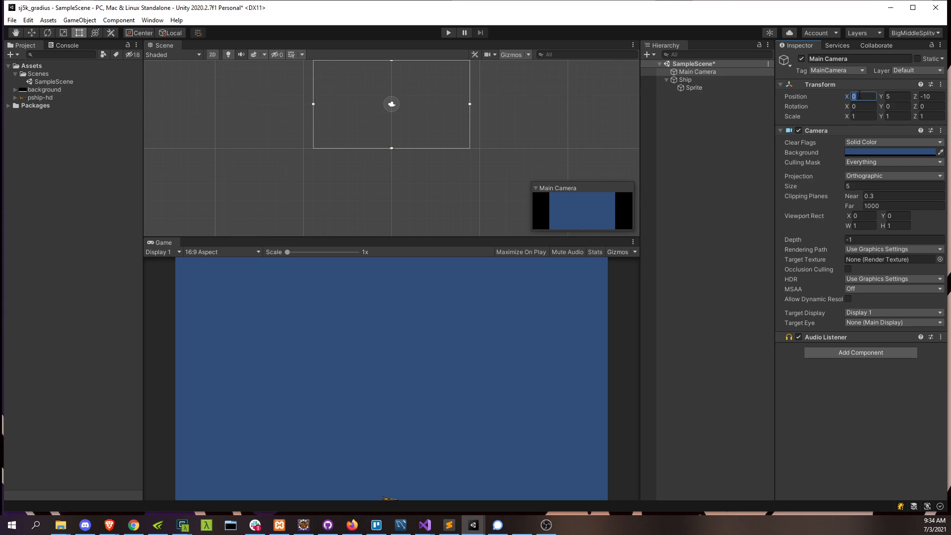
pyautogui.write('8.5')
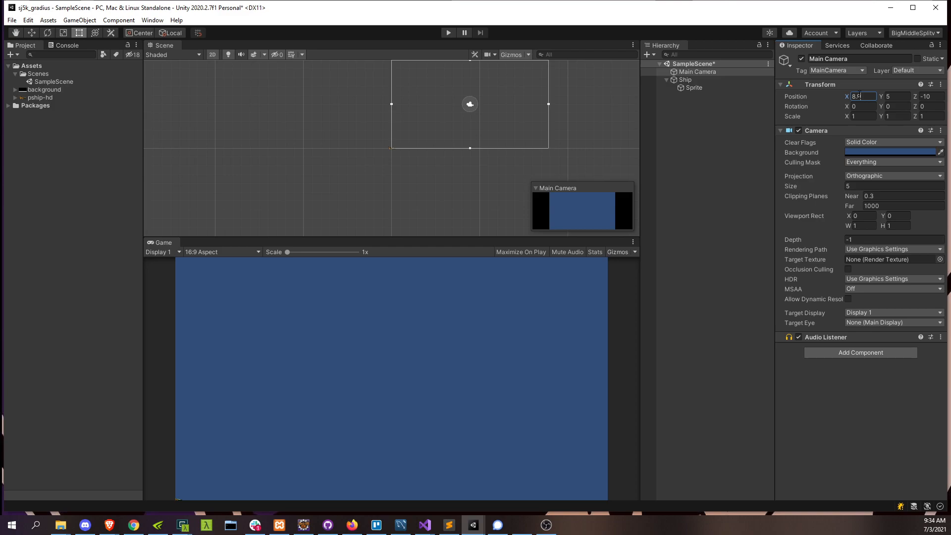
pyautogui.click(684, 79)
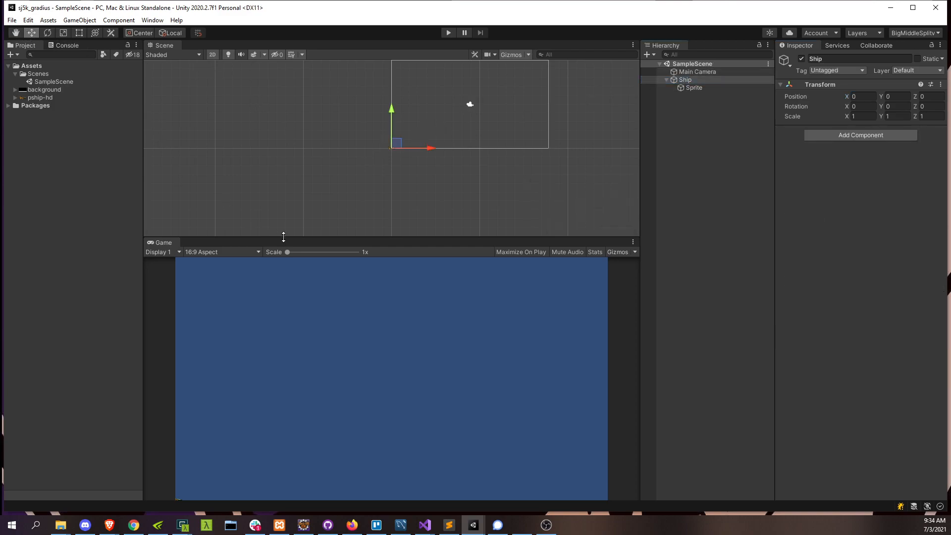
# - Shift the ship left and import pship-hd at 30 pixels per unit with Point filtering
pyautogui.moveTo(395, 142); pyautogui.dragTo(406, 112)
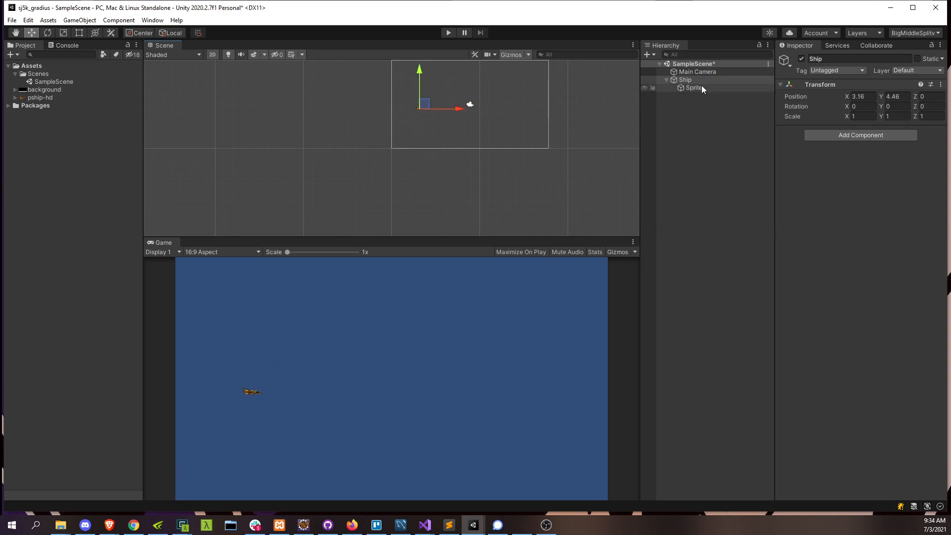
pyautogui.click(694, 87)
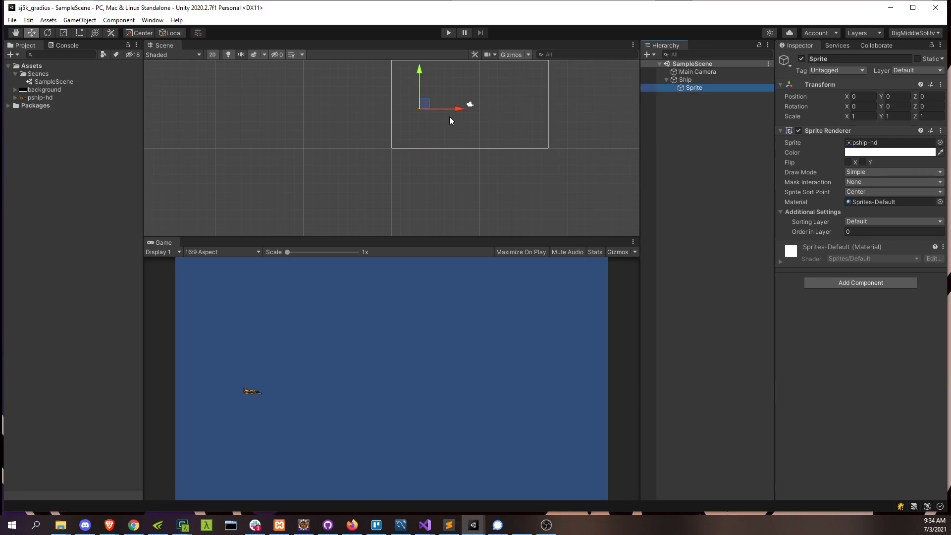
pyautogui.click(40, 98)
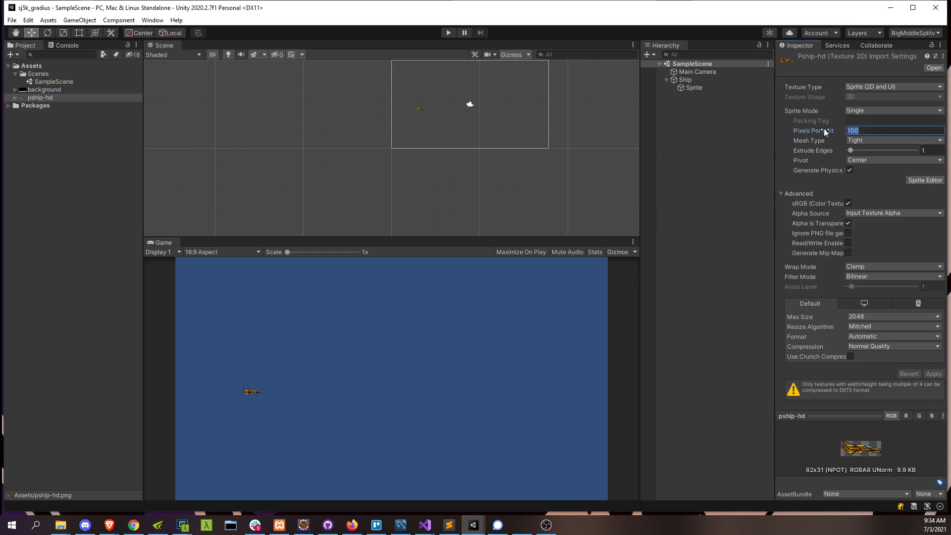
pyautogui.write('30')
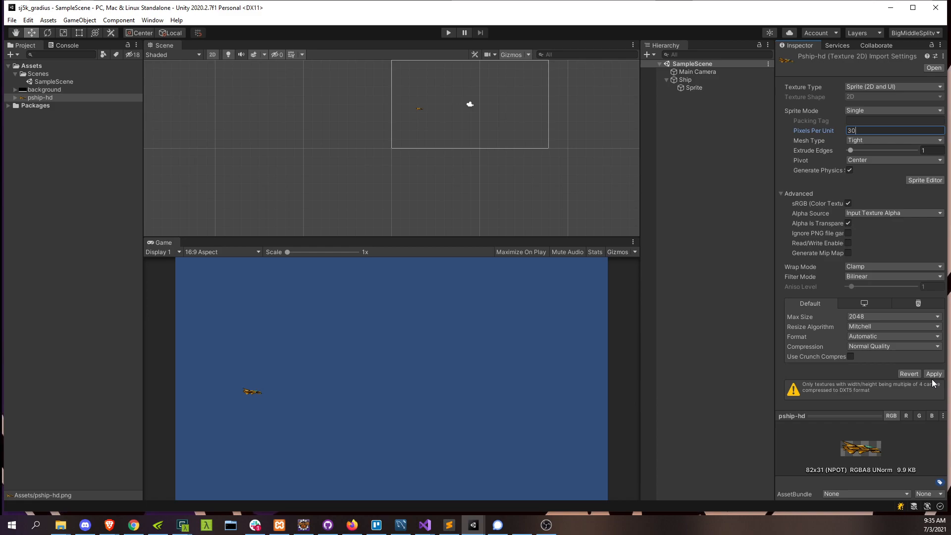
pyautogui.click(934, 373)
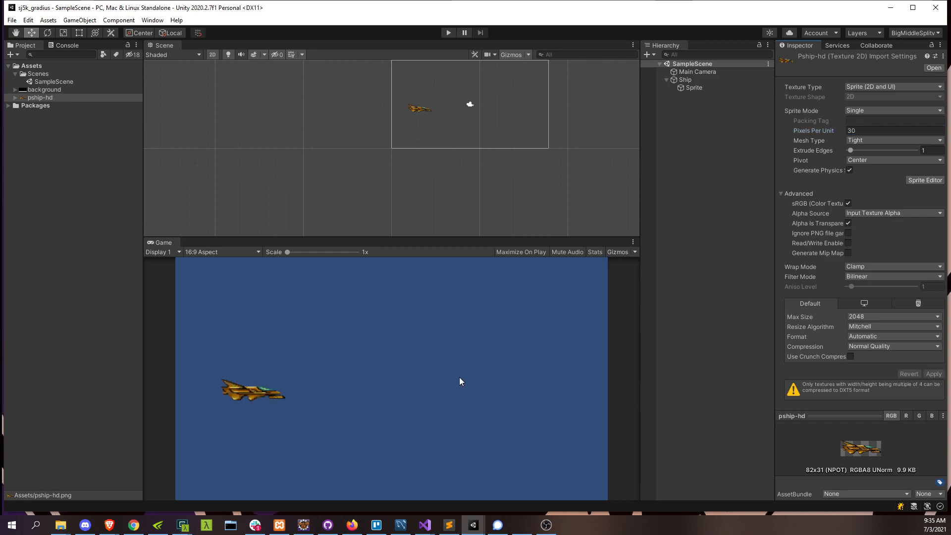
pyautogui.moveTo(207, 396)
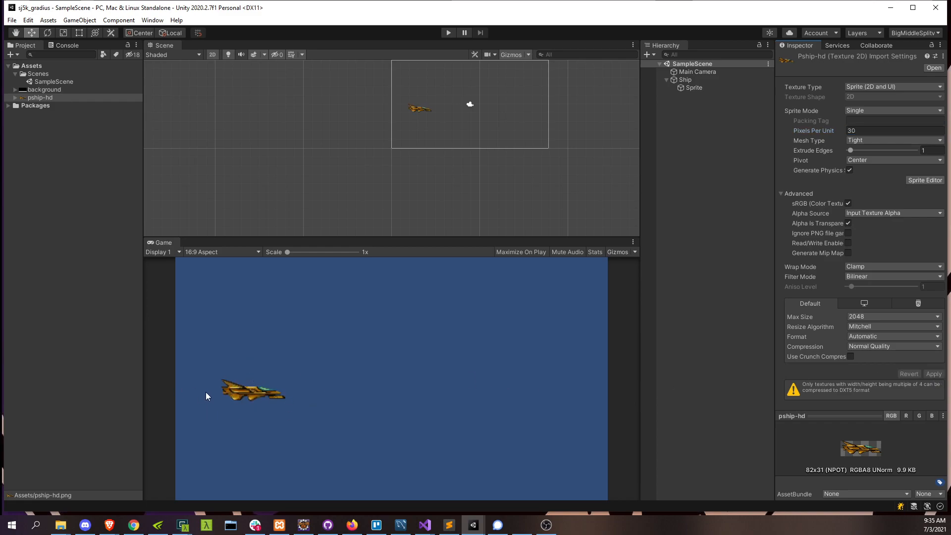
pyautogui.moveTo(869, 286)
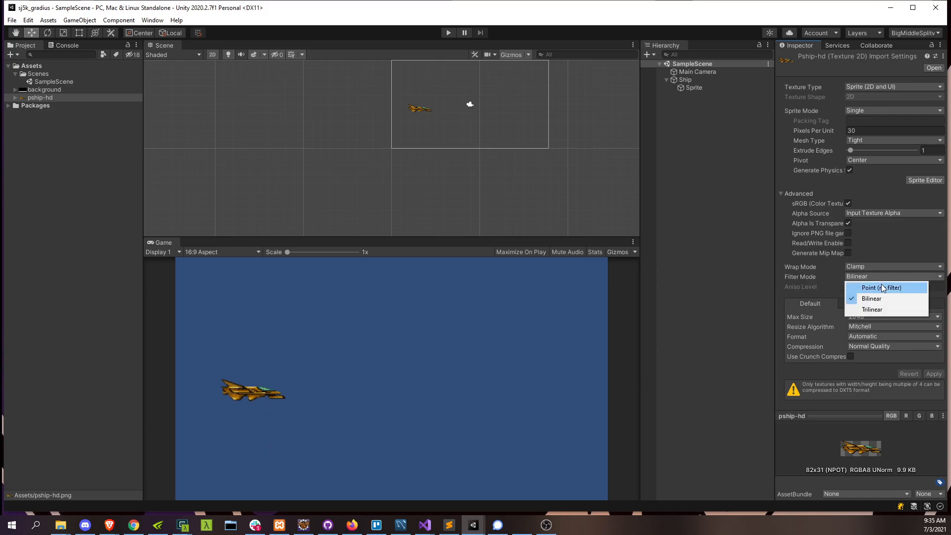
pyautogui.click(881, 287)
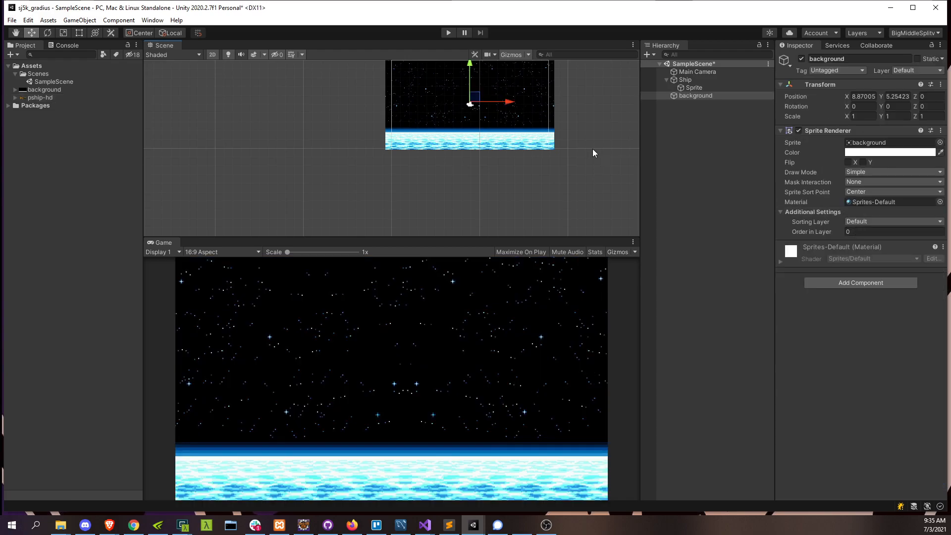
# - Set the background sprite's Order in Layer to -1000, then select Ship
pyautogui.click(892, 231)
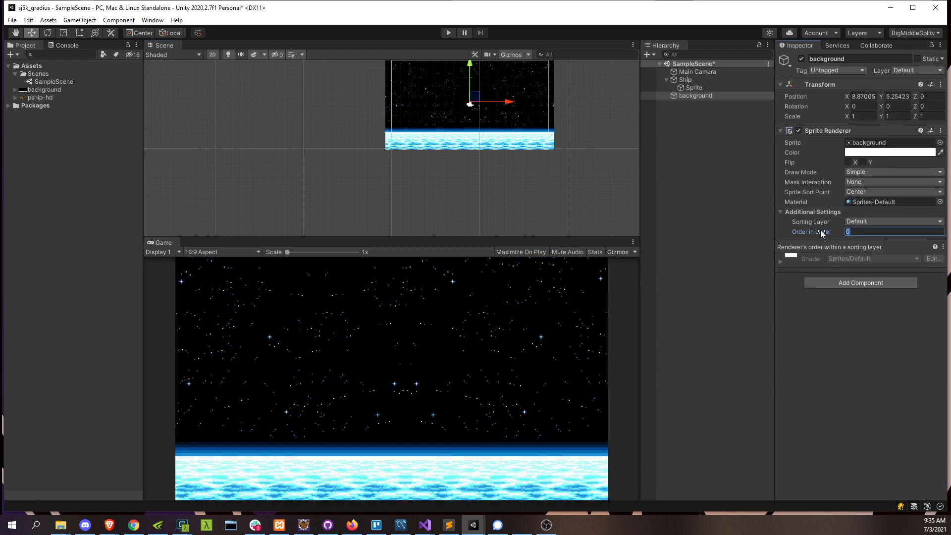
pyautogui.write('-1000')
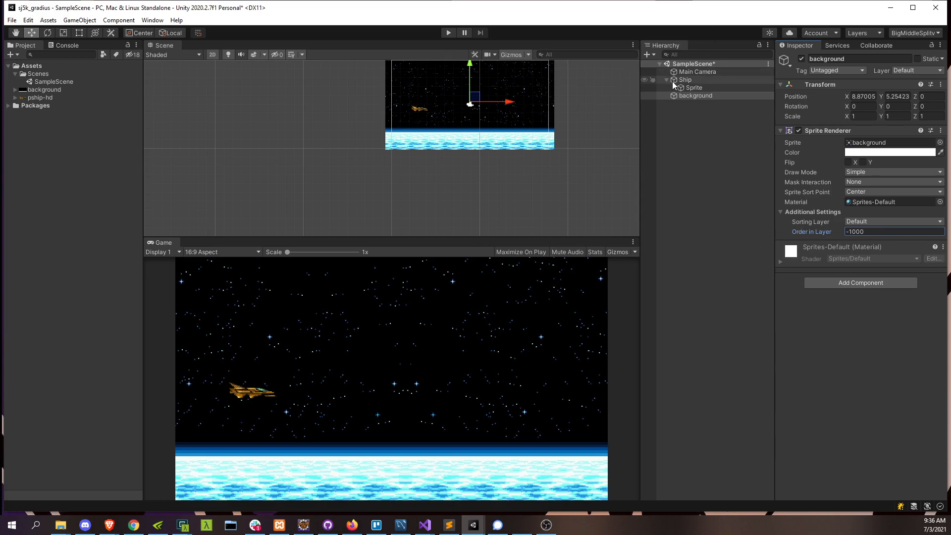
pyautogui.click(686, 79)
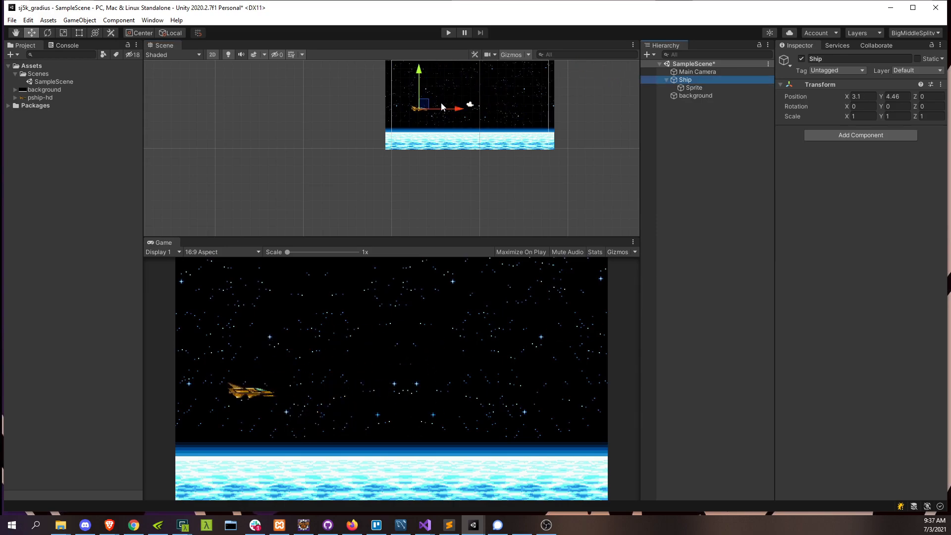
pyautogui.moveTo(595, 118)
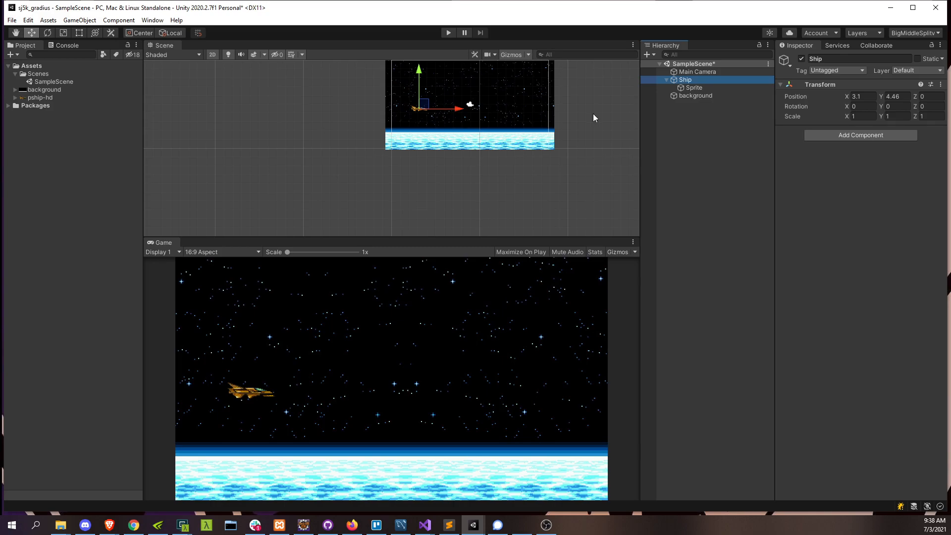
# - Add a new 'Ship' script component to the Ship object and open it in Visual Studio
pyautogui.click(692, 87)
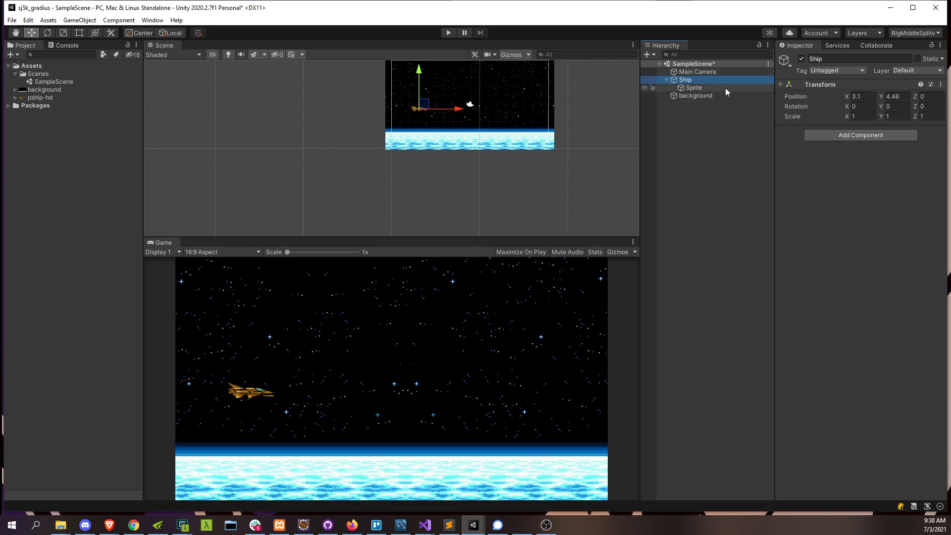
pyautogui.click(860, 134)
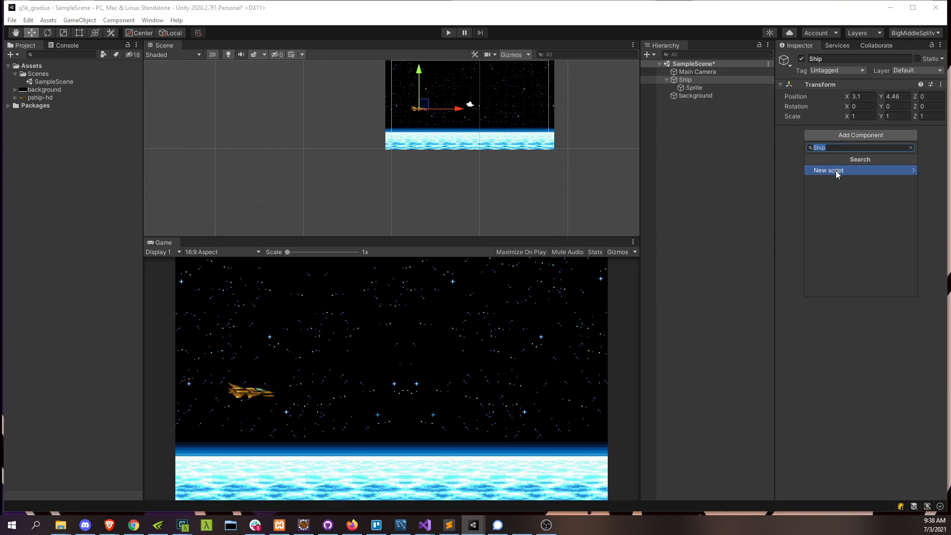
pyautogui.click(829, 170)
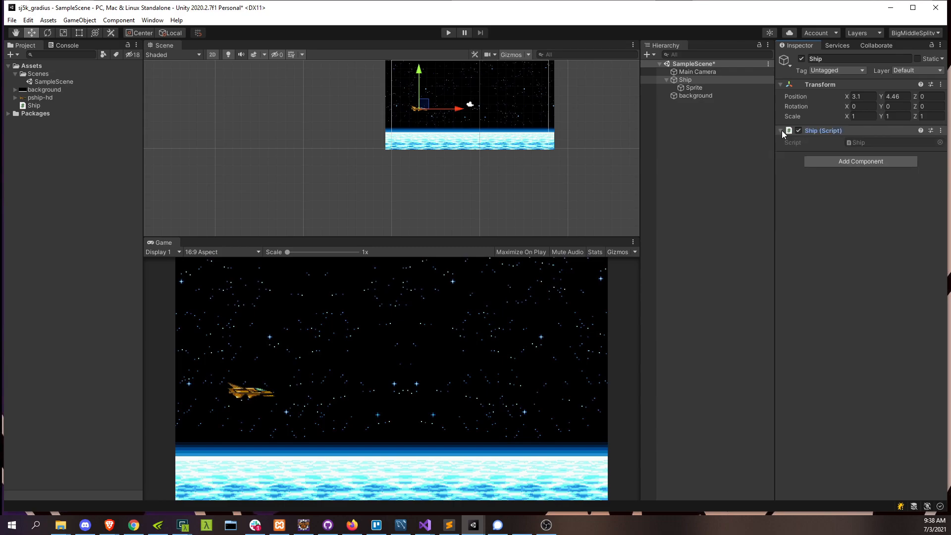
pyautogui.doubleClick(857, 143)
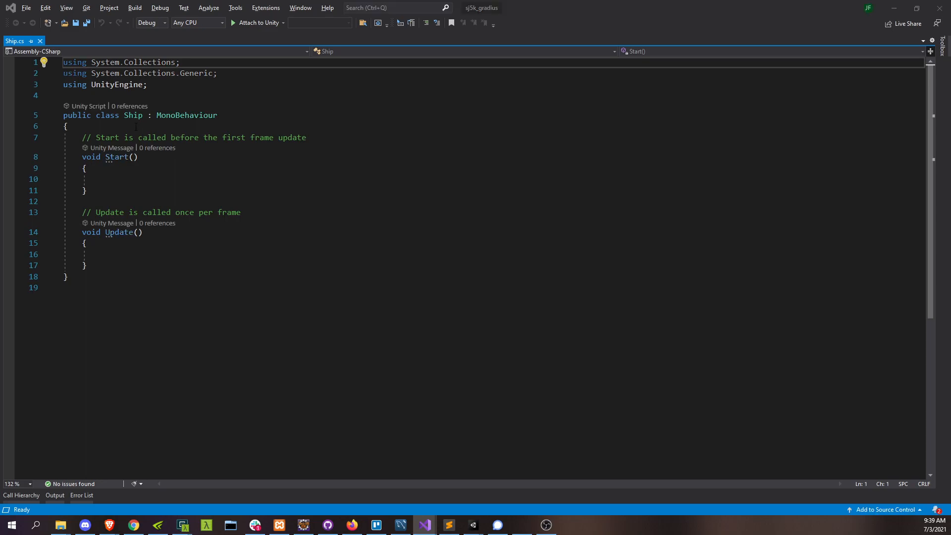
# - Declare float moveSpeed = 3 and bools moveUp, moveDown, moveLeft, moveRight
pyautogui.press('enter')
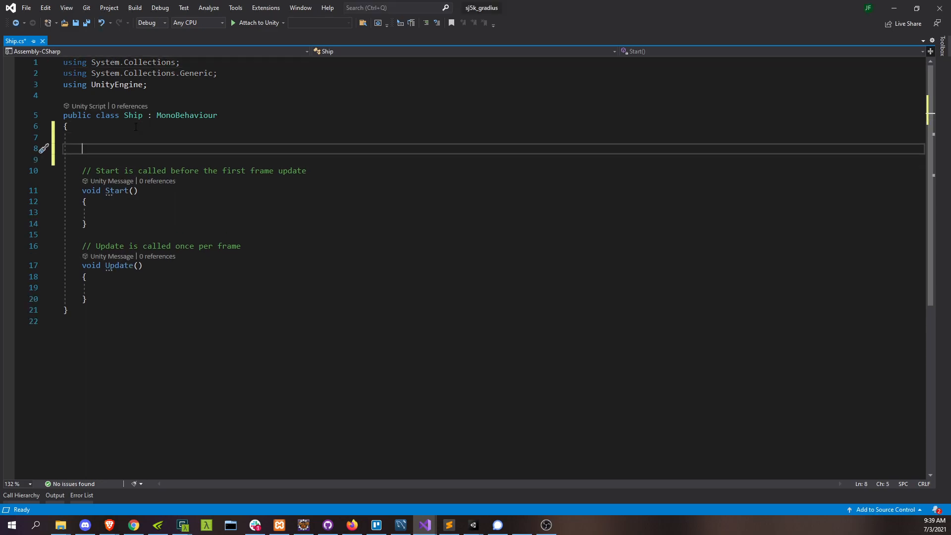
pyautogui.write('float move')
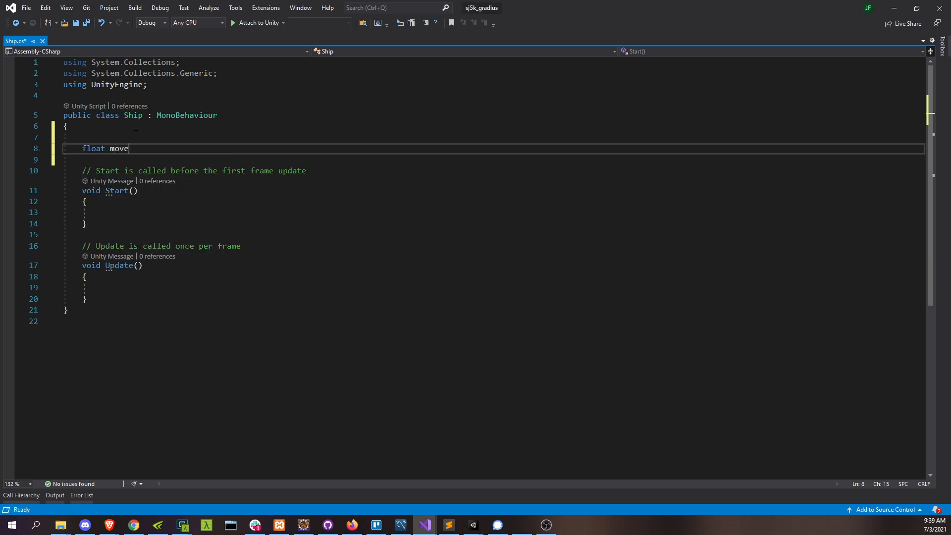
pyautogui.write('Speed =')
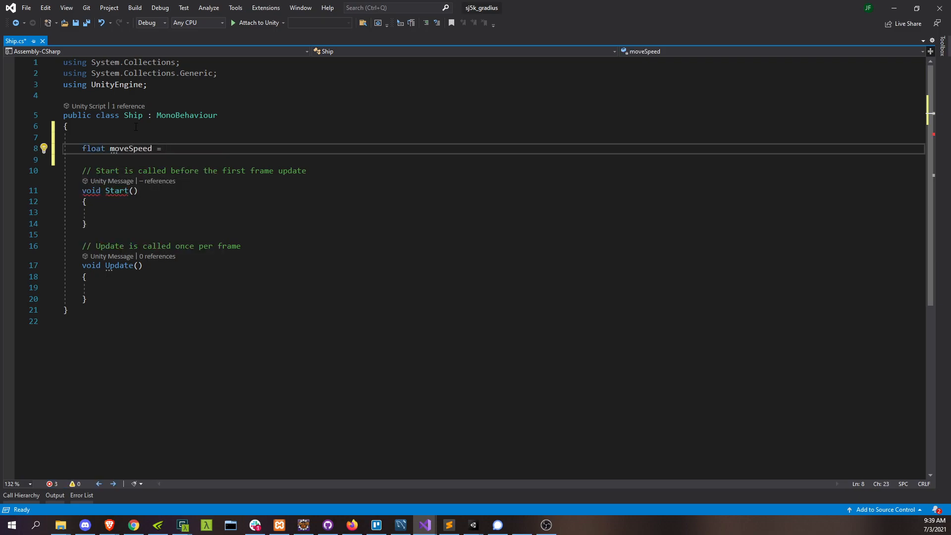
pyautogui.write('3;')
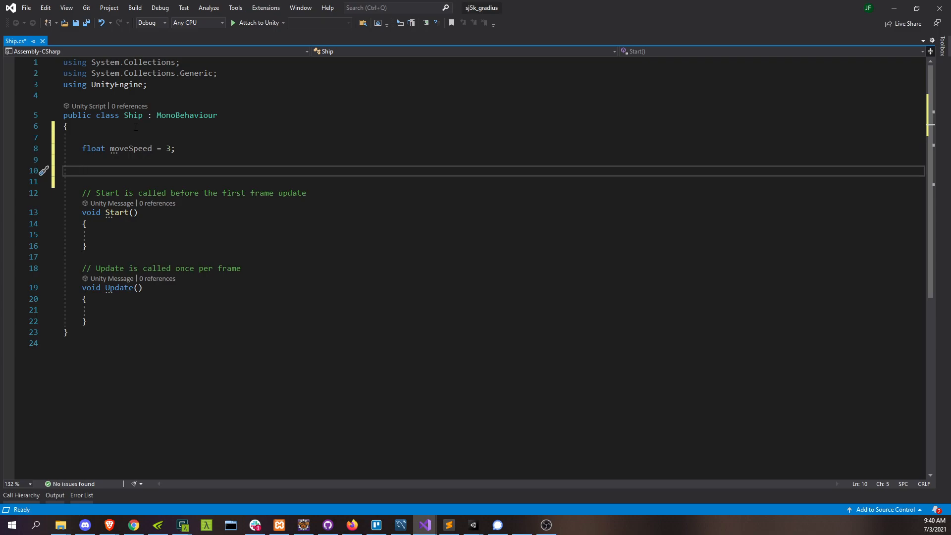
pyautogui.write('bool moveUp;')
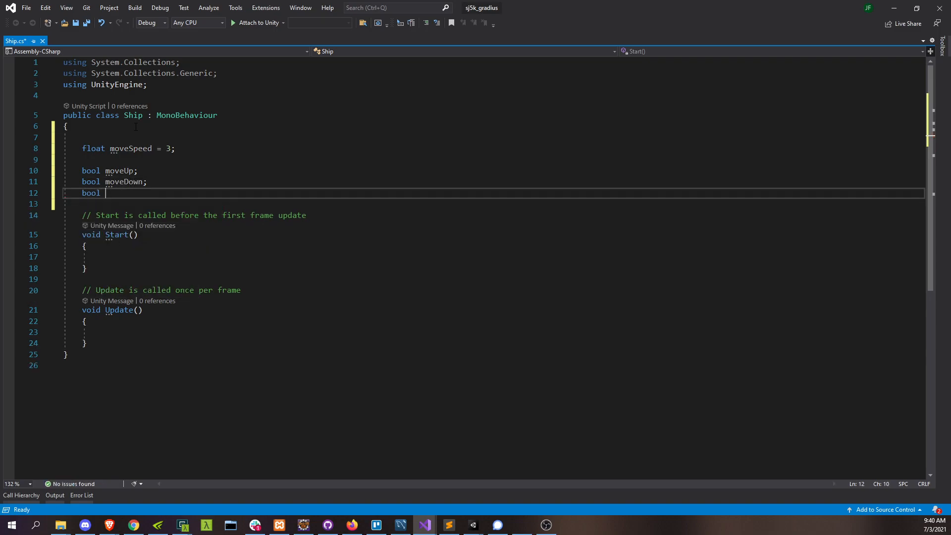
pyautogui.write('moveLeft;')
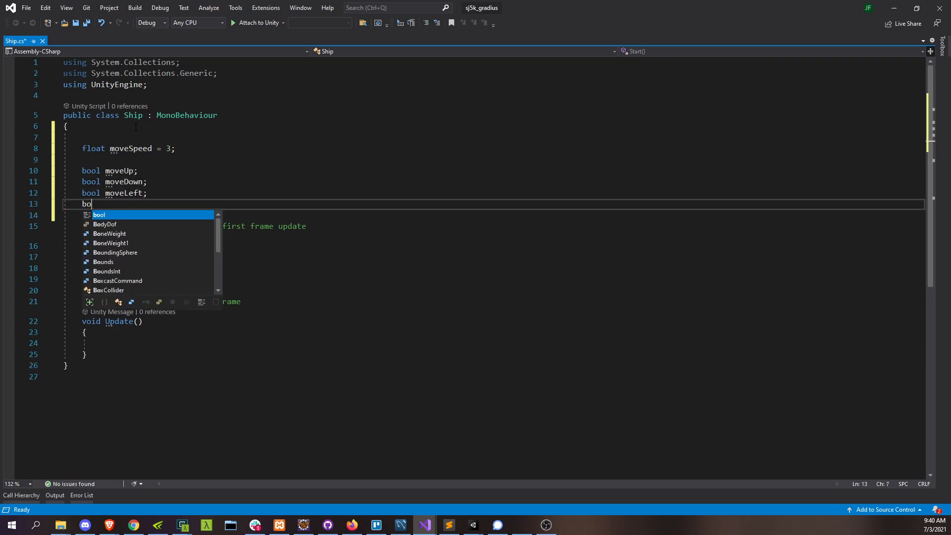
pyautogui.write('mvov')
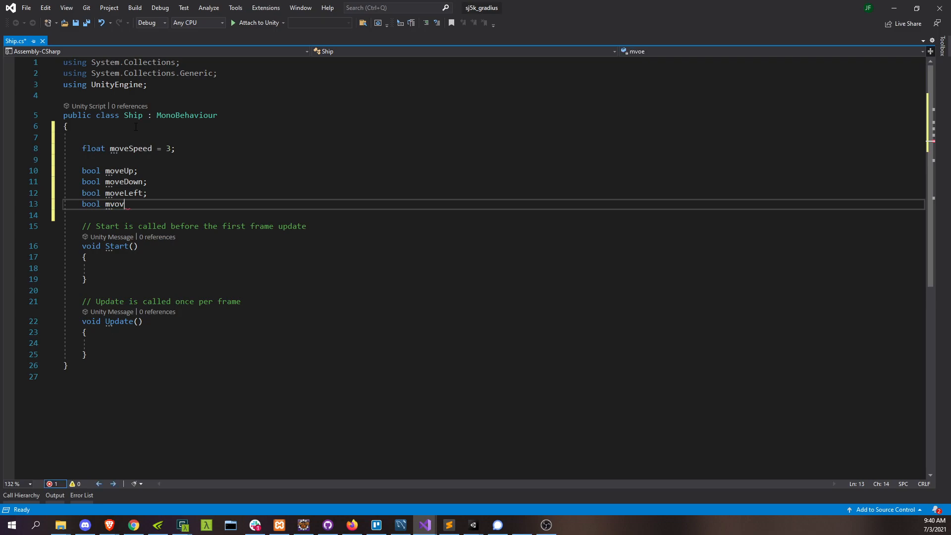
# - Finish the moveRight field and start setting moveUp from the Up Arrow key in Update
pyautogui.write('Right;')
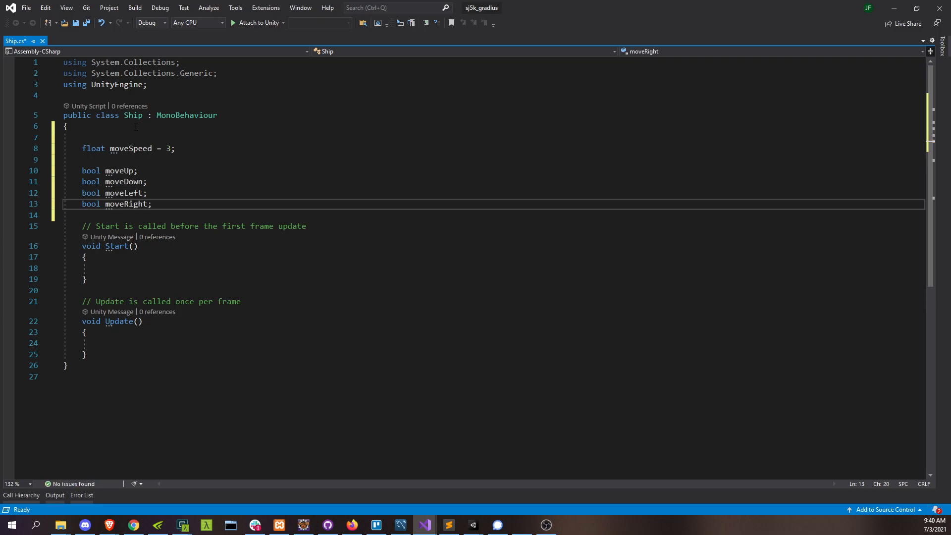
pyautogui.click(85, 354)
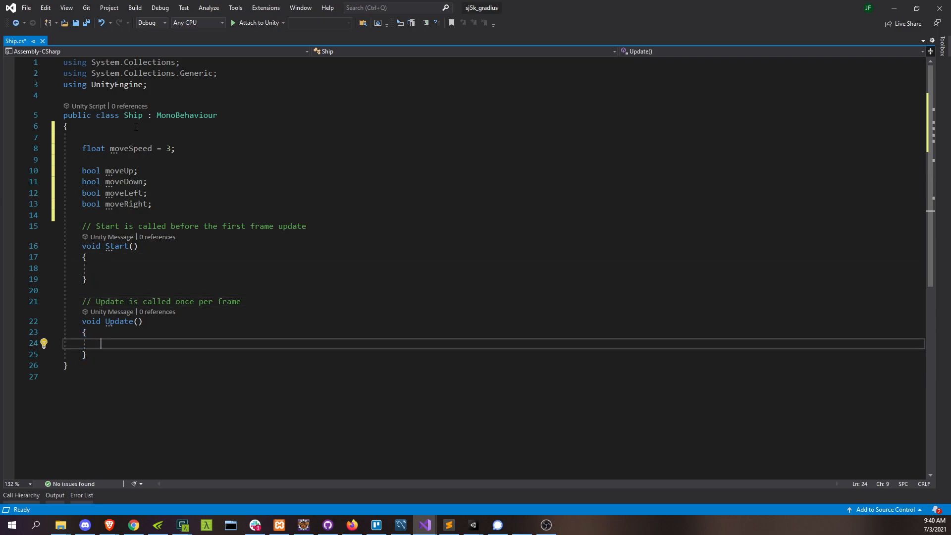
pyautogui.write('moveUp =')
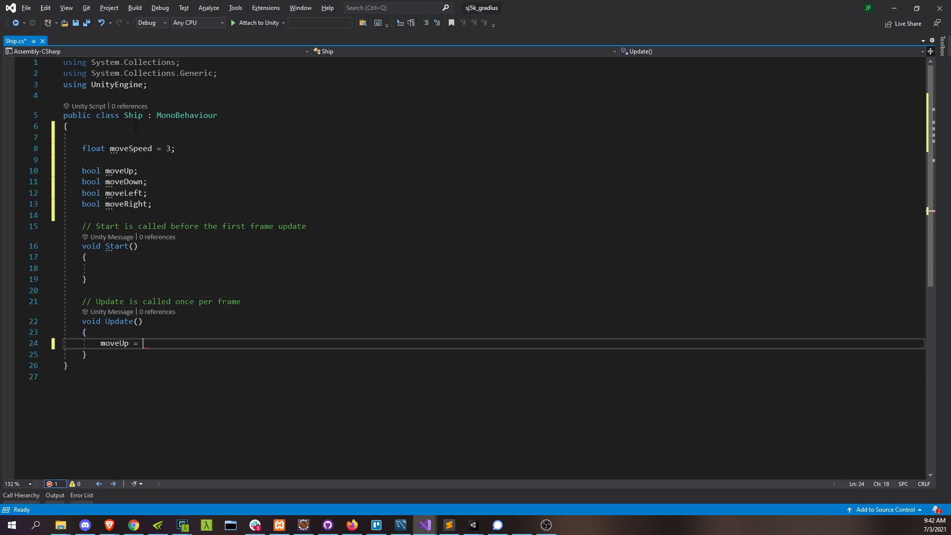
pyautogui.write('Input.gek')
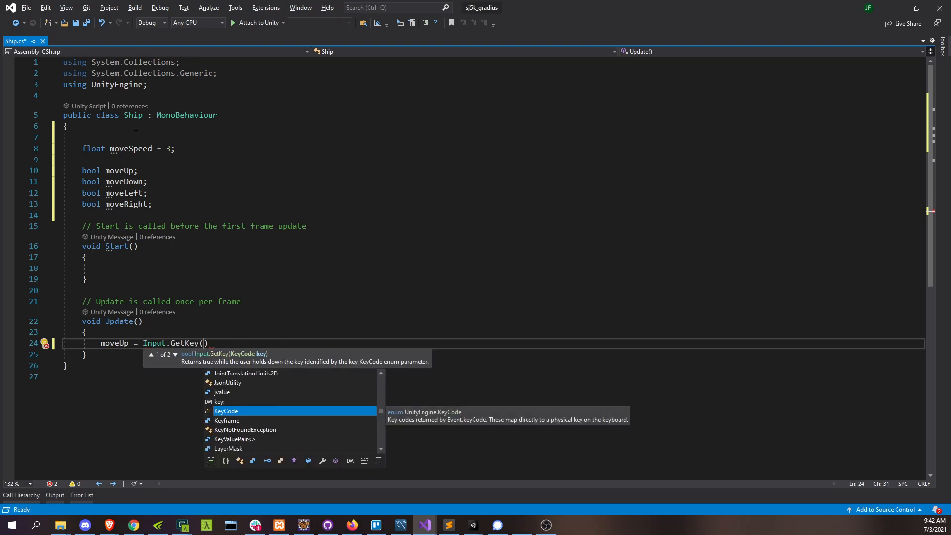
pyautogui.write('KeyCode')
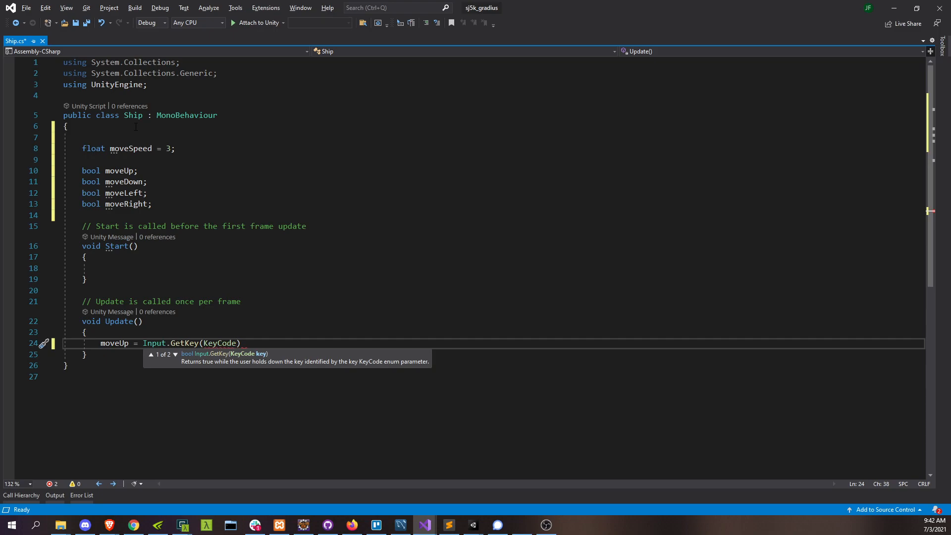
pyautogui.write('.UpArrow)')
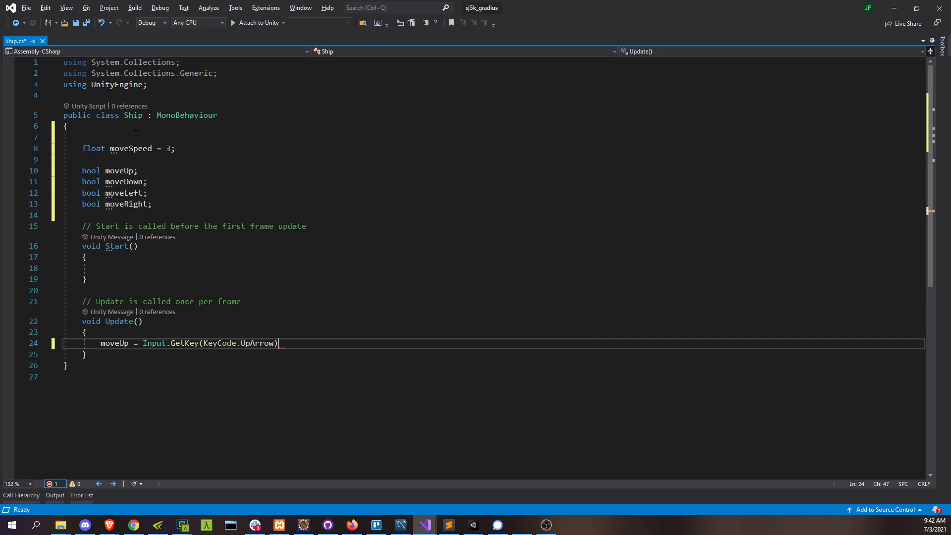
pyautogui.write('||')
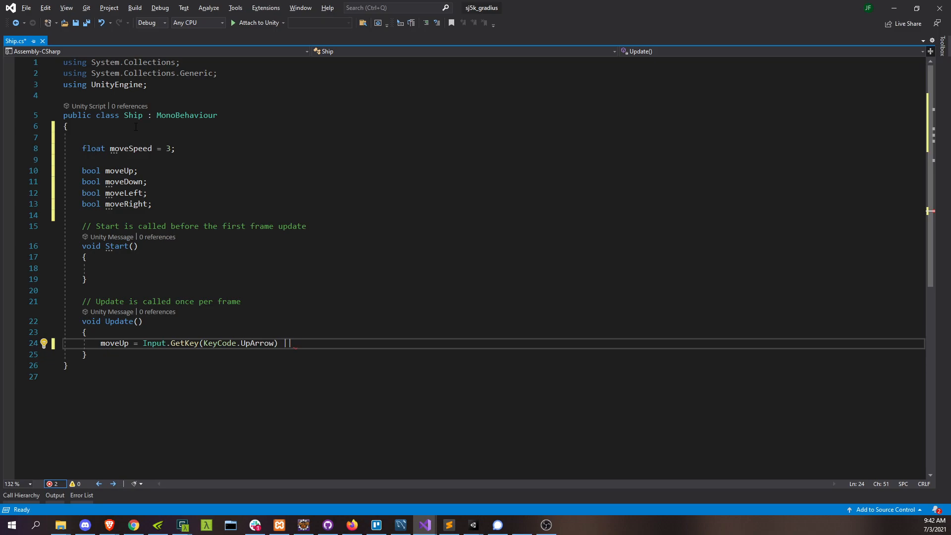
# - Set moveDown, moveLeft and moveRight from the arrow keys or S, A, D
pyautogui.write('Input.getKey(KeyCode.W);')
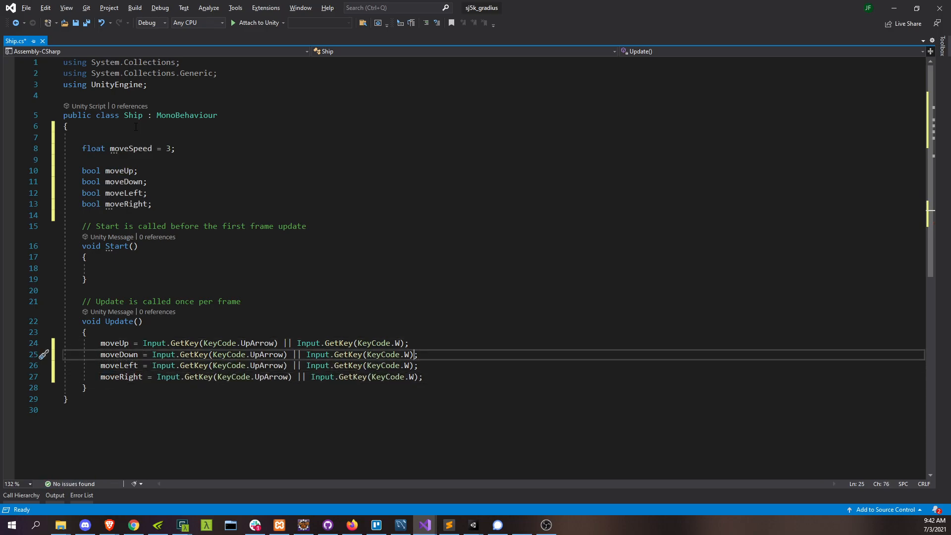
pyautogui.write('S')
pyautogui.click(260, 365)
pyautogui.write('A')
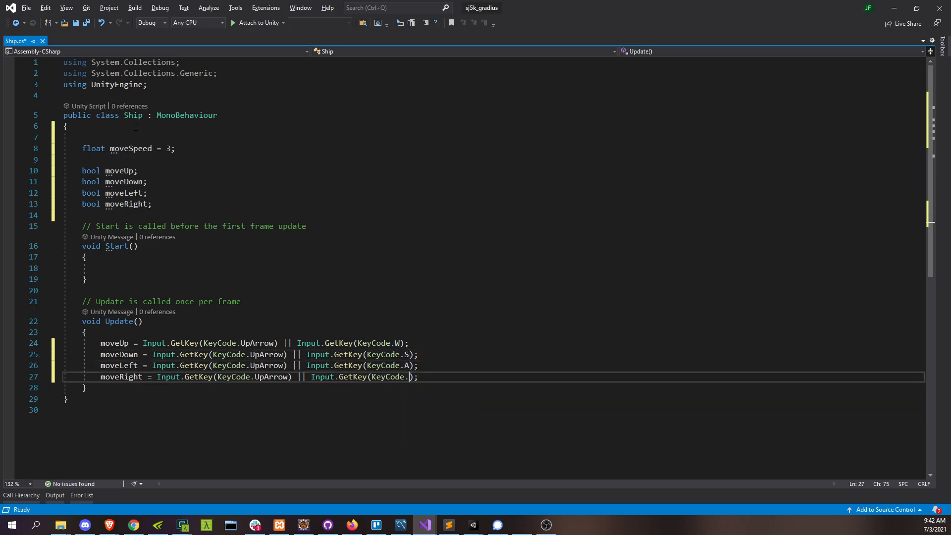
pyautogui.write('D')
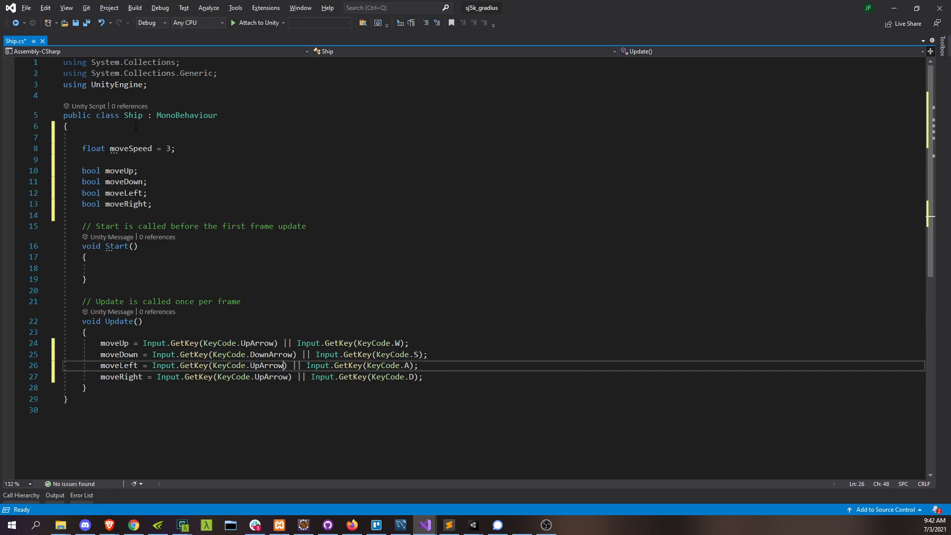
pyautogui.write('LeftAlt')
pyautogui.click(262, 376)
pyautogui.write('Right')
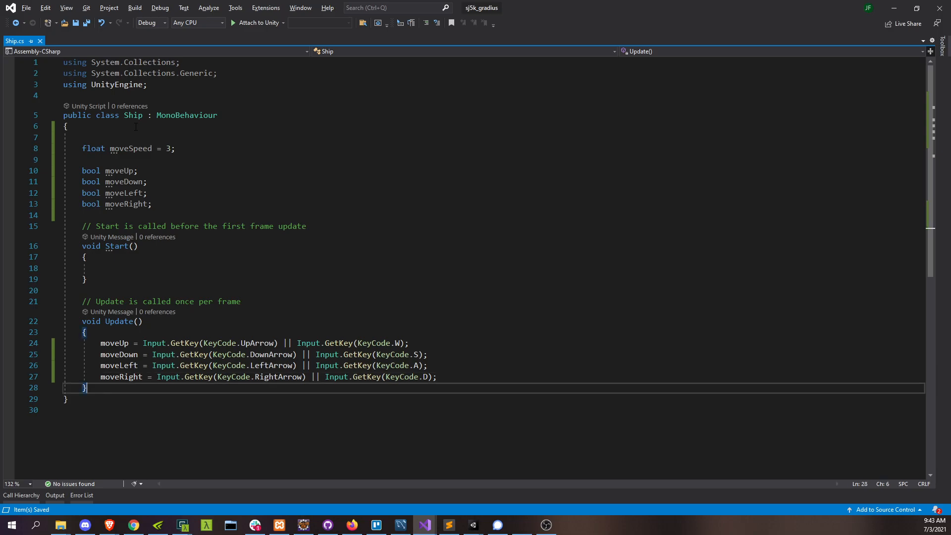
# - Add FixedUpdate with Vector2 pos = transform.position and transform.position = pos
pyautogui.write('FixedJoint')
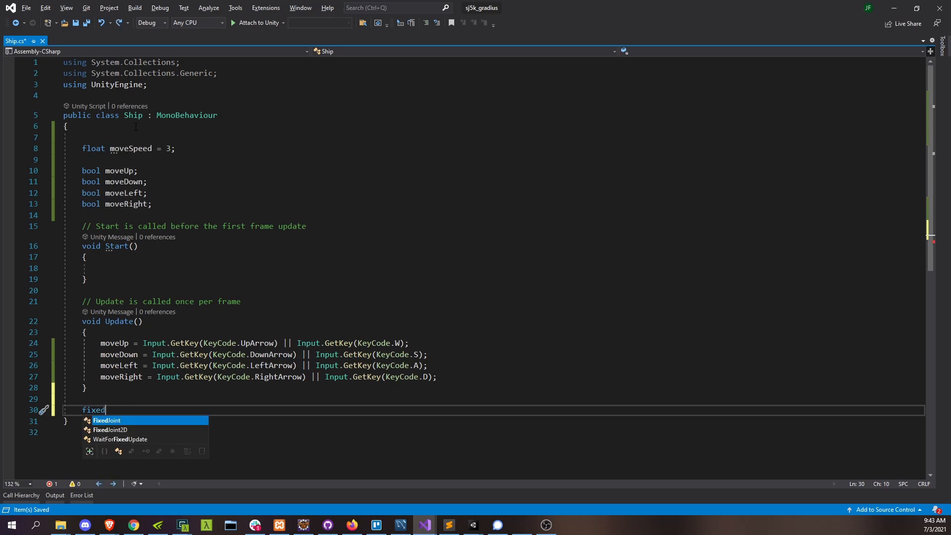
pyautogui.write('up')
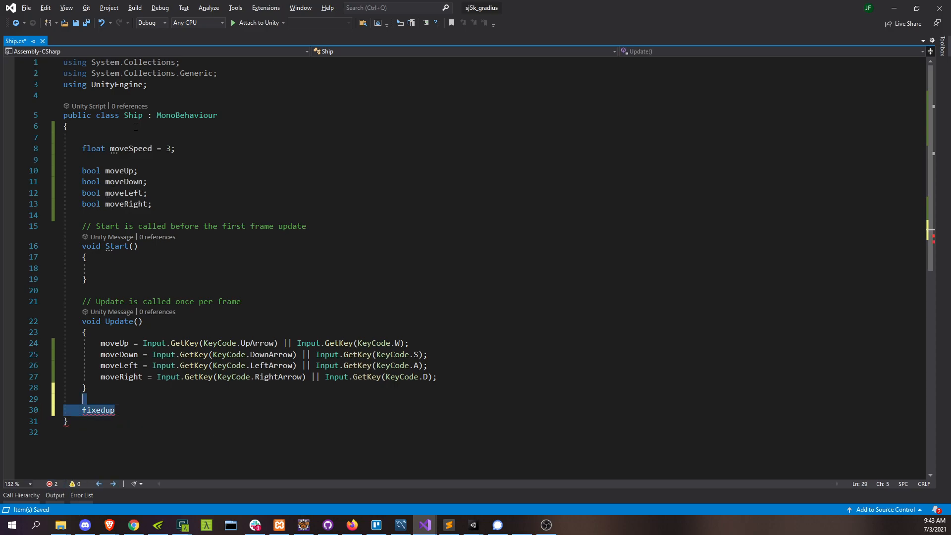
pyautogui.write('Fixed')
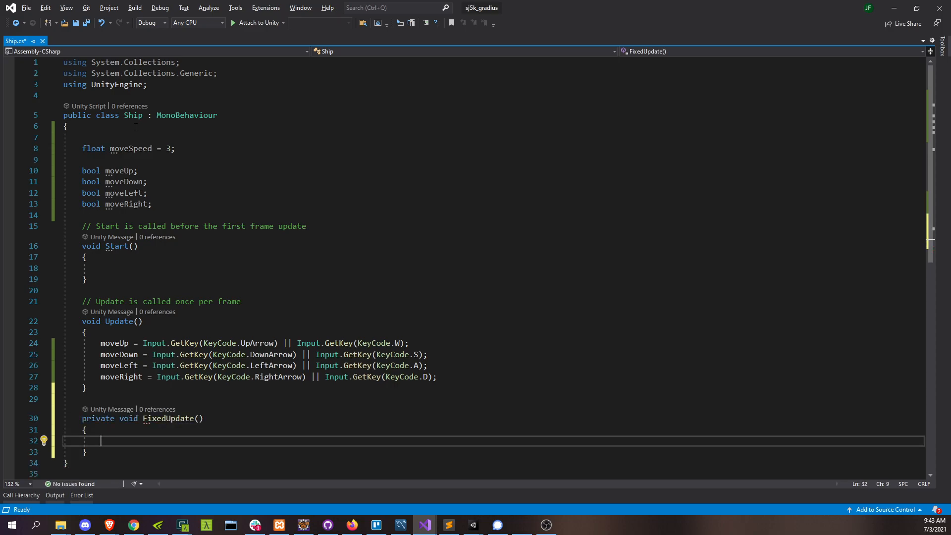
pyautogui.write('Vector2')
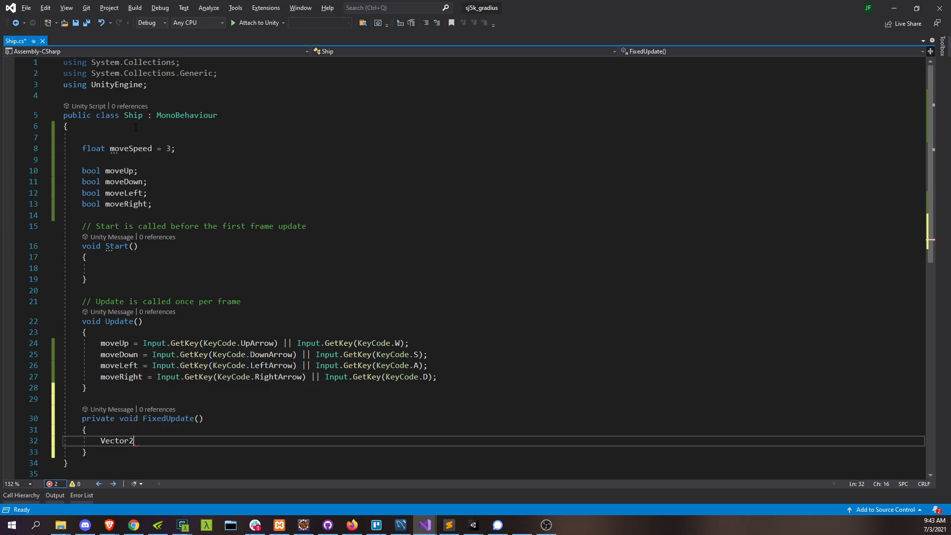
pyautogui.write('pos = t')
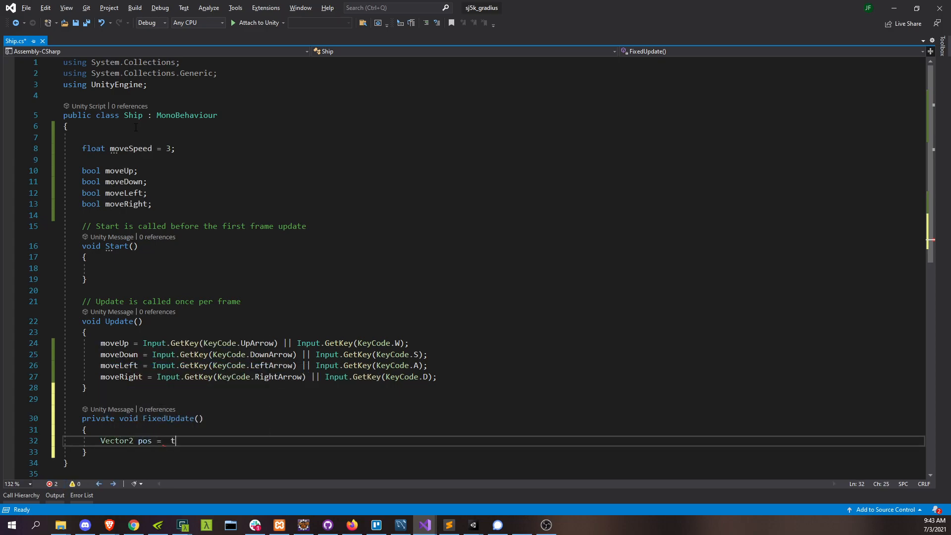
pyautogui.write('ransform.position;')
pyautogui.write('transform.')
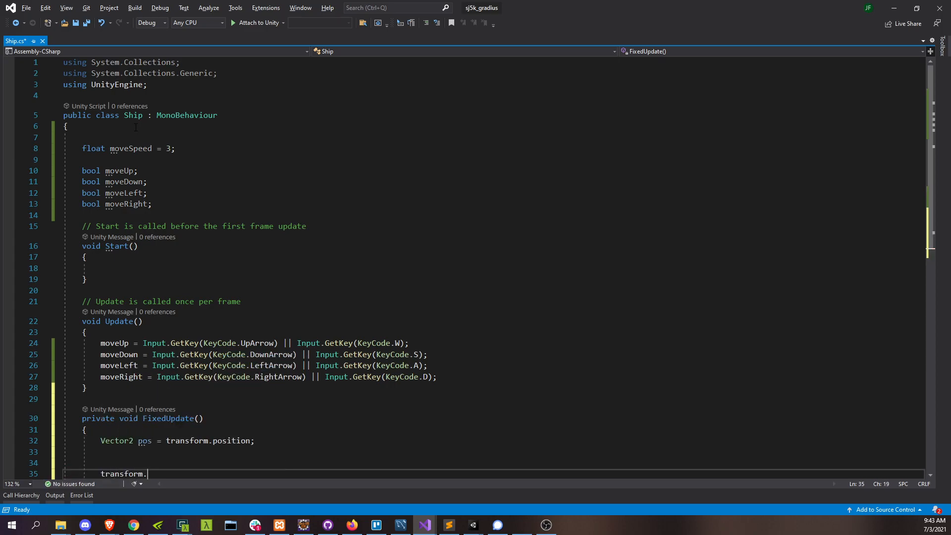
pyautogui.write('position = pos;')
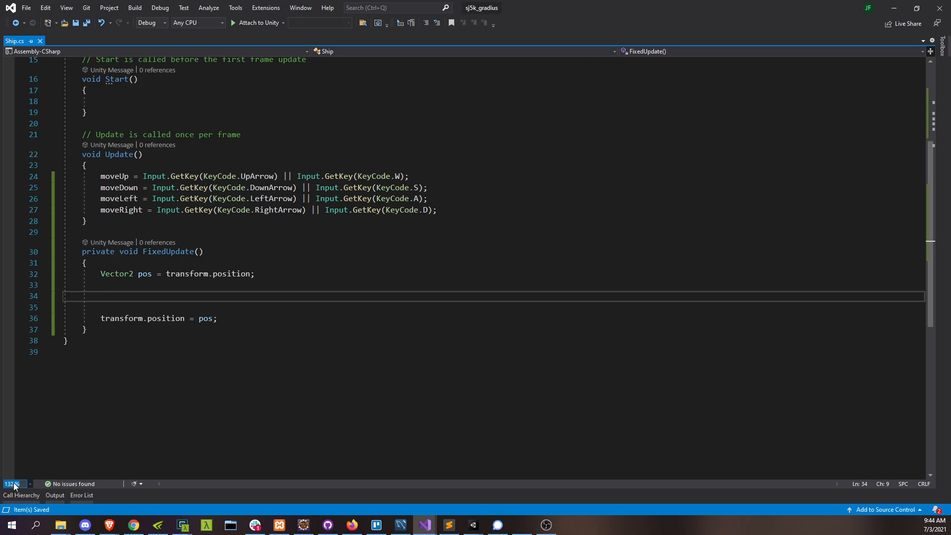
# - Enlarge the code to 150% and add float moveAmount = moveSpeed * Time.fixedDeltaTime; in FixedUpdate
pyautogui.click(12, 483)
pyautogui.write('150')
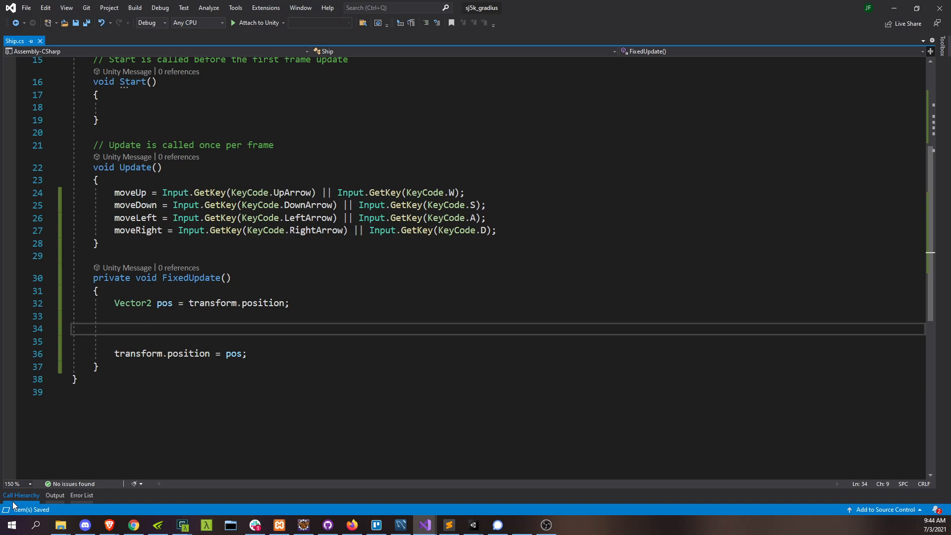
pyautogui.click(114, 328)
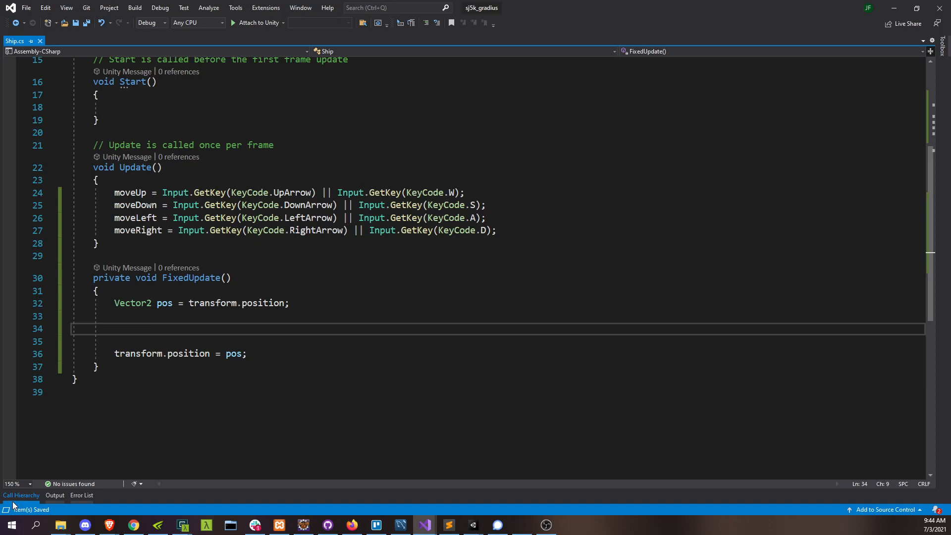
pyautogui.write('float moveA')
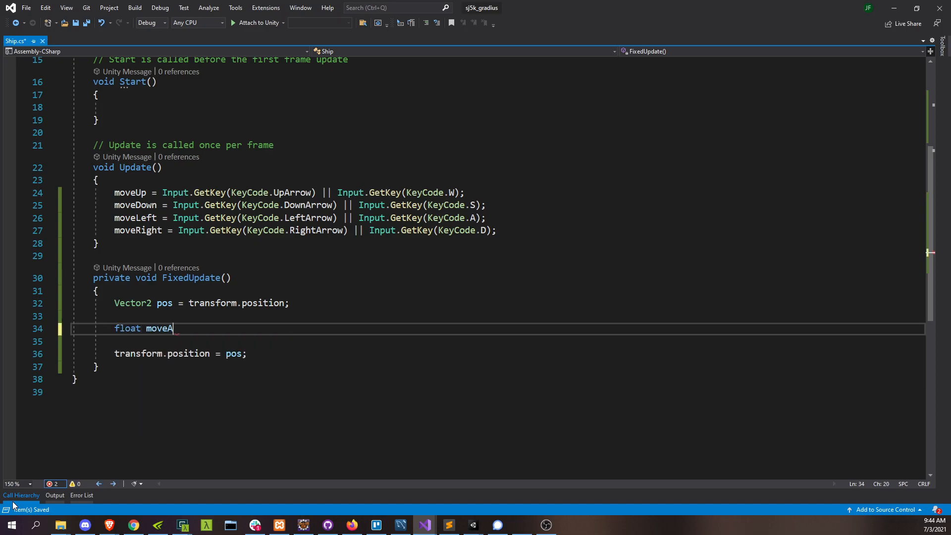
pyautogui.write('mount = move')
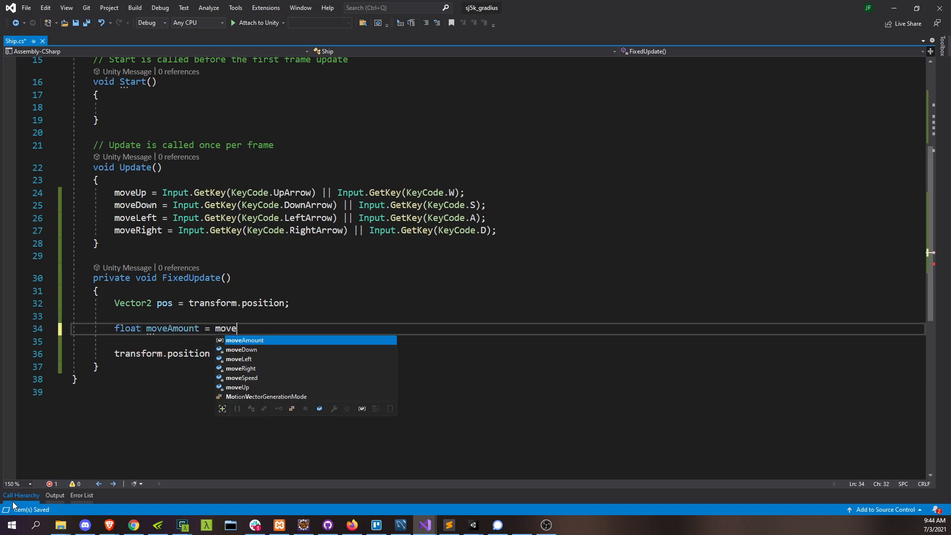
pyautogui.write('Speed *')
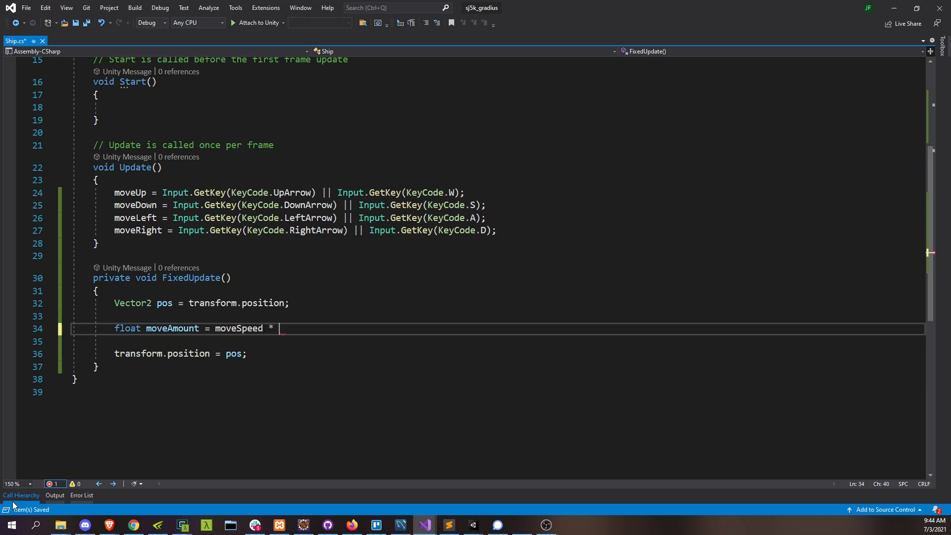
pyautogui.write('transform')
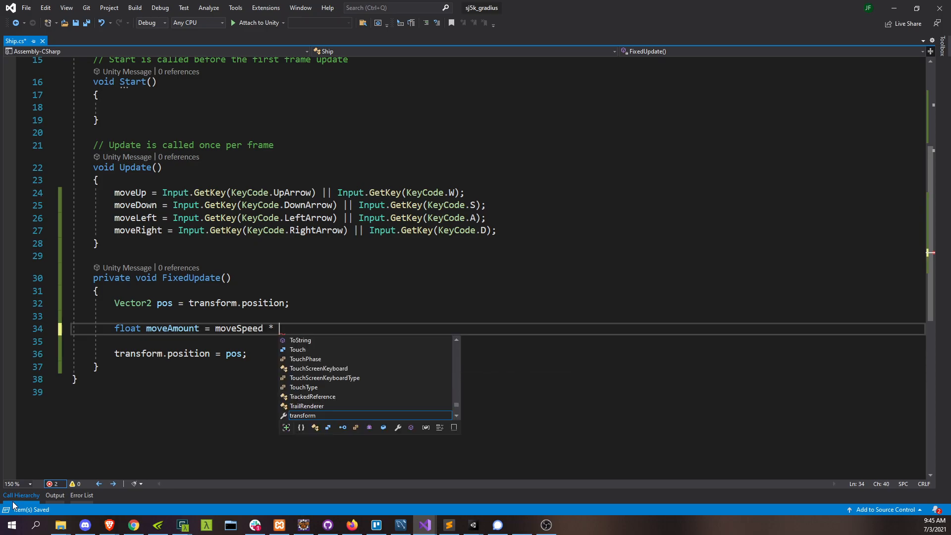
pyautogui.write('Time.fixedDeltaTime;')
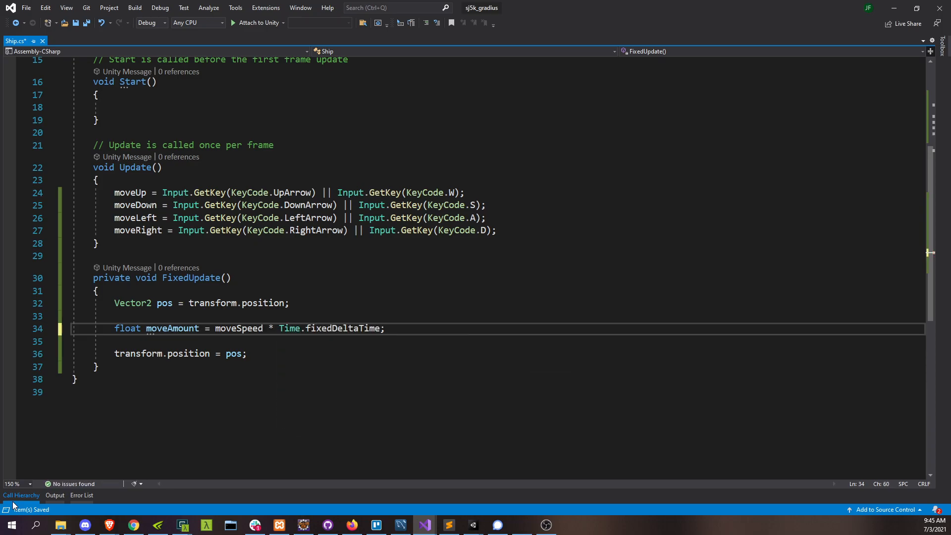
pyautogui.click(384, 328)
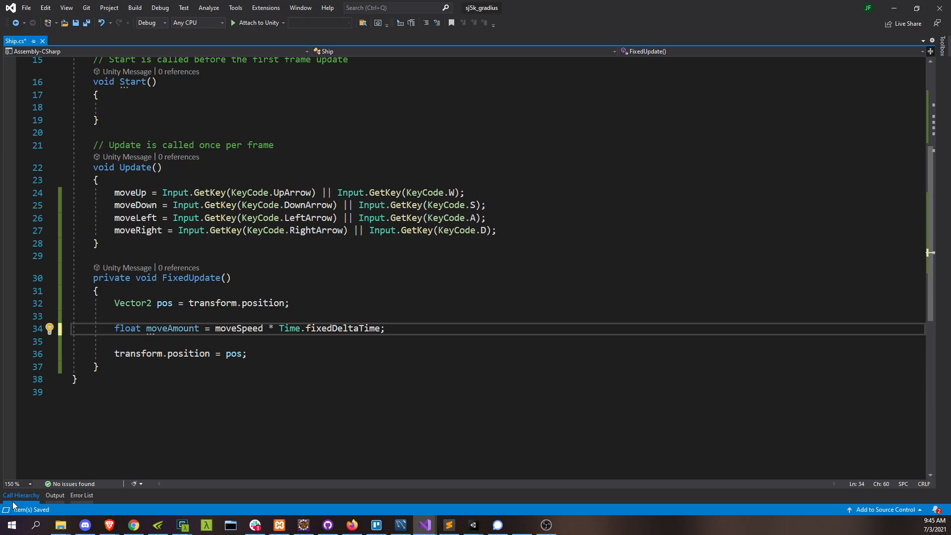
# - On a new line declare Vector2 move = Vector2.zero; and begin an if (moveUp) check
pyautogui.press('enter')
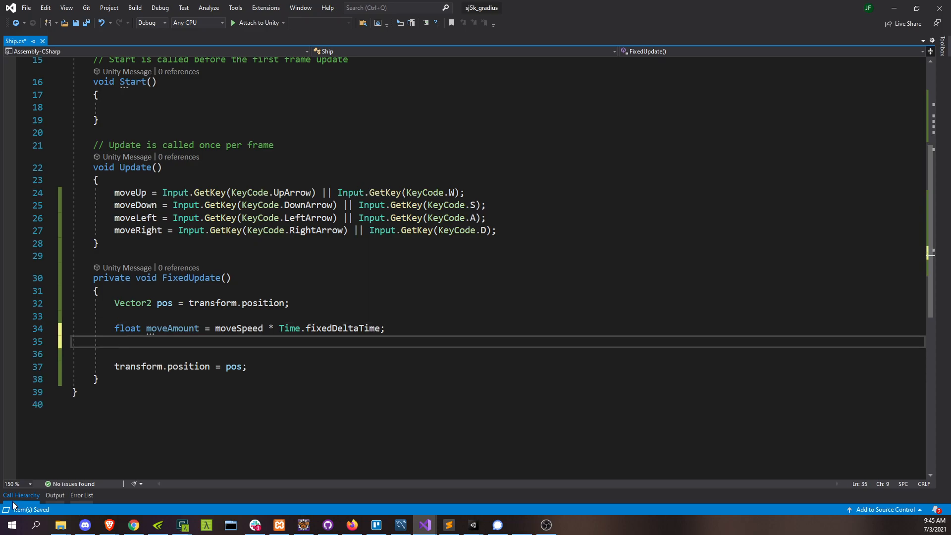
pyautogui.write('vec')
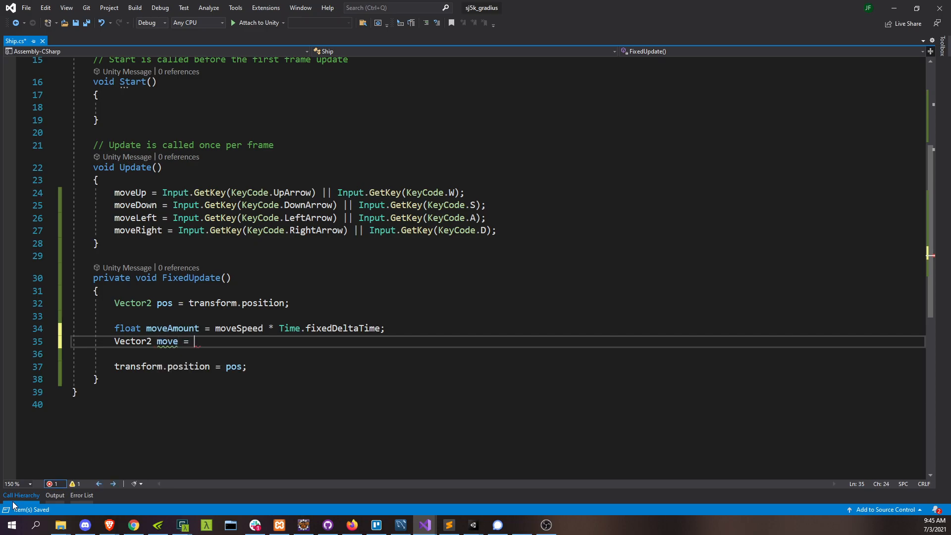
pyautogui.write('Vector2.zero;')
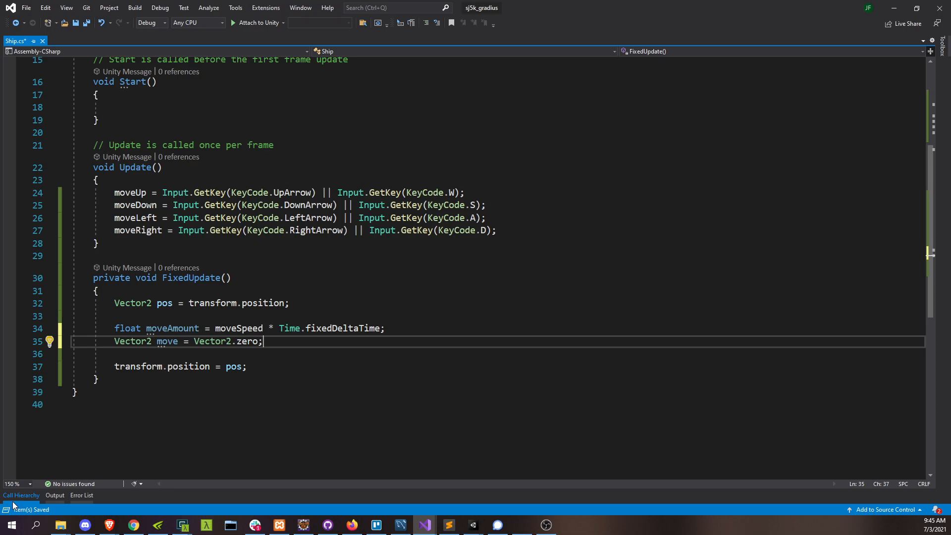
pyautogui.write('if (moveu')
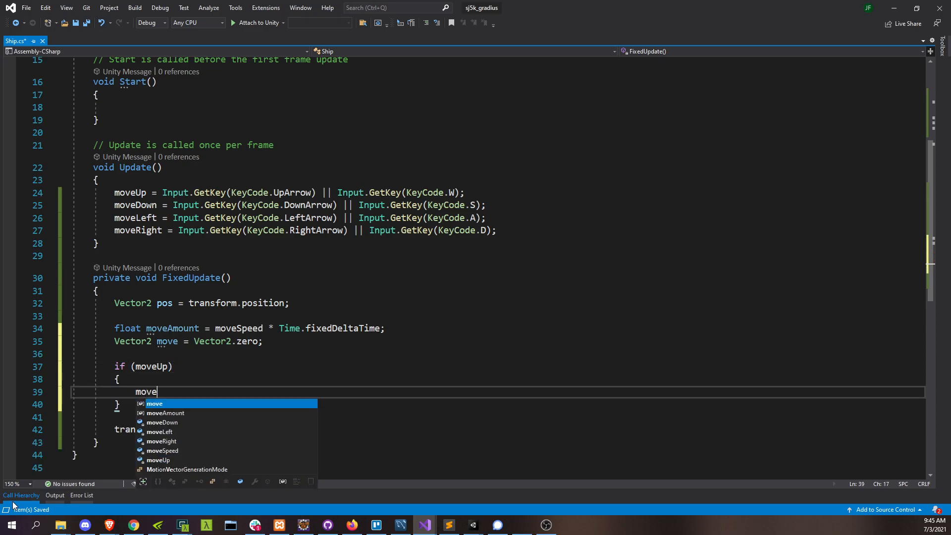
# - Make moveUp add moveAmount to move.y and moveDown subtract it
pyautogui.write('.y +=')
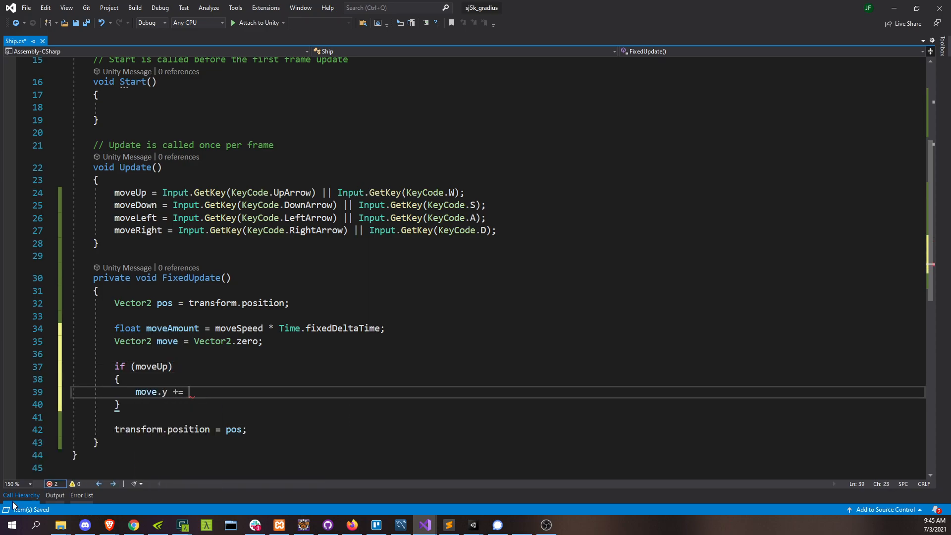
pyautogui.write('moveAmount;')
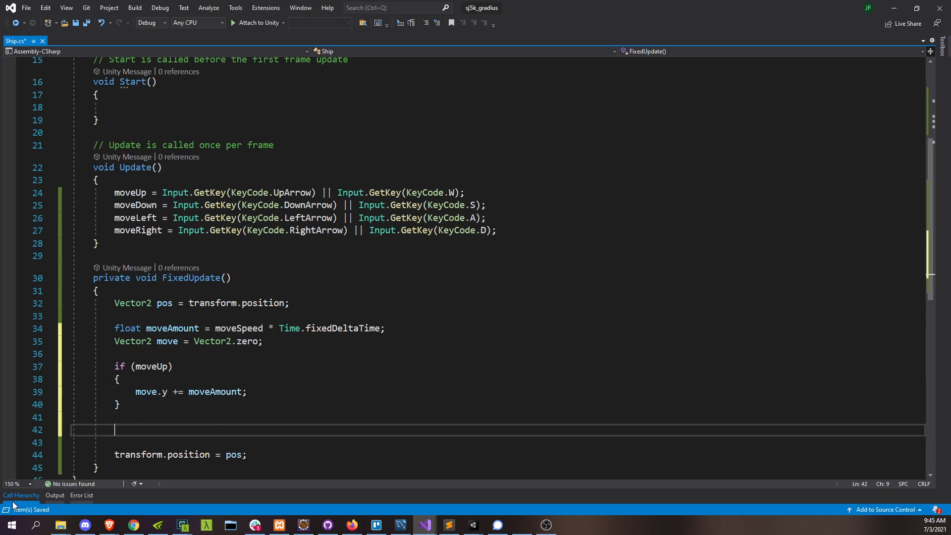
pyautogui.write('if (moveDown)')
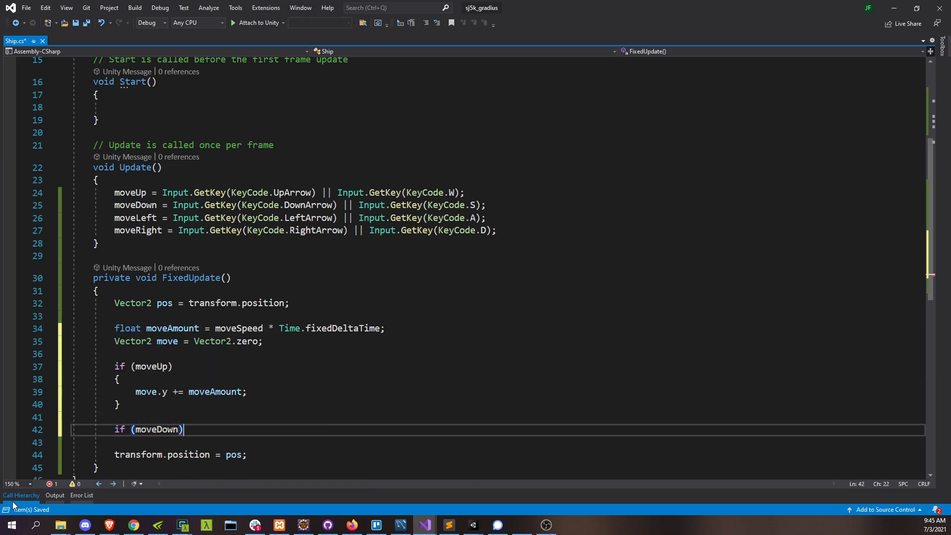
pyautogui.write('{')
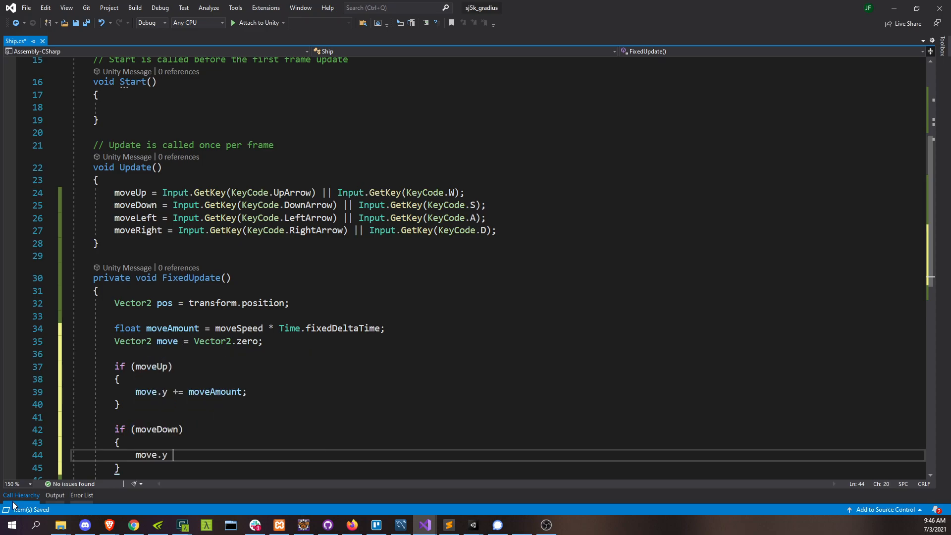
pyautogui.write('-= moveAmount;')
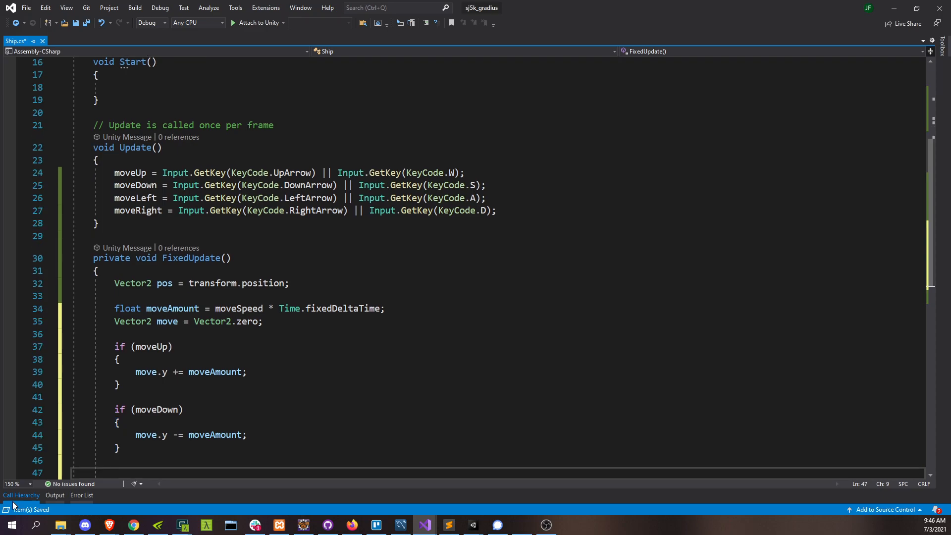
# - Add the moveLeft (move.x -= moveAmount) and moveRight (move.x += moveAmount) blocks, then a blank line
pyautogui.write('if (movele')
pyautogui.write('move.')
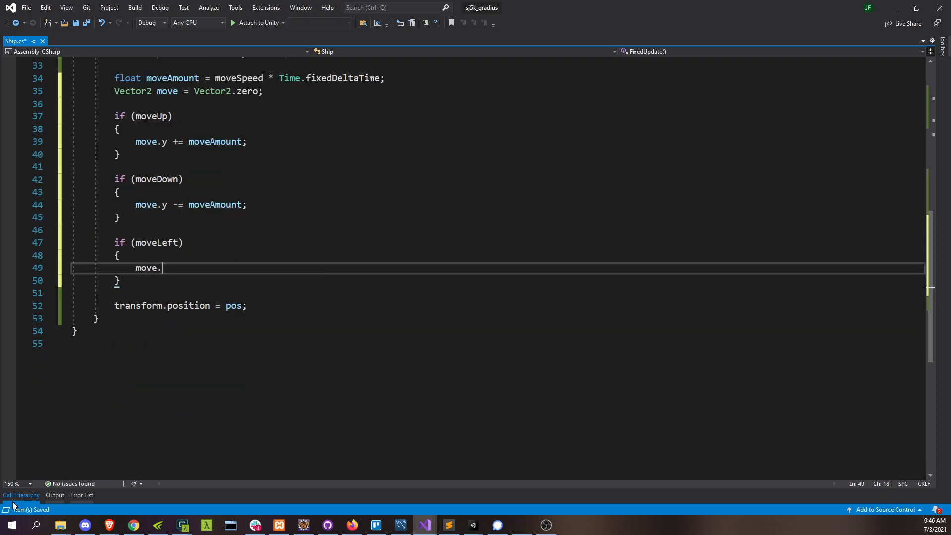
pyautogui.write('x -=')
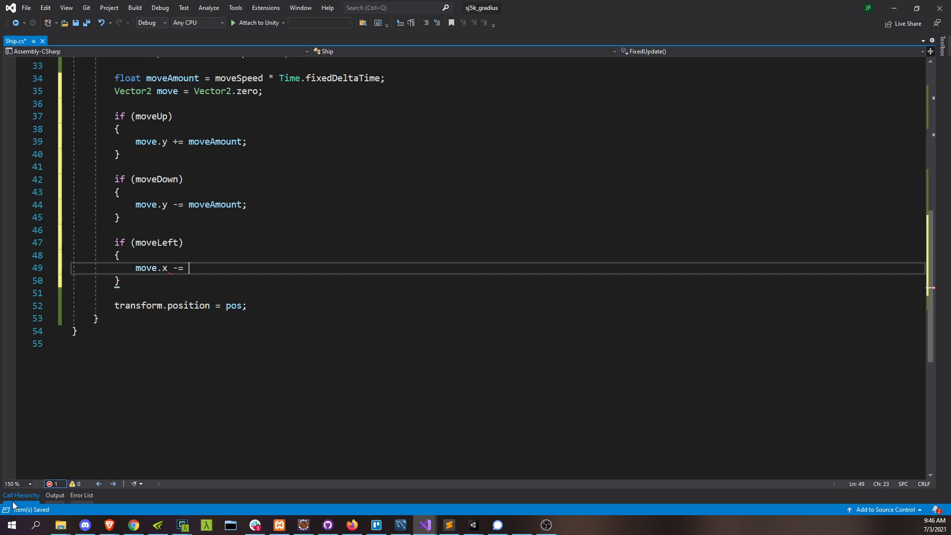
pyautogui.write('moveAmount;')
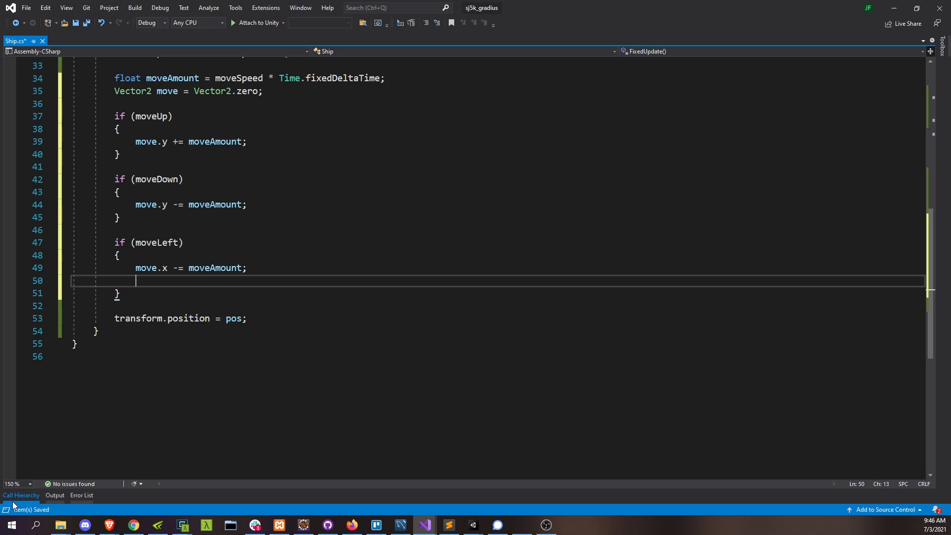
pyautogui.write('if (moveRight')
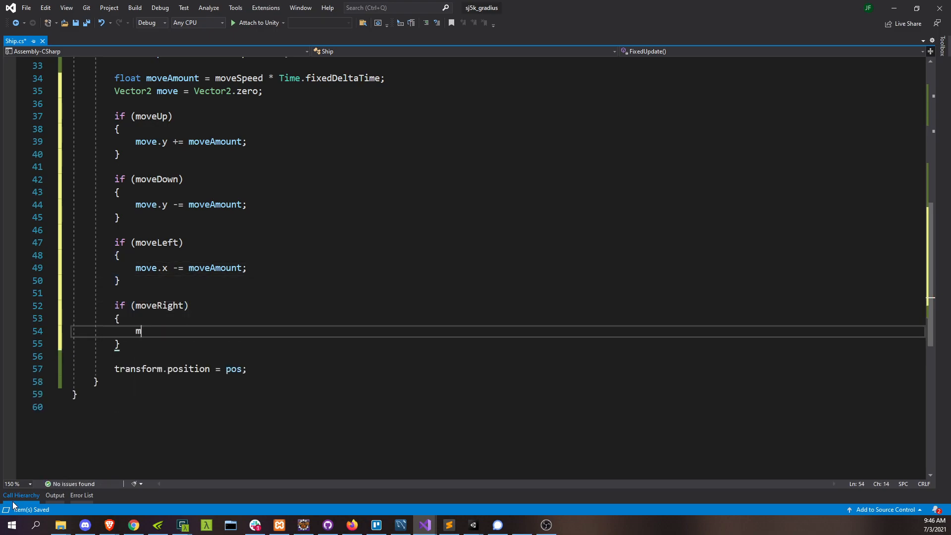
pyautogui.write('ove.x += move')
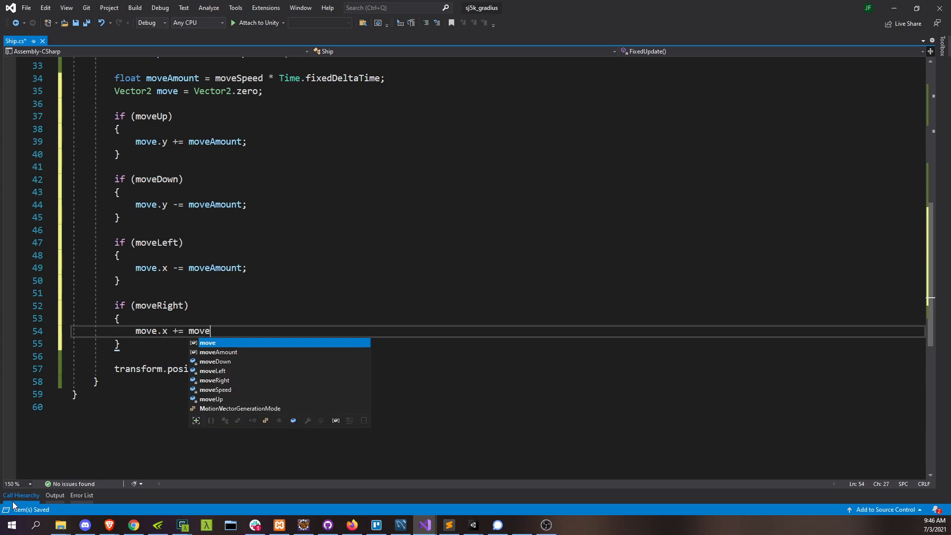
pyautogui.write('Amount;')
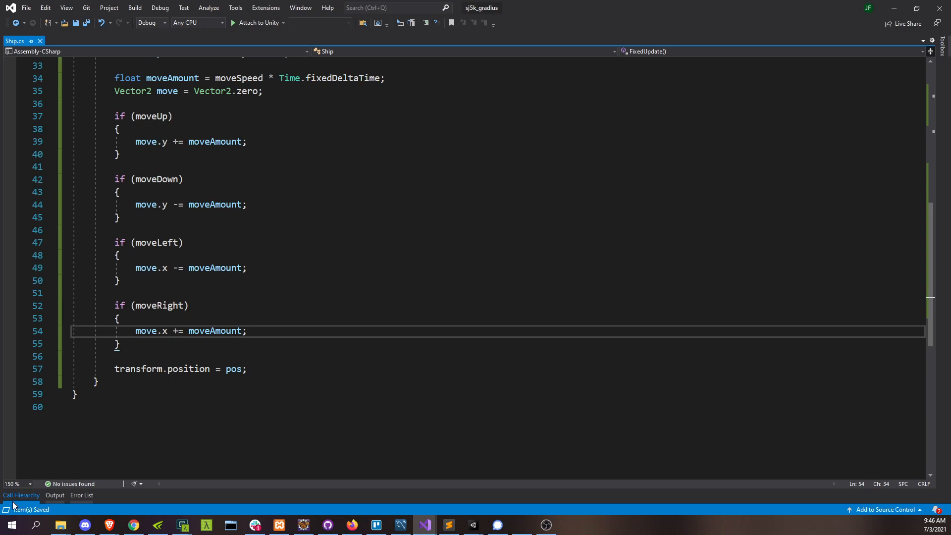
pyautogui.click(248, 331)
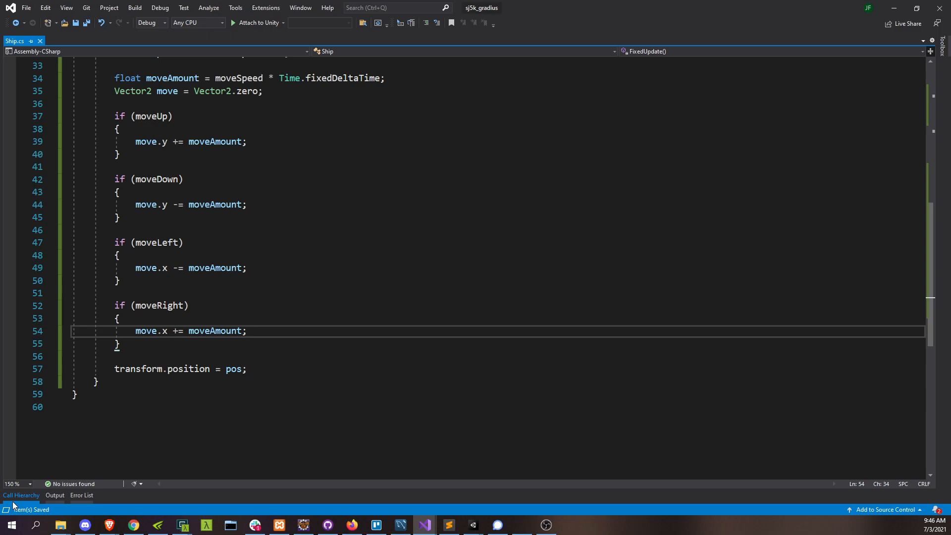
pyautogui.press('enter')
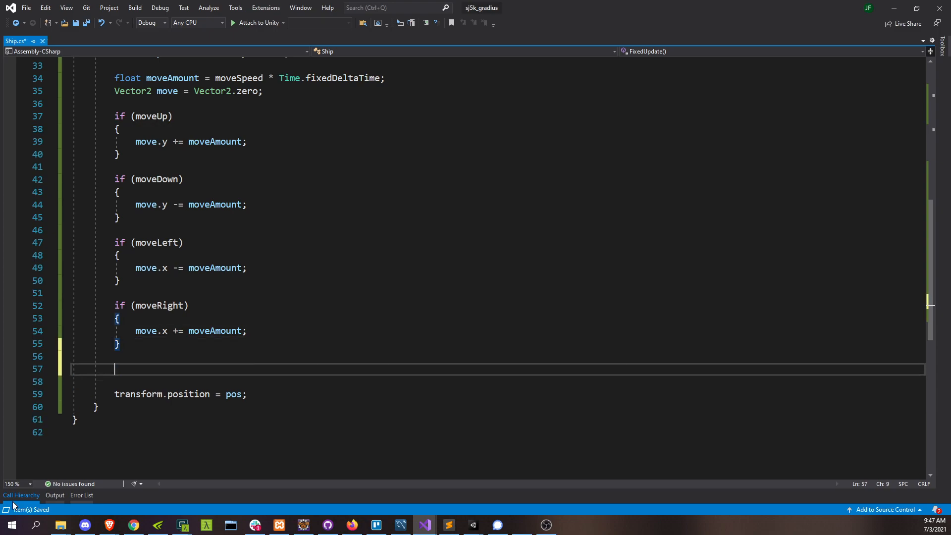
pyautogui.write('p')
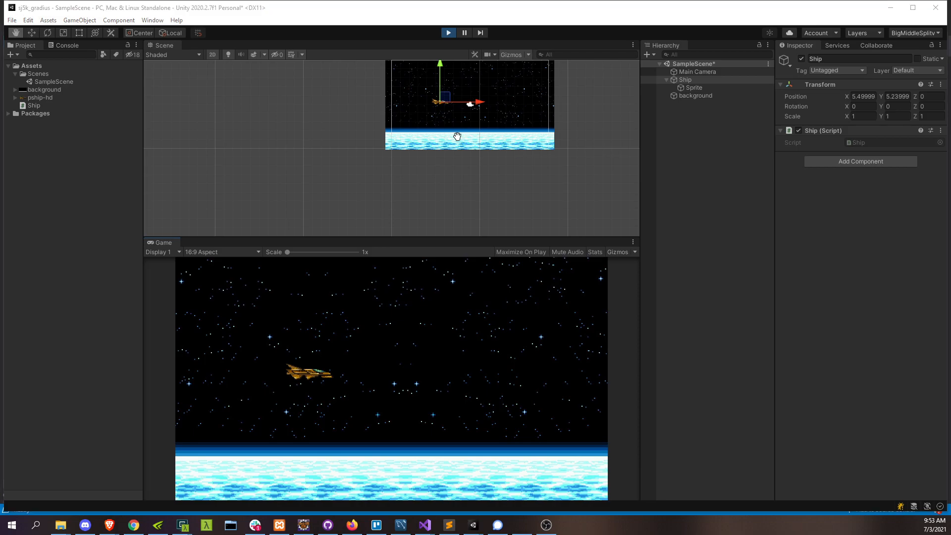
# - Switch to the Unity window to fly the ship in the Game view
pyautogui.click(424, 525)
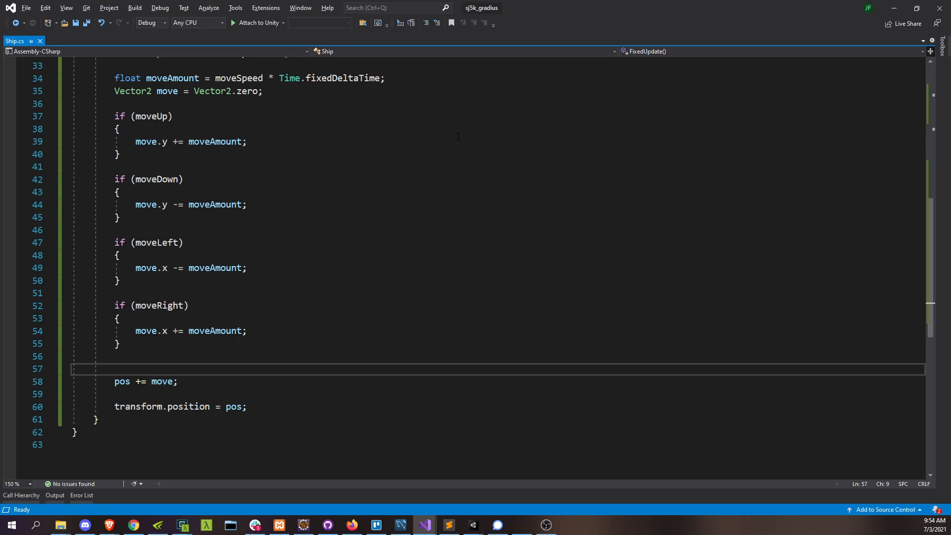
# - Declare float moveMagnitude on empty line 57 of FixedUpdate
pyautogui.click(114, 369)
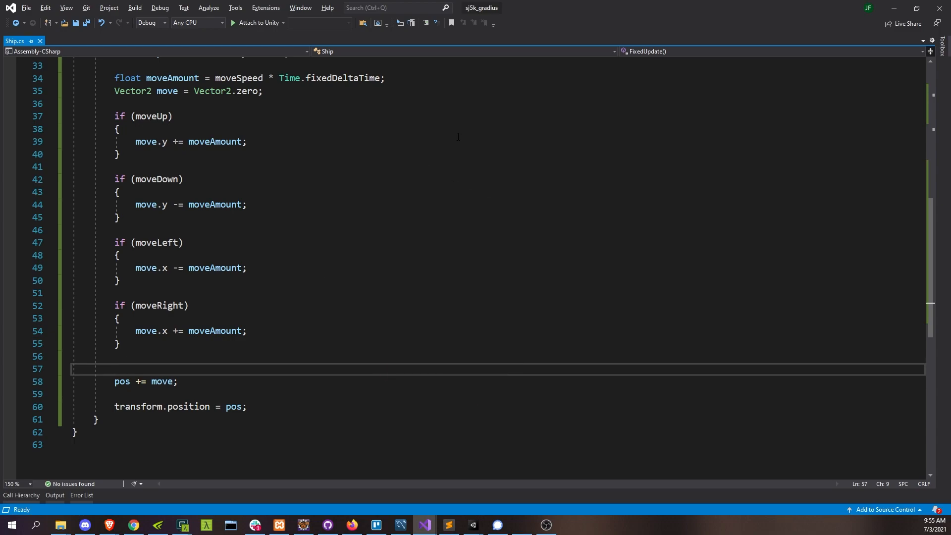
pyautogui.click(114, 368)
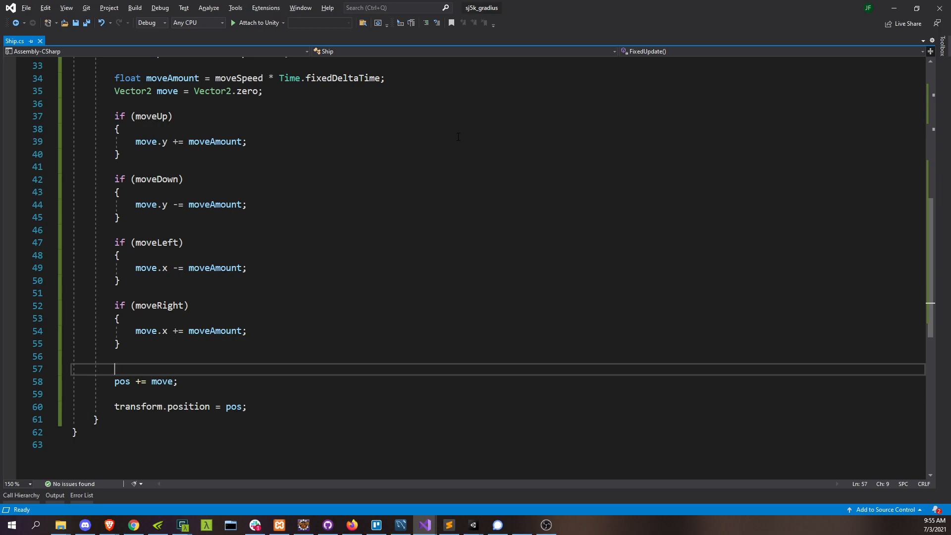
pyautogui.write('float')
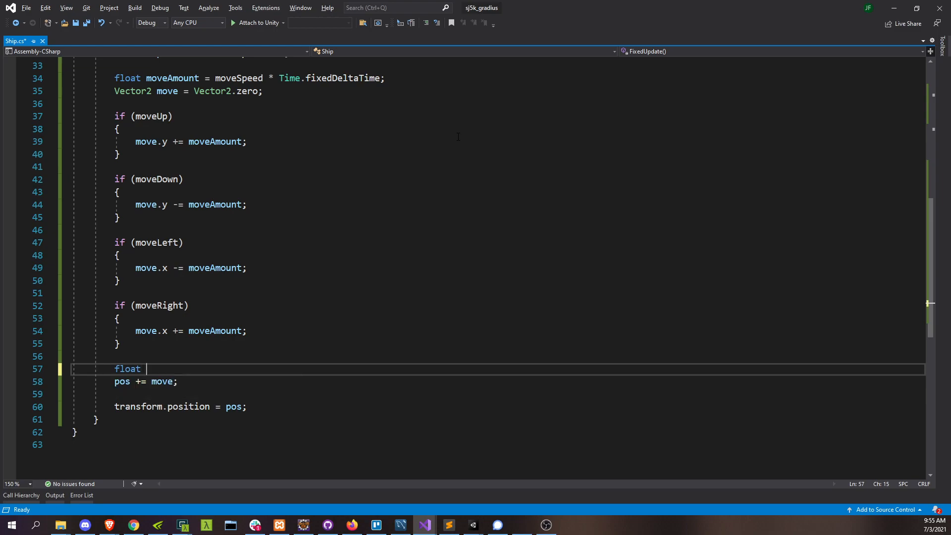
pyautogui.write('moveMagnitu')
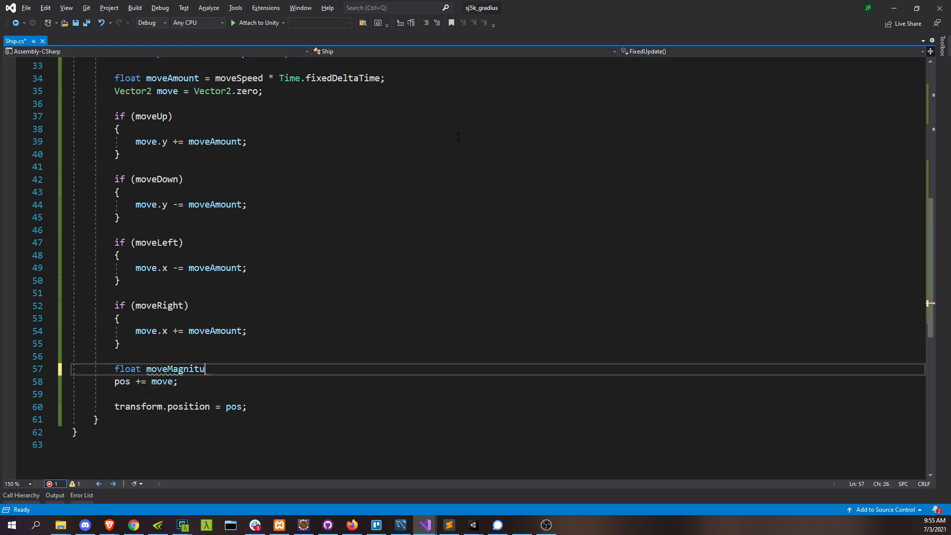
pyautogui.write('de =')
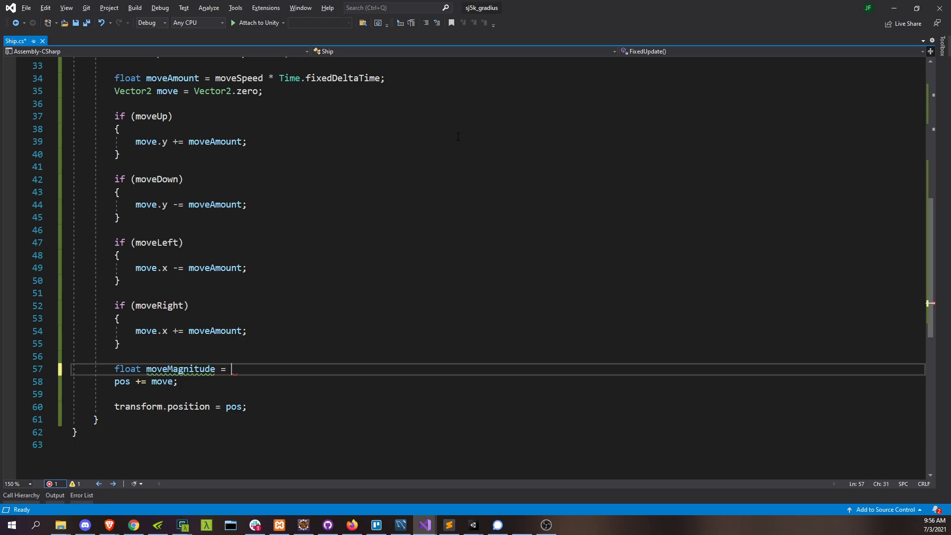
# - Set moveMagnitude to Mathf.Sqrt(move.x * move.x + move.y * move.y) and begin an if (moveMagnitude > moveAmount) check
pyautogui.write('Mathf.')
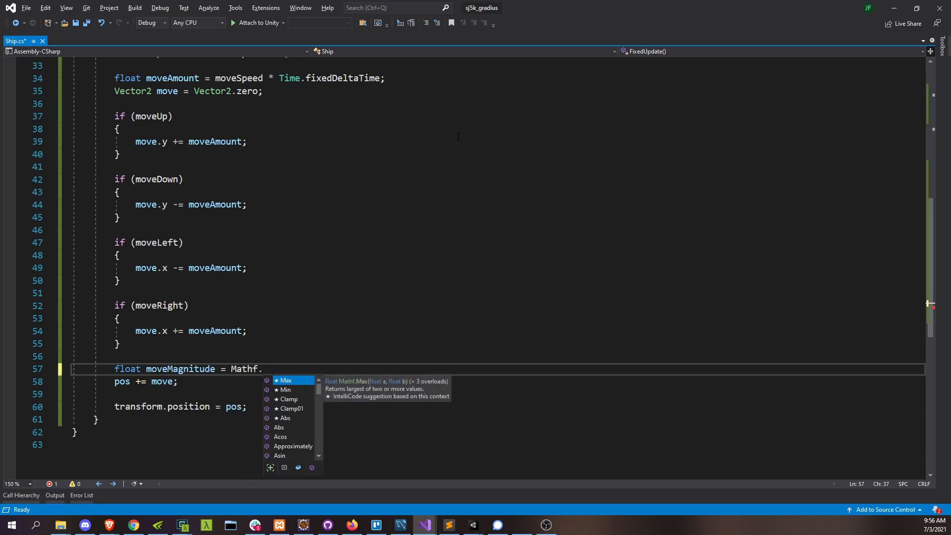
pyautogui.write('Sqrt(')
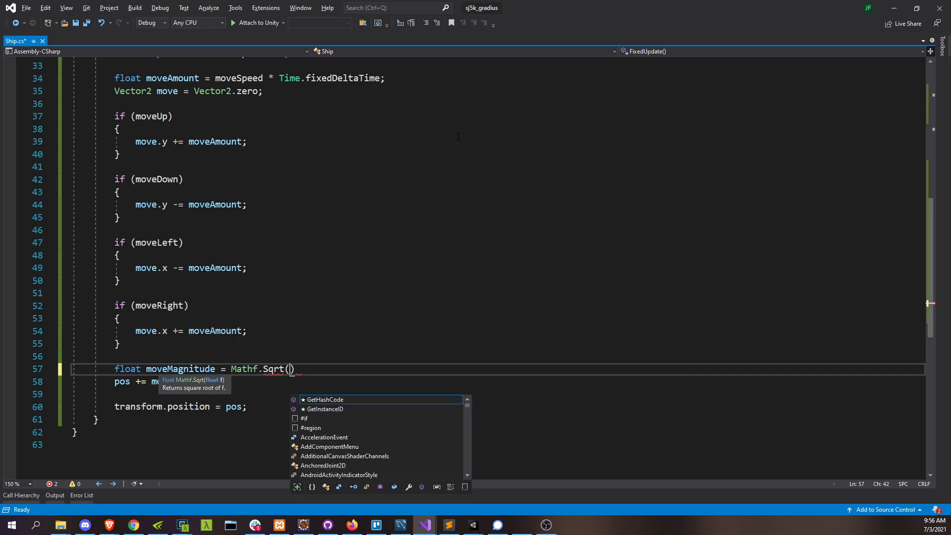
pyautogui.write('move.x *')
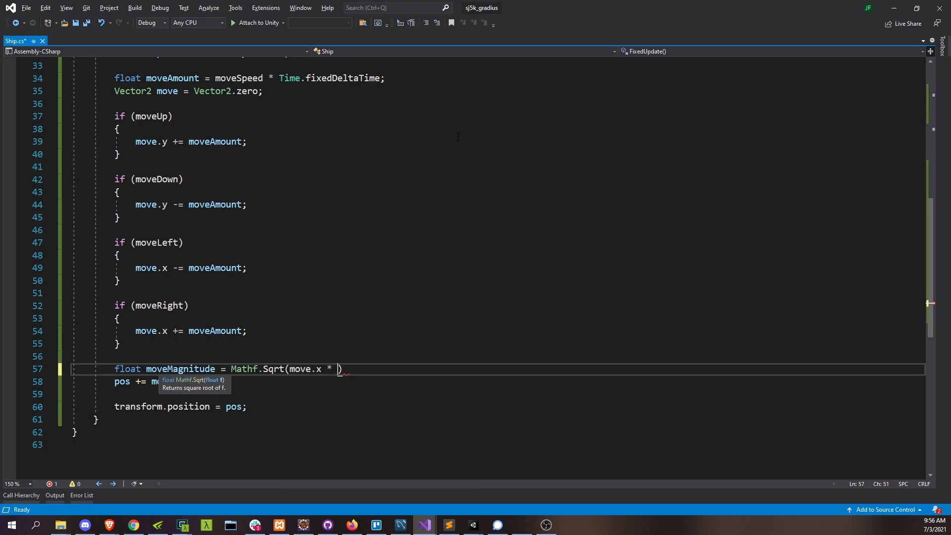
pyautogui.write('move')
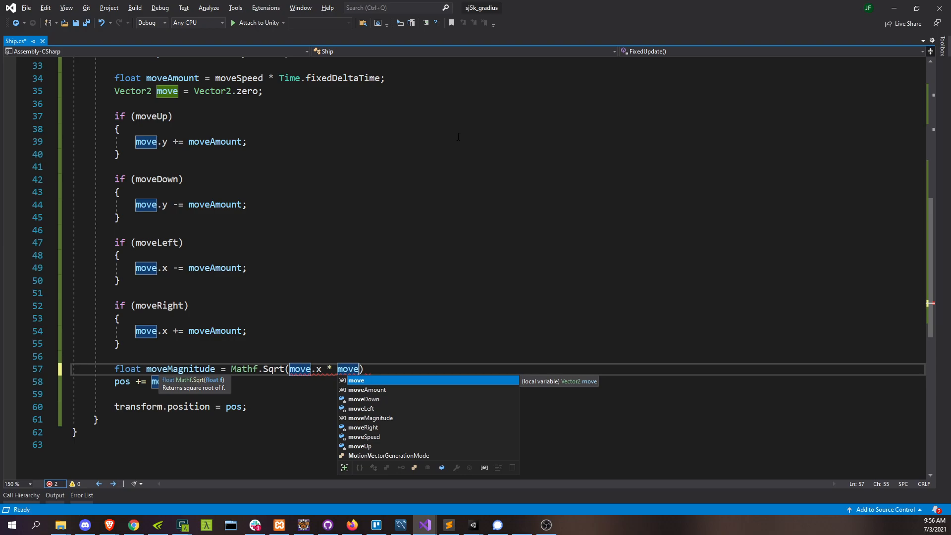
pyautogui.write('.x')
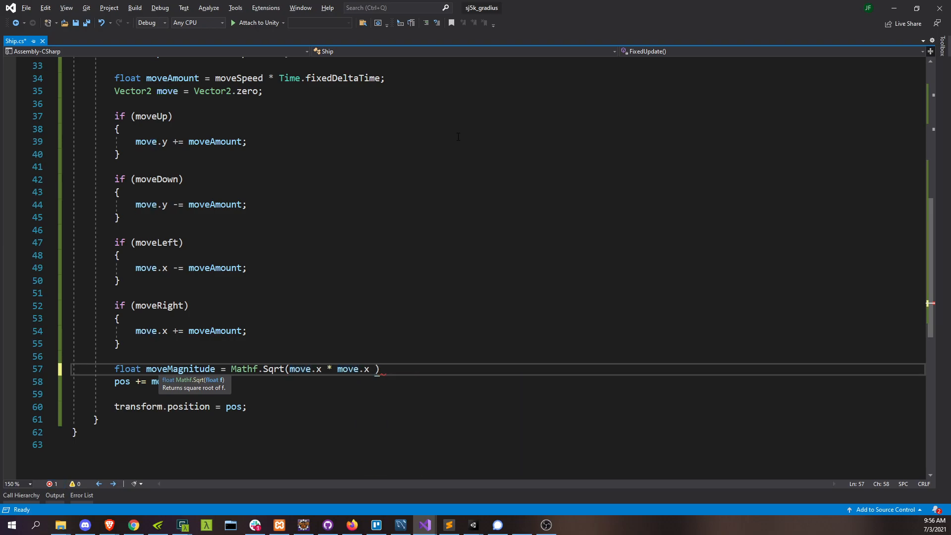
pyautogui.write('+ move')
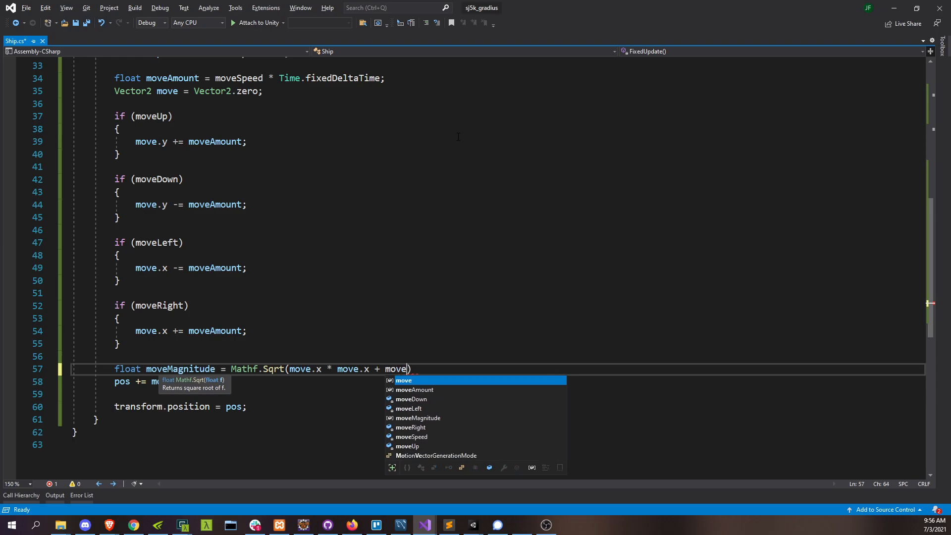
pyautogui.write('y * move.y')
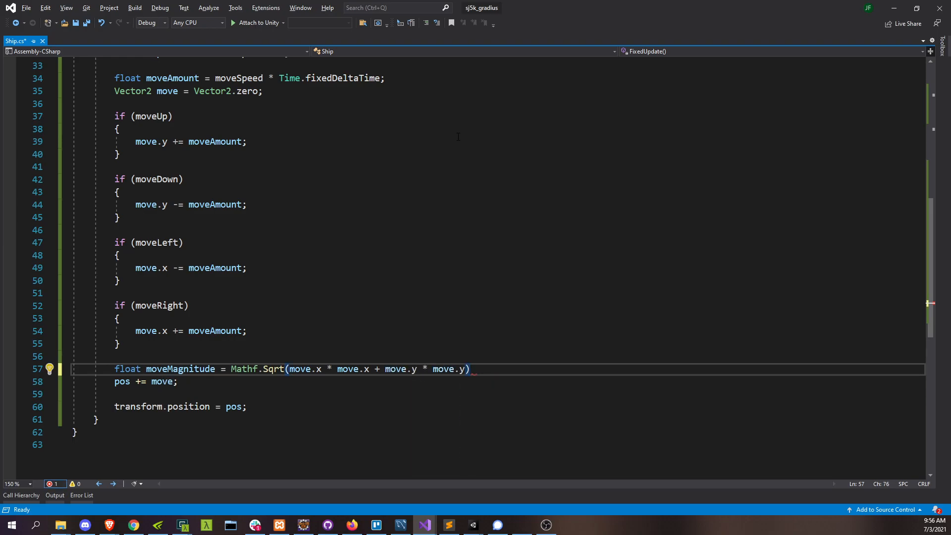
pyautogui.write(';')
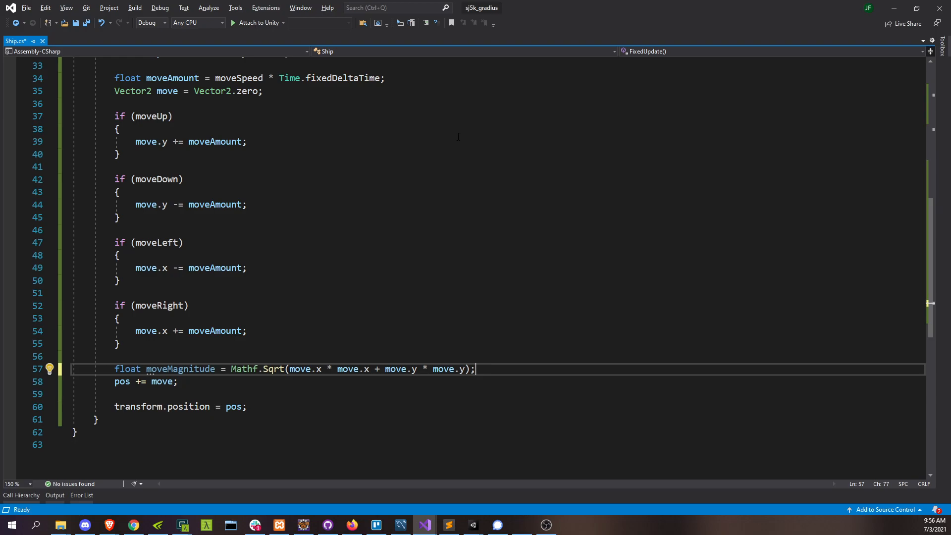
pyautogui.write('if (moveMagnitude > moveAmount')
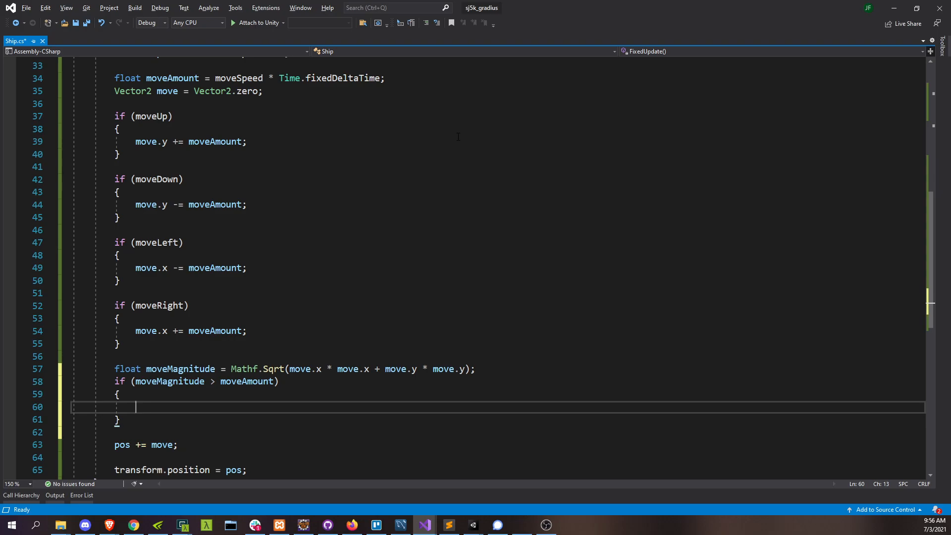
# - Add float ratio = moveAmount / moveMagnitude; and move *= ratio; inside the check, then save Ship.cs
pyautogui.write('float ra')
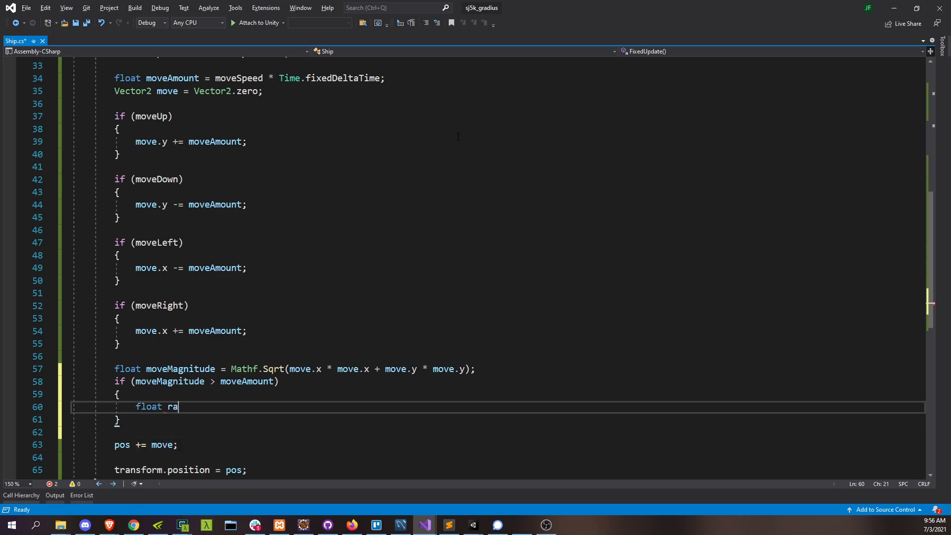
pyautogui.write('tio = move')
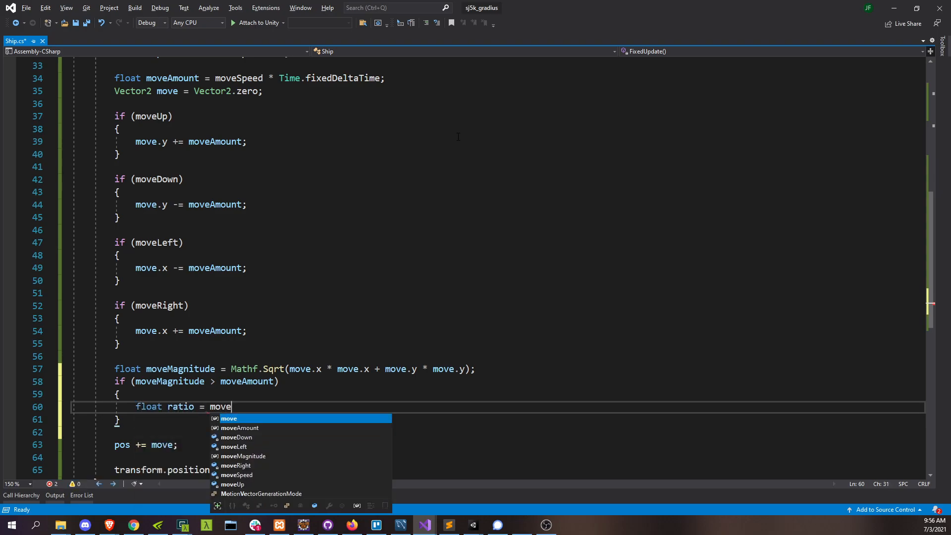
pyautogui.write('Amount / mov')
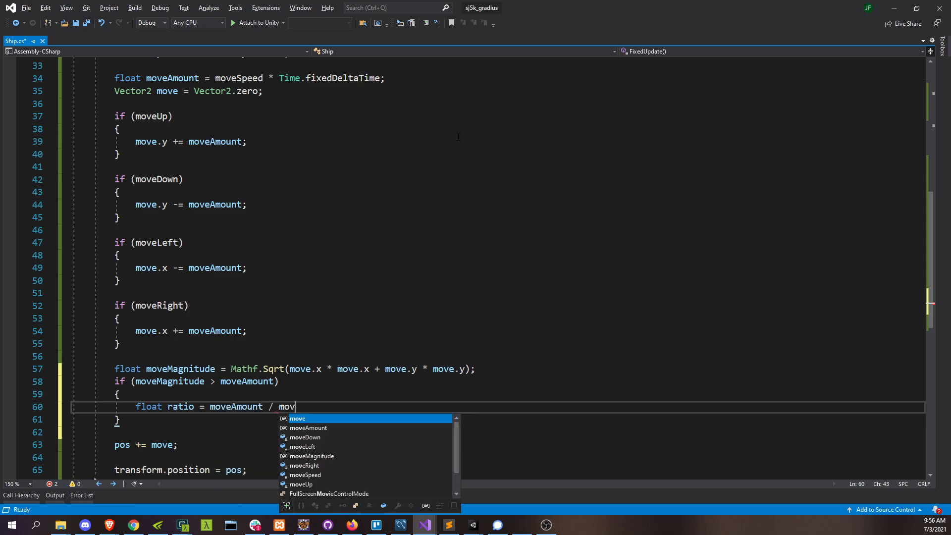
pyautogui.write('ma')
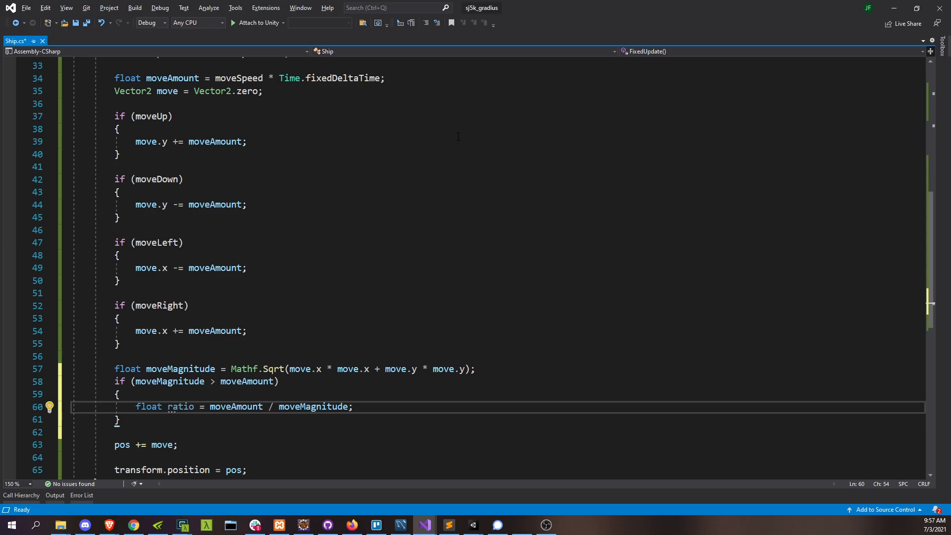
pyautogui.write('move *')
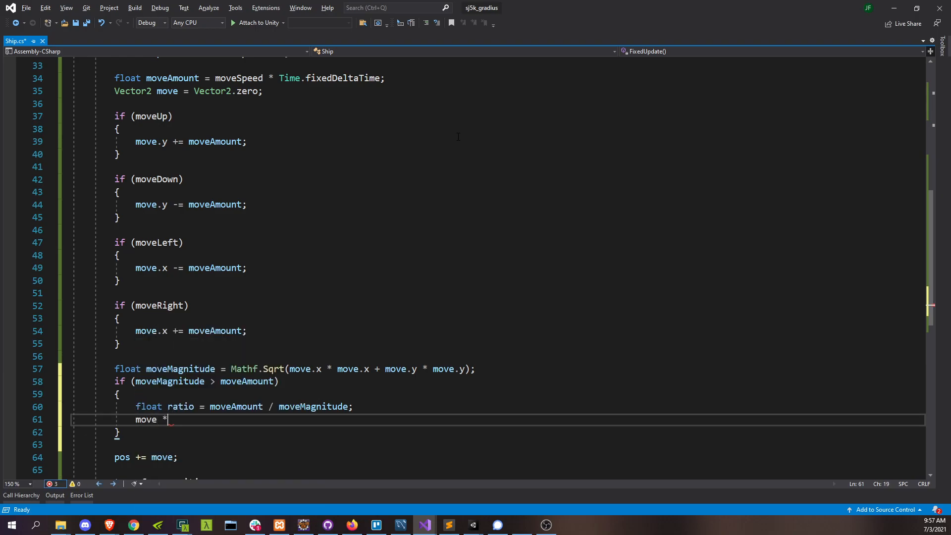
pyautogui.write('=')
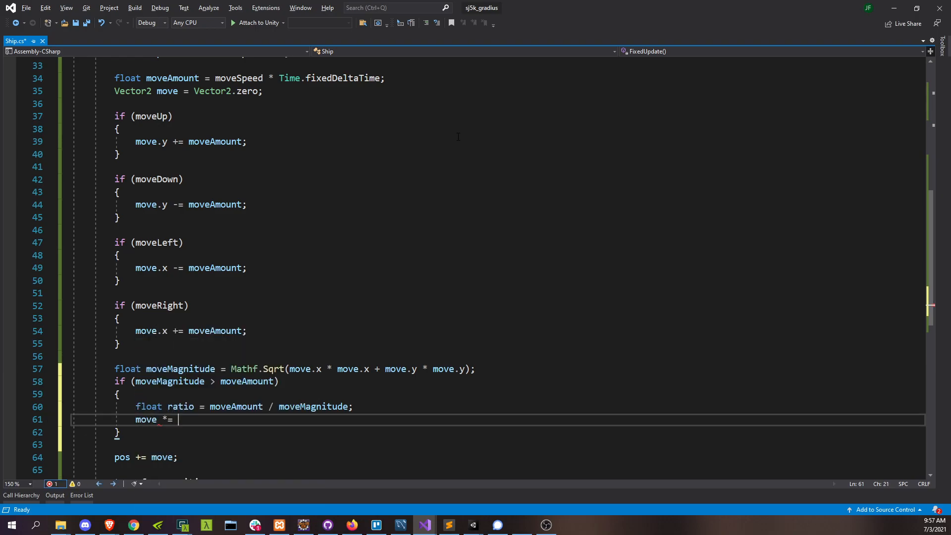
pyautogui.write('ratio;')
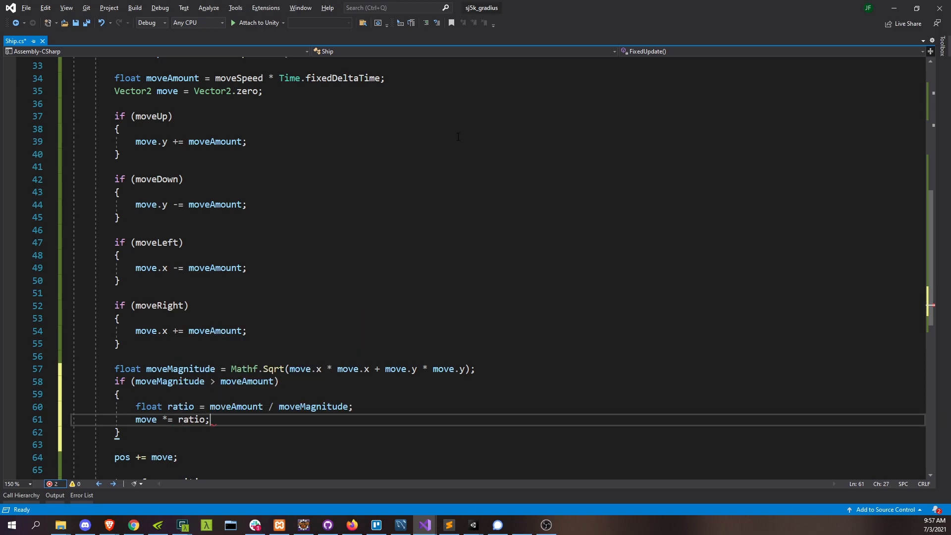
pyautogui.press('ctrl+s')
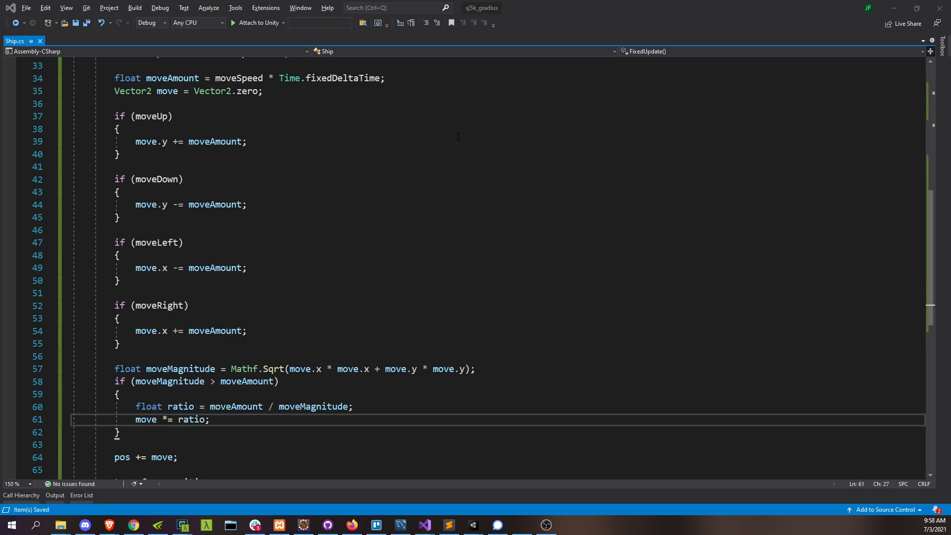
pyautogui.click(448, 525)
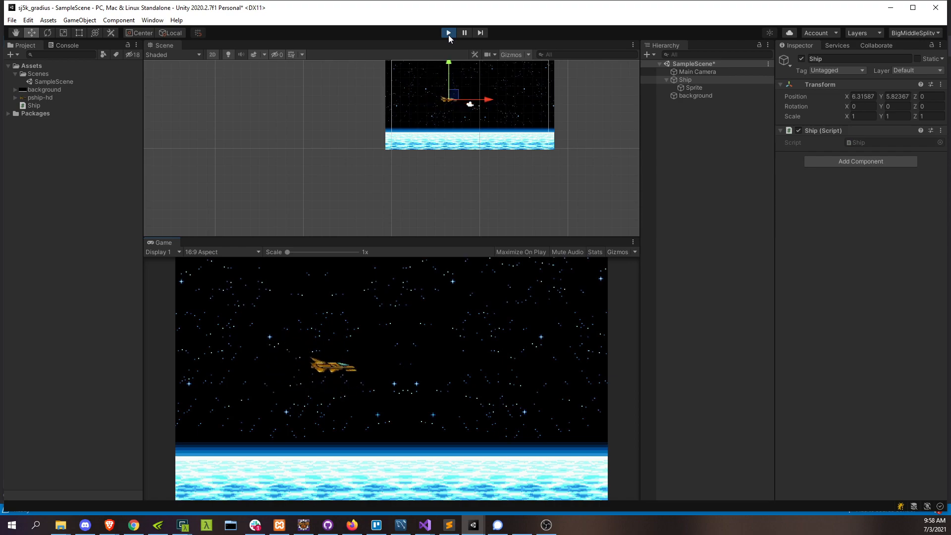
# - Stop Play mode after testing the normalized ship movement
pyautogui.click(423, 524)
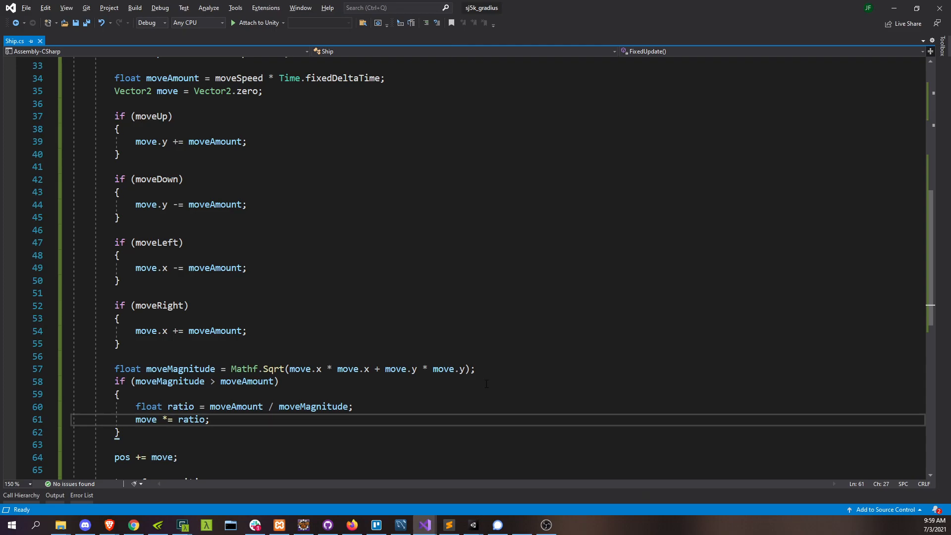
# - Add Debug.Log(moveMagnitude); after the magnitude check and comment out move *= ratio with //
pyautogui.press('enter')
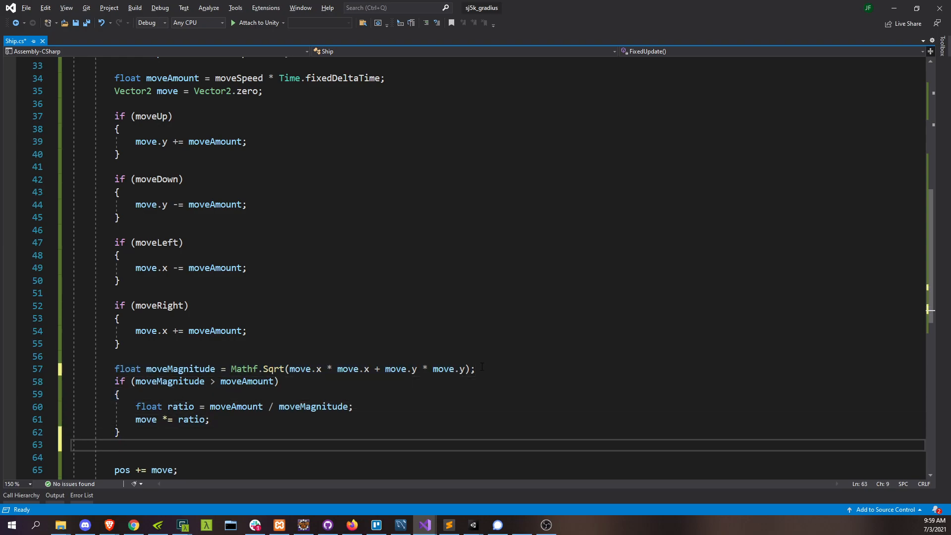
pyautogui.write('Debug.')
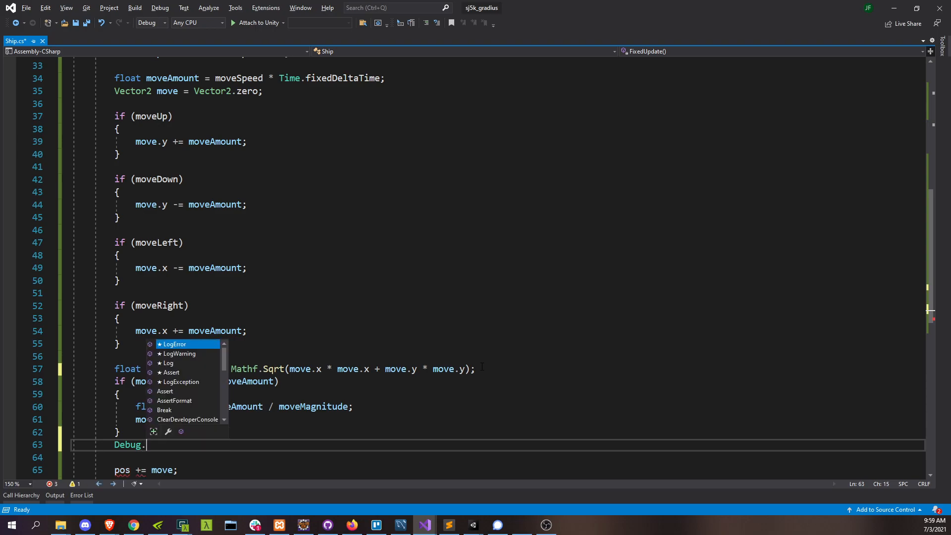
pyautogui.write('Log')
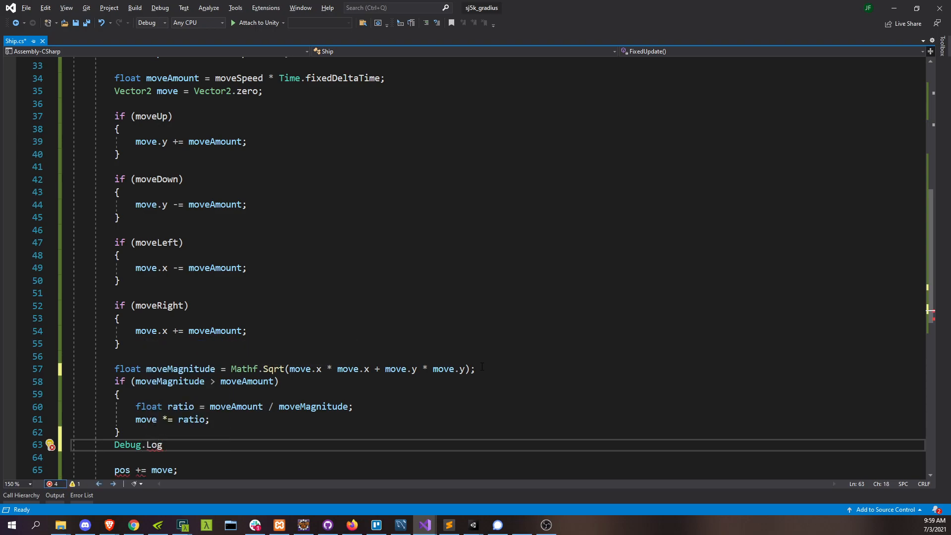
pyautogui.write('(')
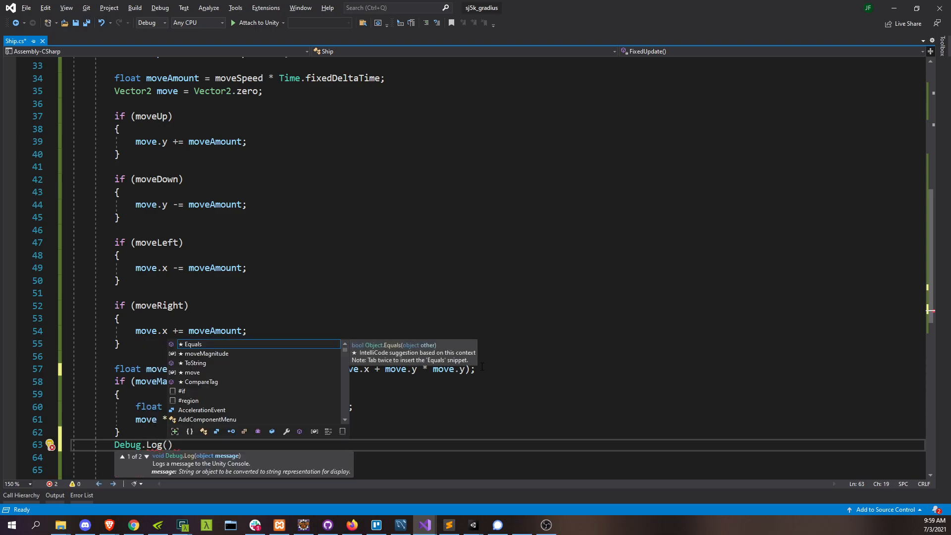
pyautogui.write('"')
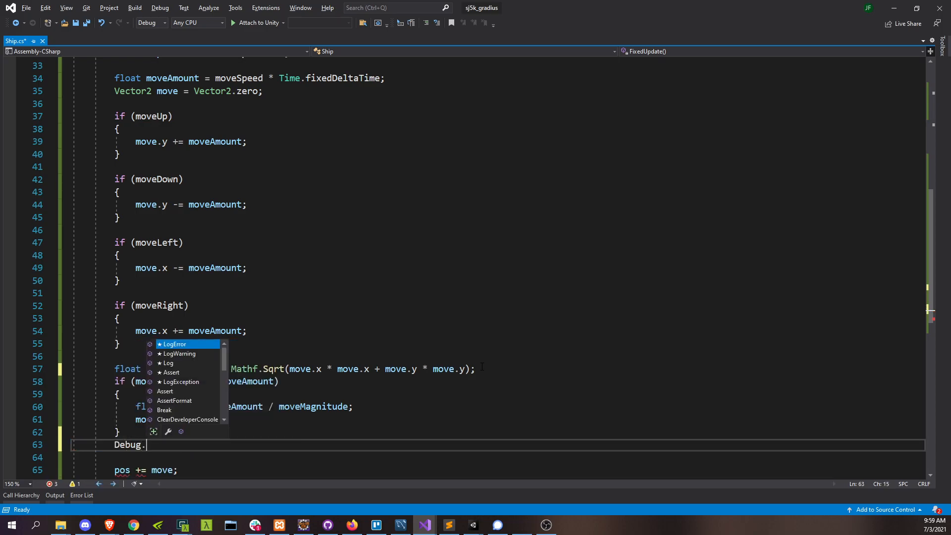
pyautogui.write('log')
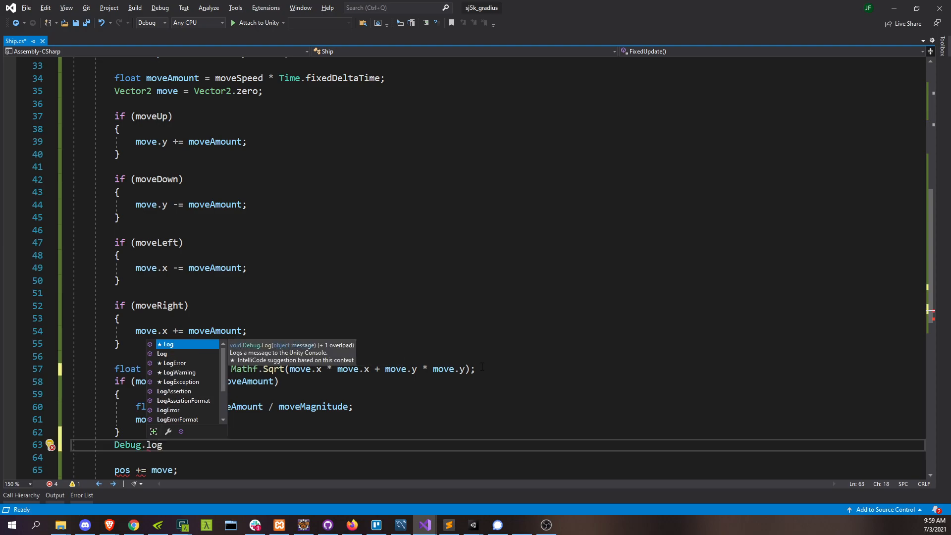
pyautogui.write('(movemo')
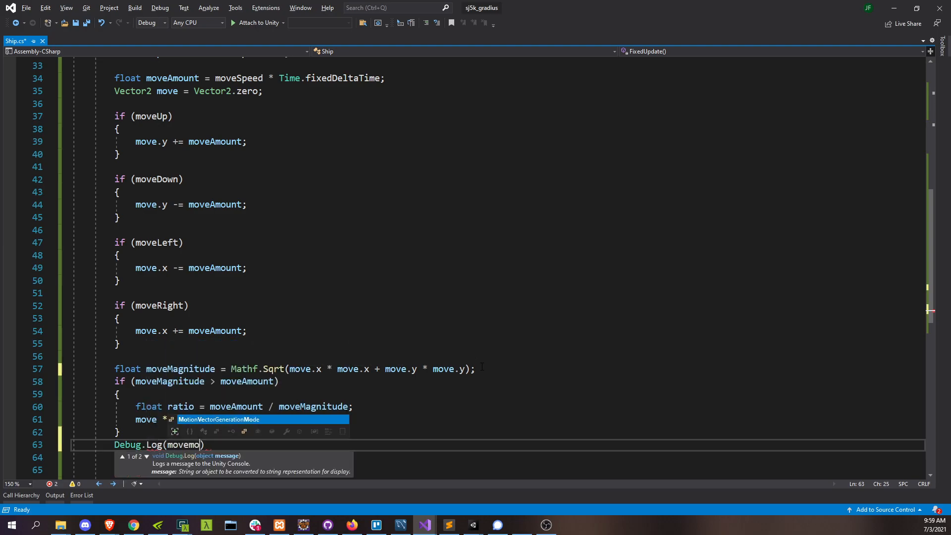
pyautogui.write('gnitude')
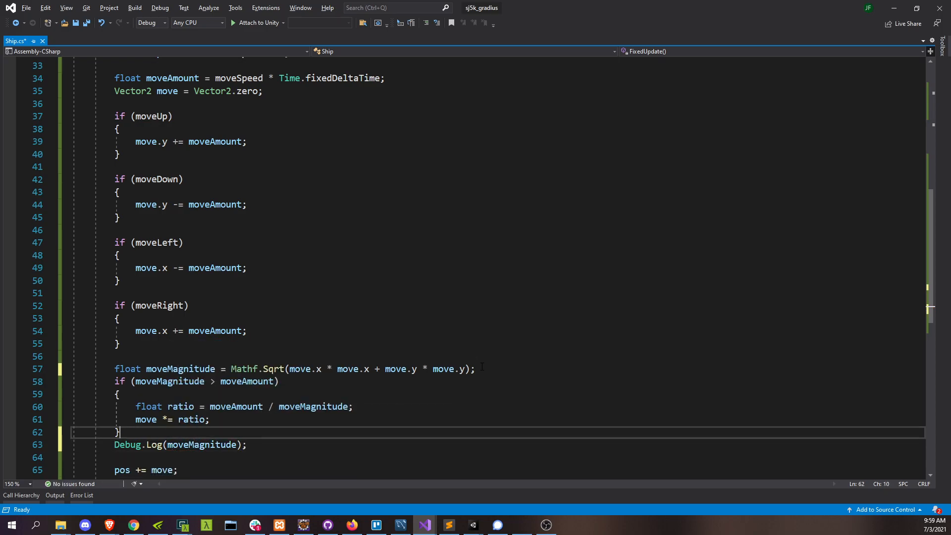
pyautogui.write('//')
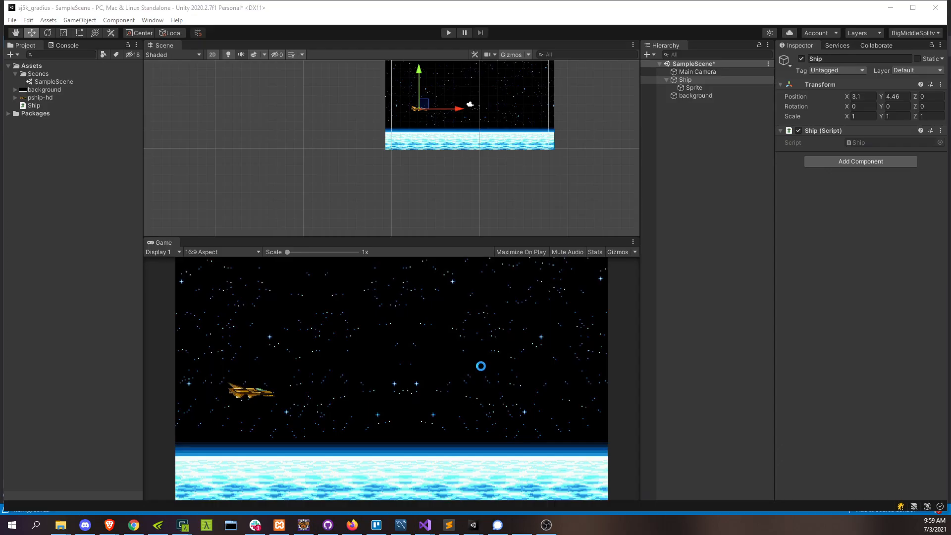
# - Start Play mode from the Unity toolbar so moveMagnitude prints to the console
pyautogui.click(464, 32)
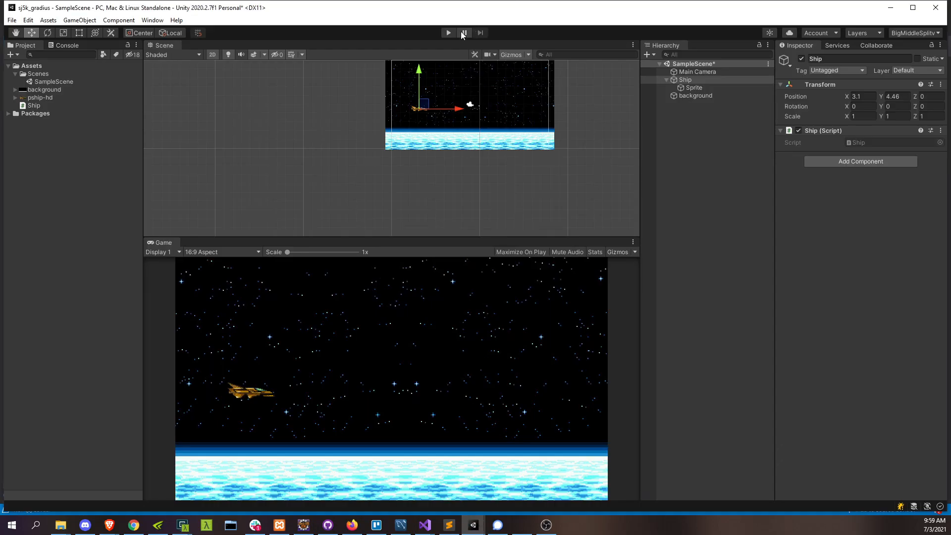
pyautogui.click(448, 32)
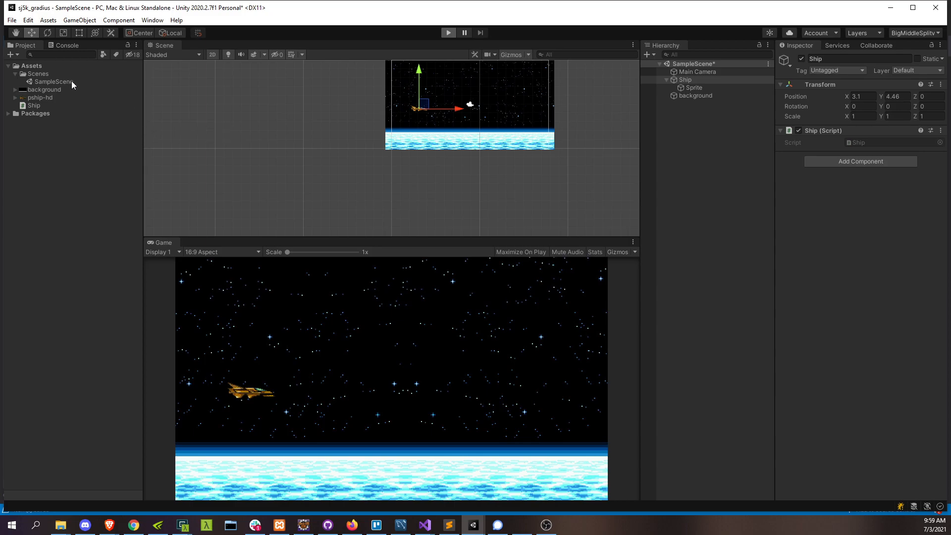
pyautogui.click(66, 45)
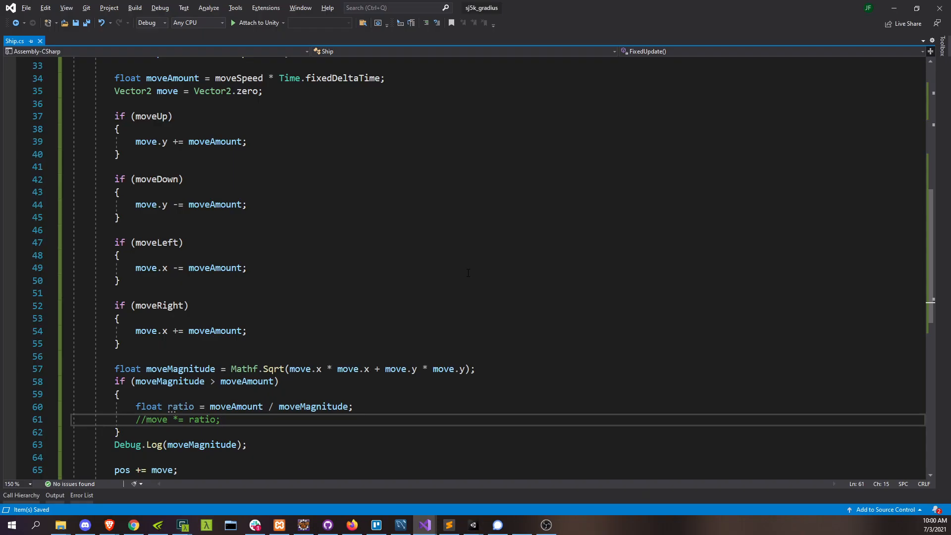
# - Replay the scene to check the logged magnitudes, stop it, and select the move variable in Ship.cs
pyautogui.click(398, 524)
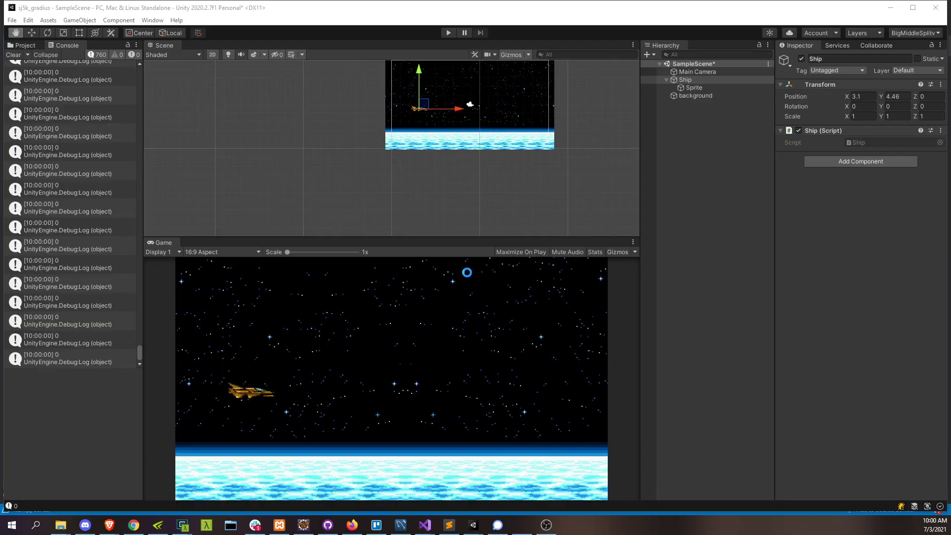
pyautogui.click(447, 33)
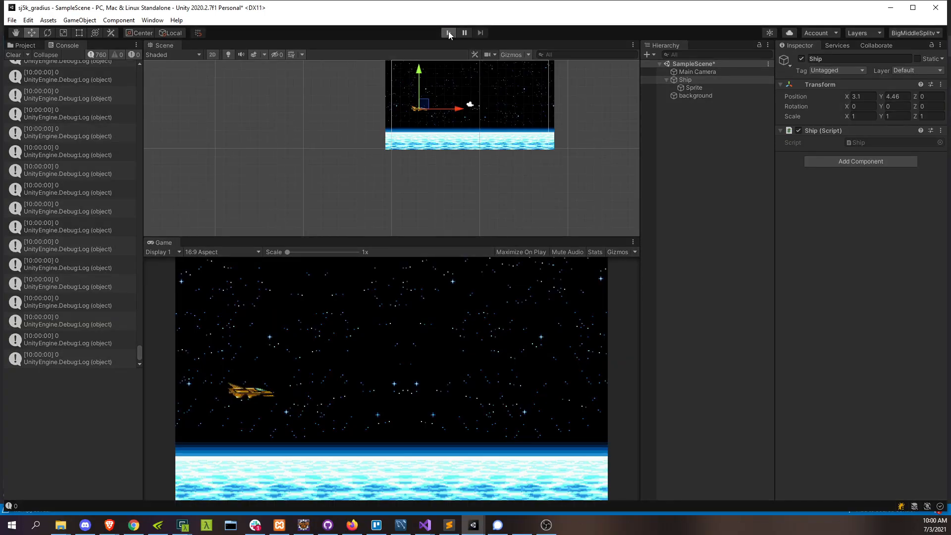
pyautogui.click(448, 32)
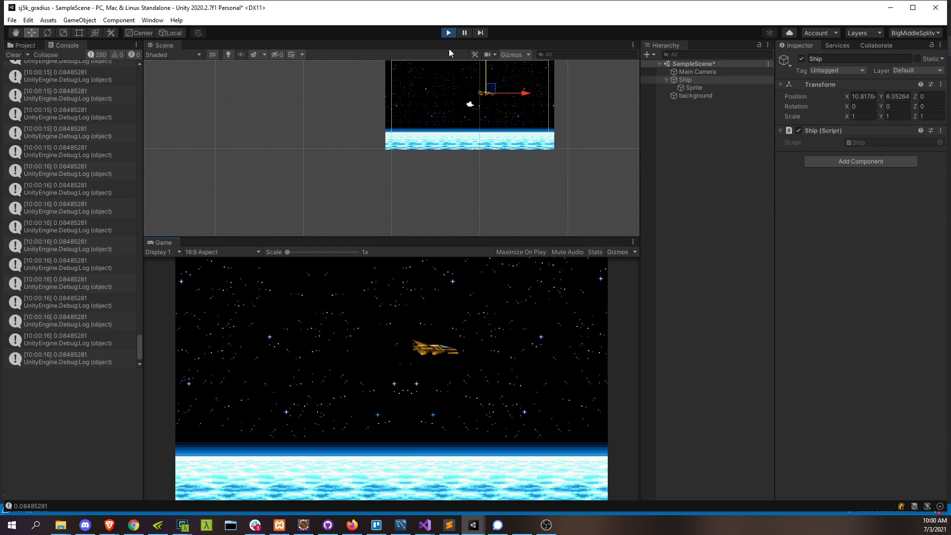
pyautogui.click(424, 525)
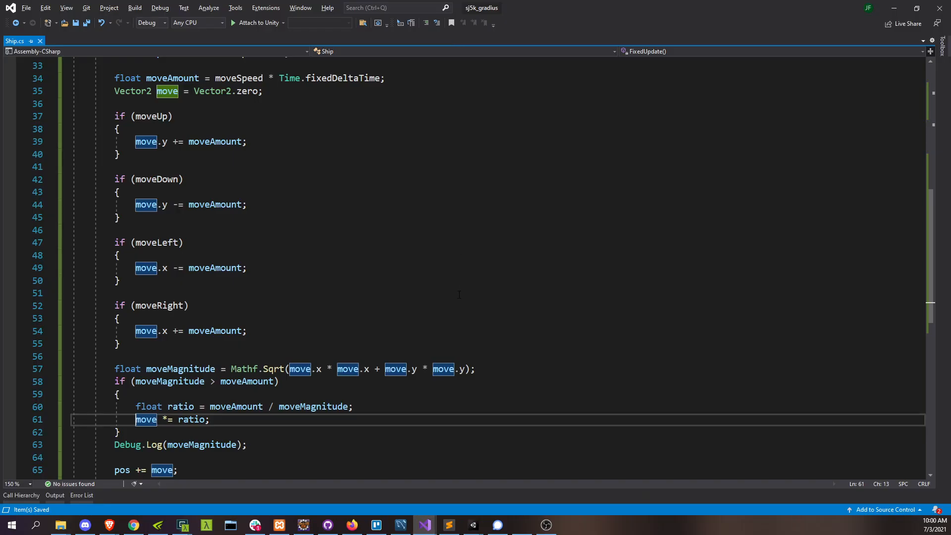
pyautogui.doubleClick(146, 419)
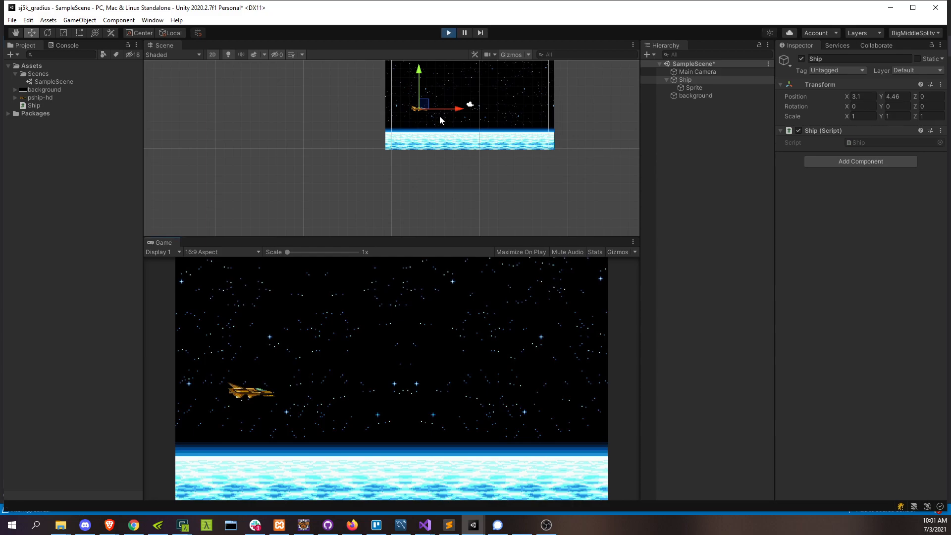
# - Drag the running ship in the Scene view beyond the top and right camera edges
pyautogui.moveTo(417, 108); pyautogui.dragTo(374, 113)
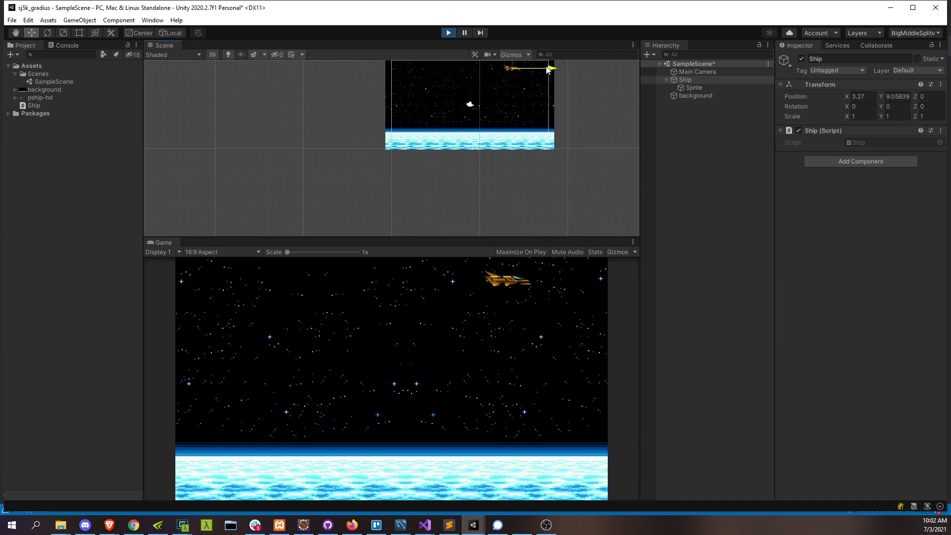
pyautogui.moveTo(545, 68); pyautogui.dragTo(573, 68)
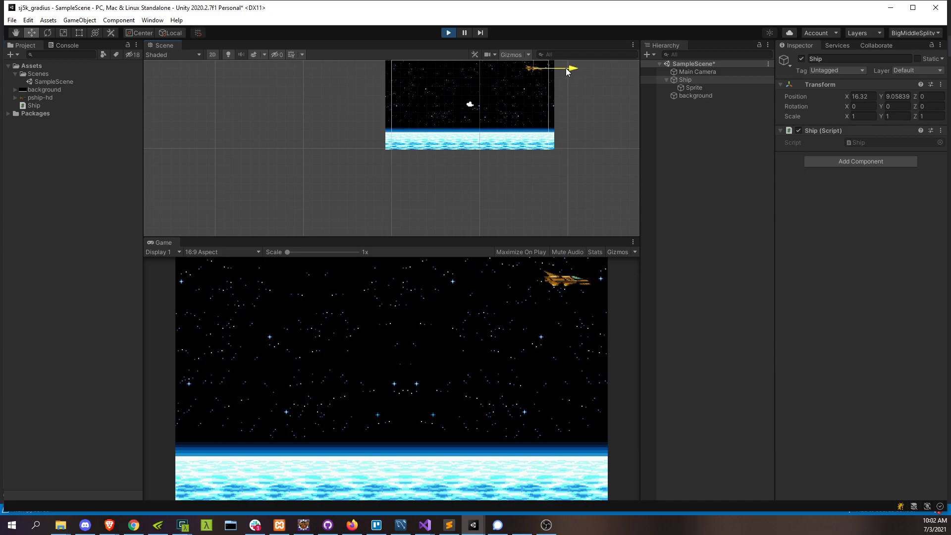
pyautogui.moveTo(564, 69); pyautogui.dragTo(412, 69)
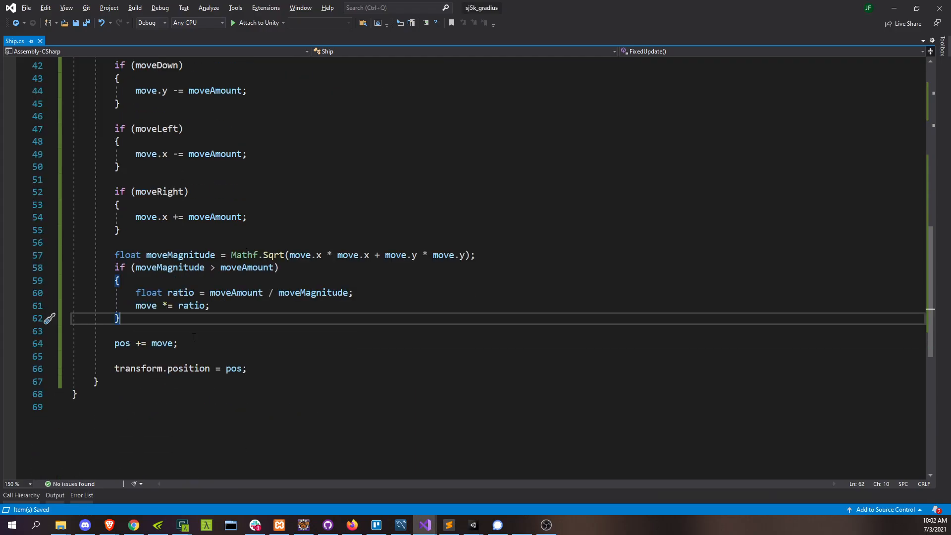
# - In FixedUpdate, clamp the ship's x position between 1.5 and 16
pyautogui.click(178, 343)
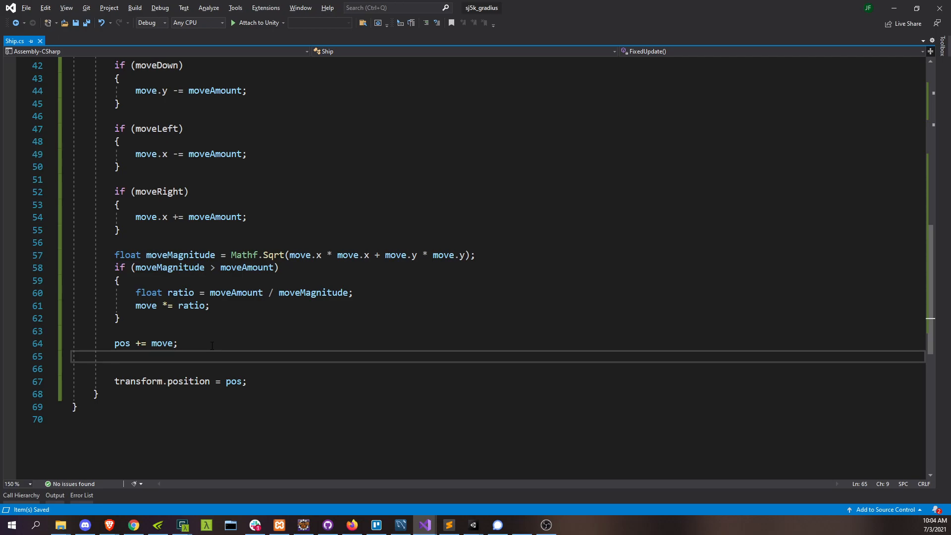
pyautogui.write('if (pos.x <=')
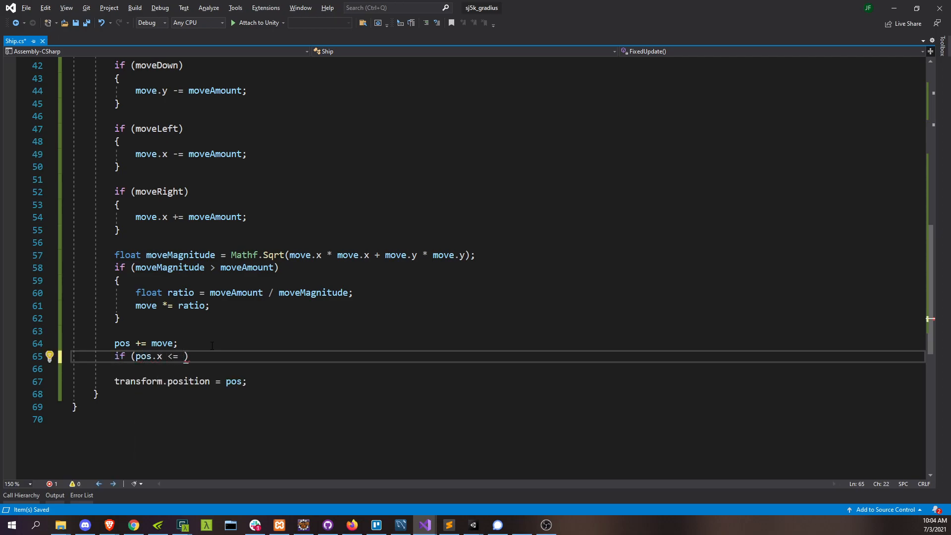
pyautogui.write('1.5f)')
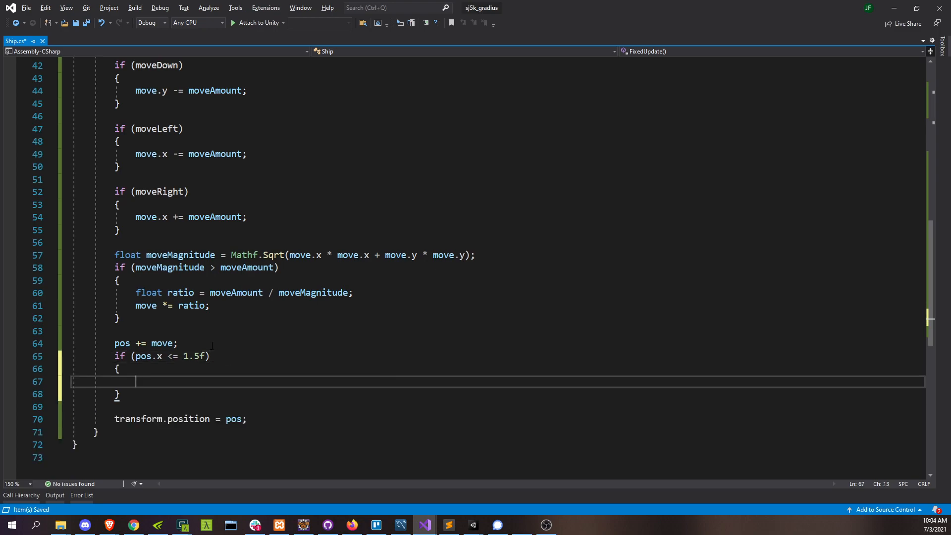
pyautogui.write('pos.x = 1.5')
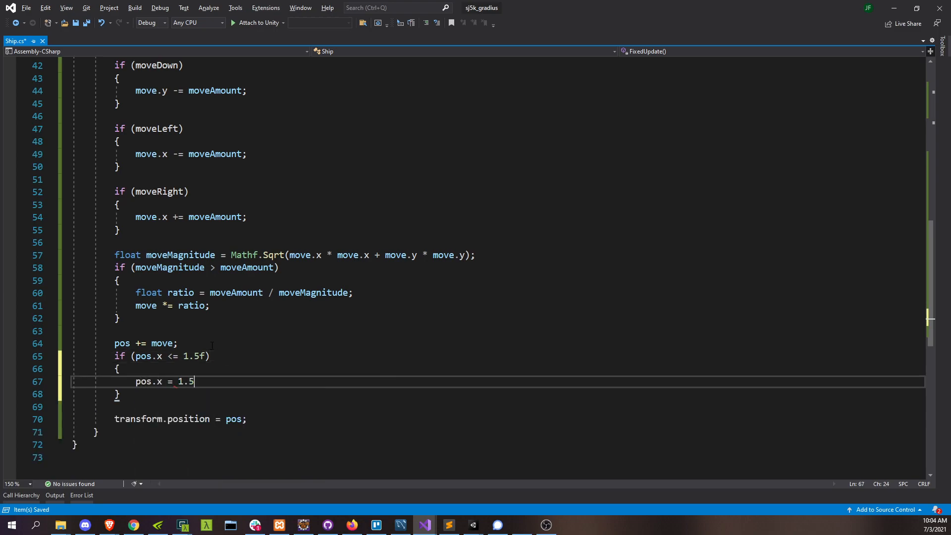
pyautogui.write('f;')
pyautogui.write('if (pos.x ')
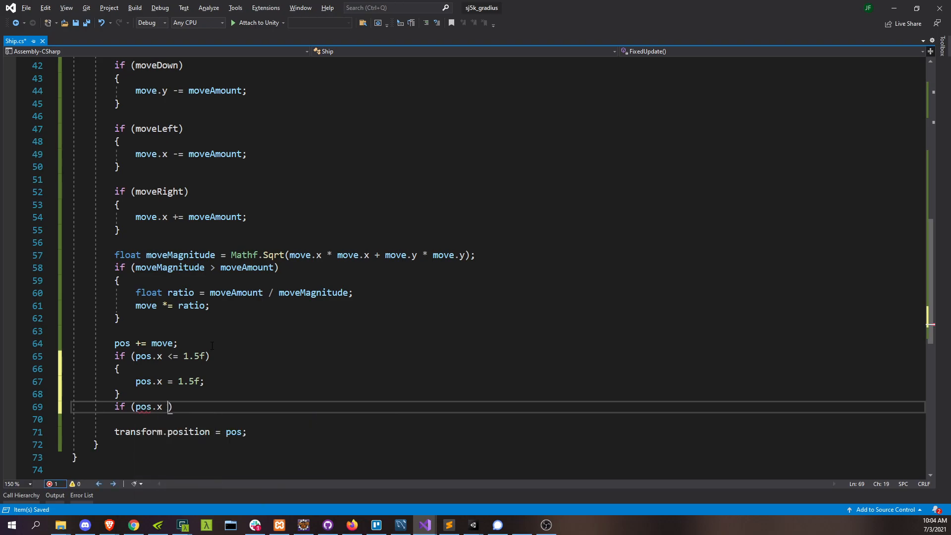
pyautogui.write('>= 16')
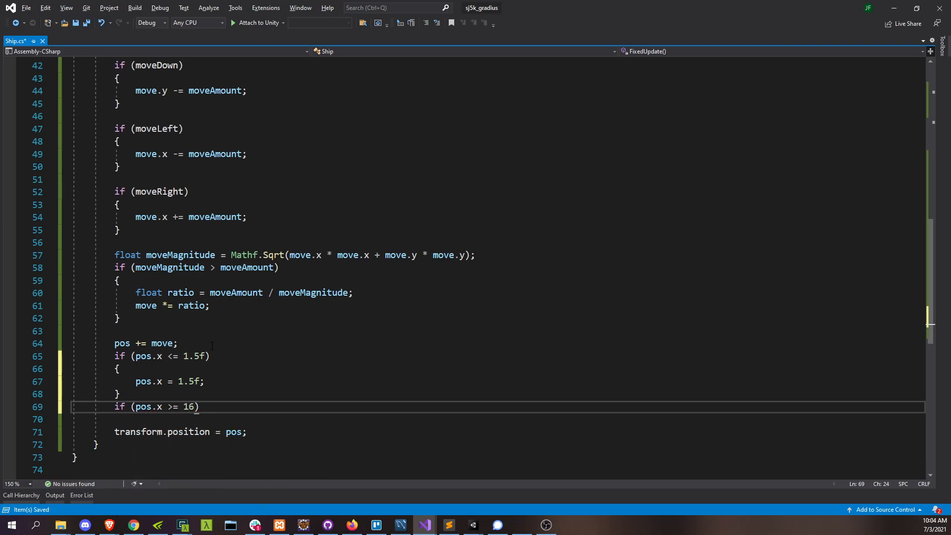
# - Clamp the ship's y position between 1 and 9
pyautogui.write('po)')
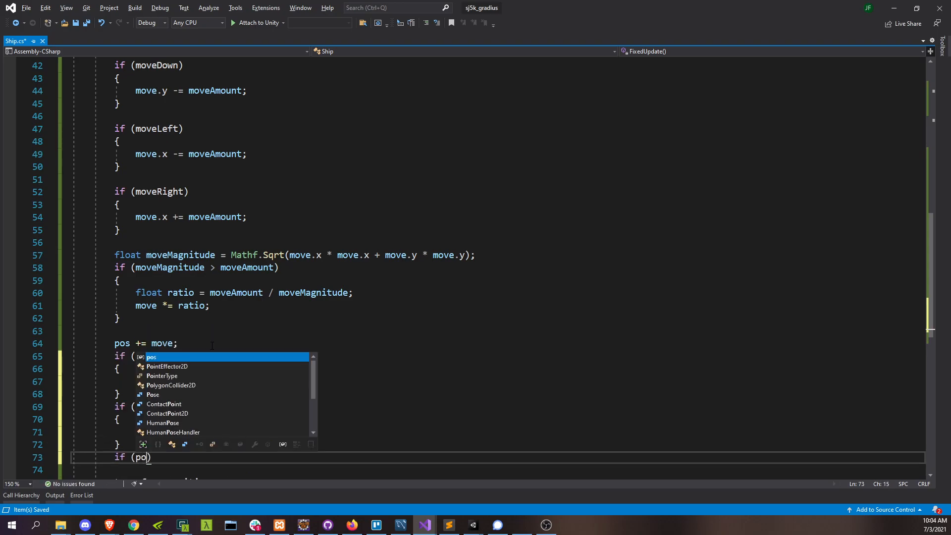
pyautogui.write('s.y <=')
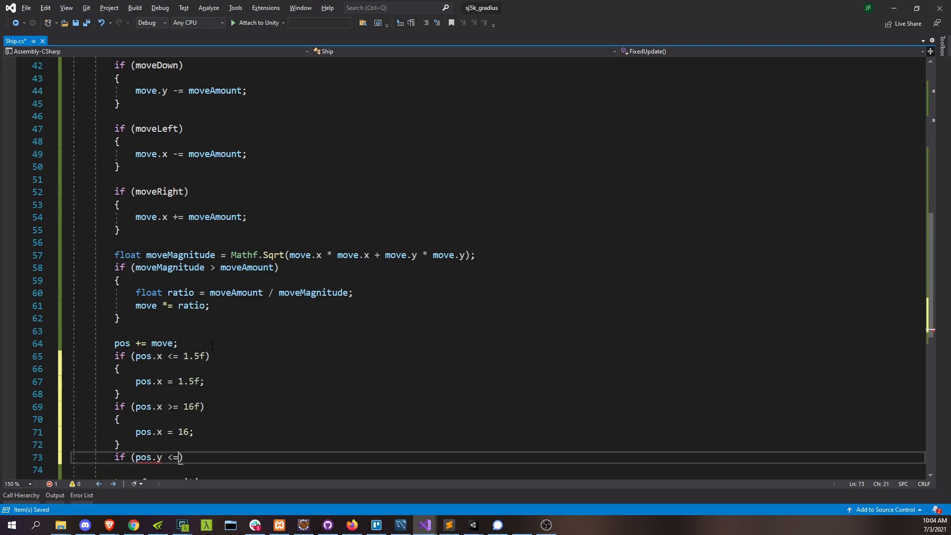
pyautogui.write('1)')
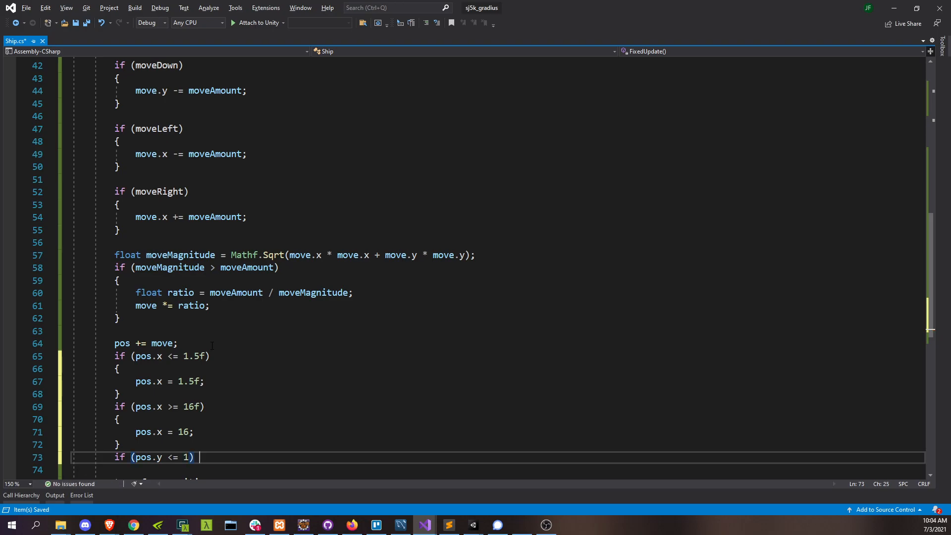
pyautogui.write('{')
pyautogui.write('if (p')
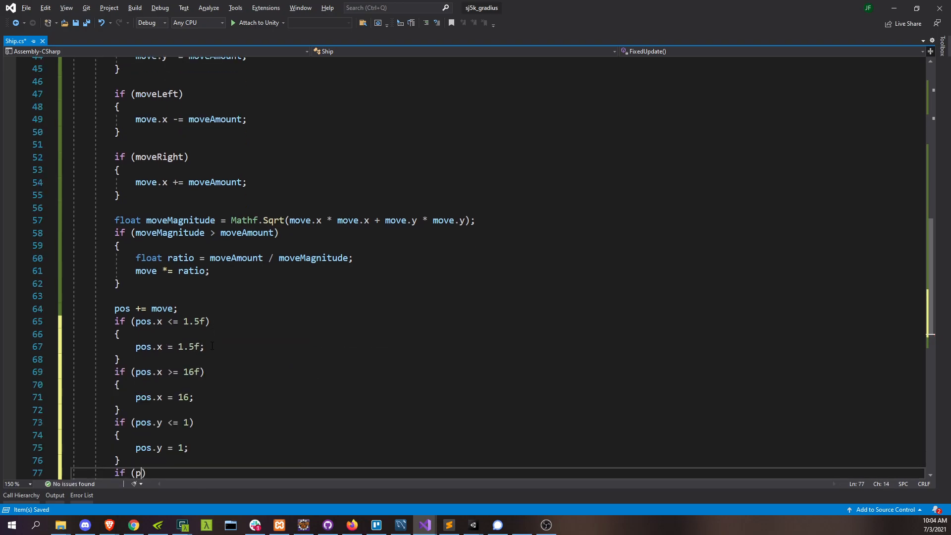
pyautogui.write('os.y >= 9')
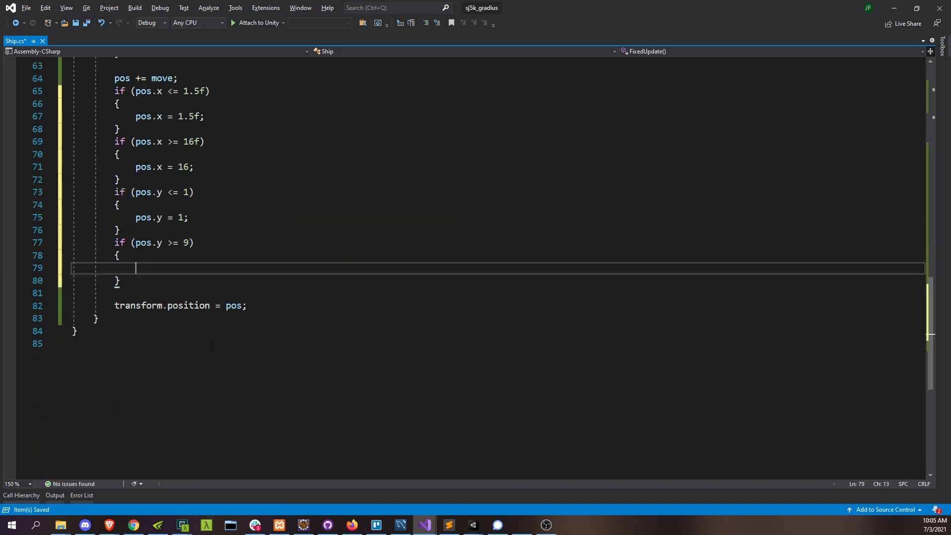
pyautogui.write('pos.y')
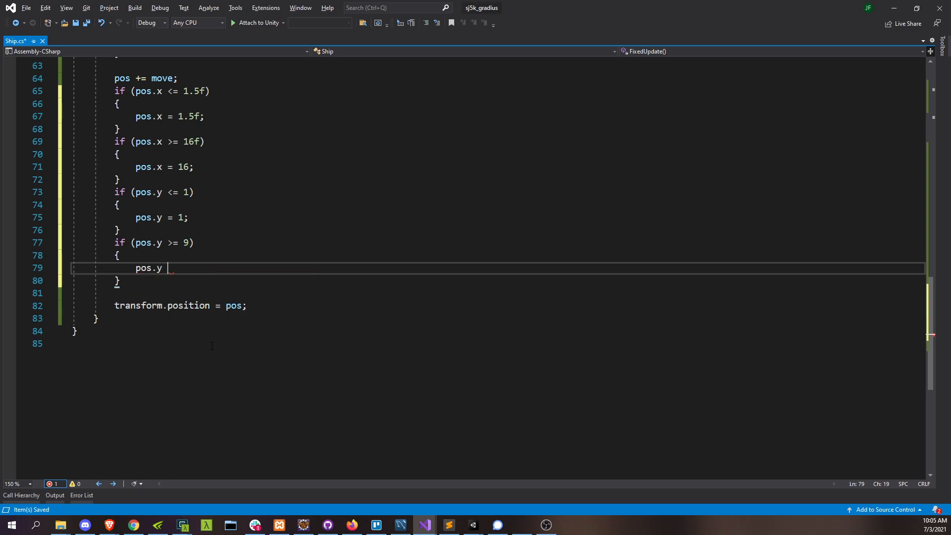
pyautogui.write('= 9;')
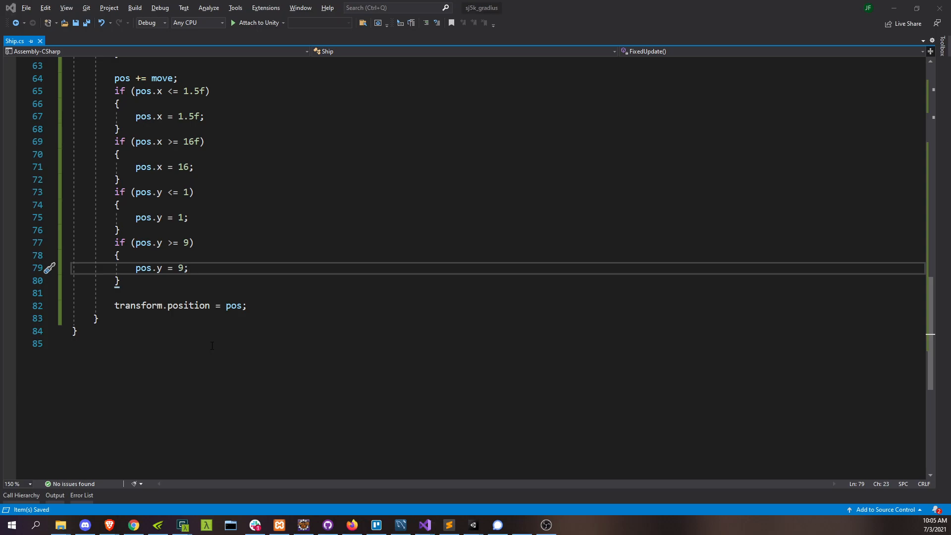
pyautogui.click(472, 525)
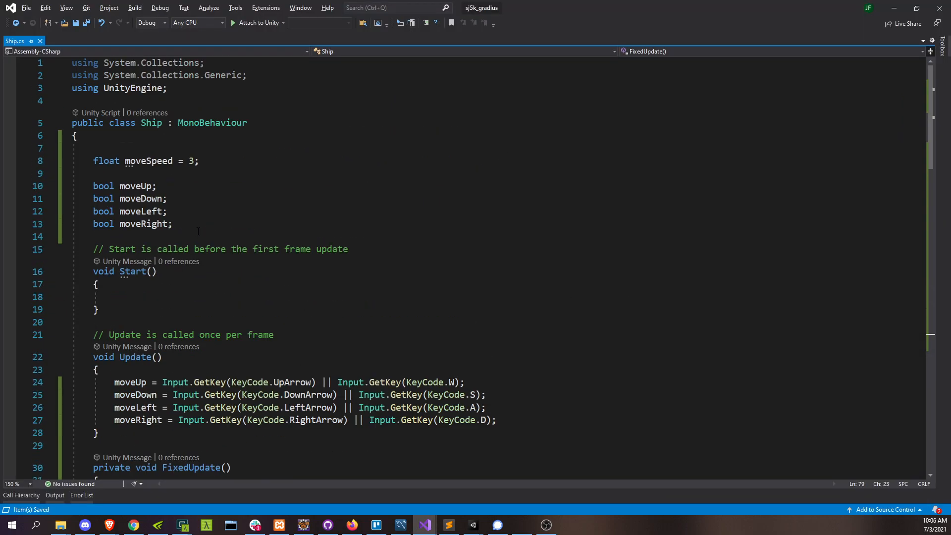
# - Declare a bool speedUp and set it from the Left or Right Shift key in Update
pyautogui.write('b')
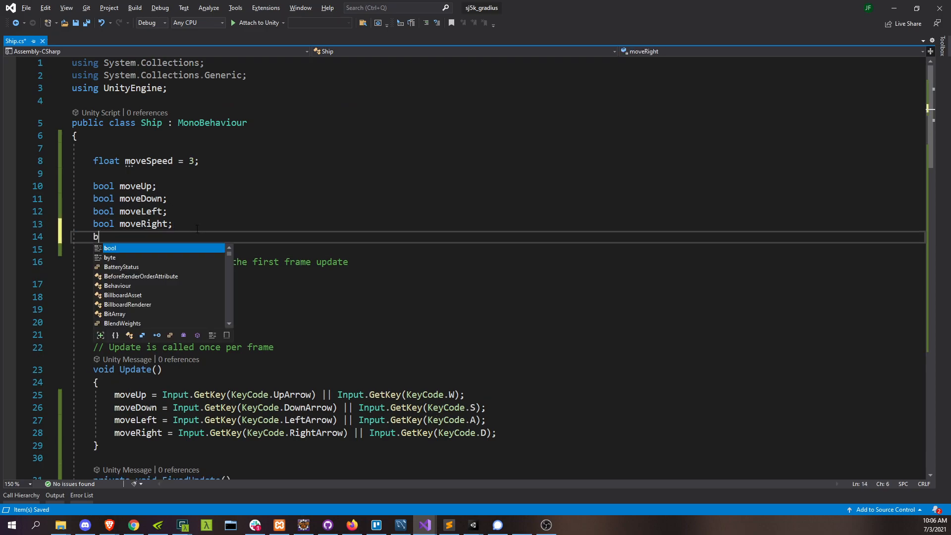
pyautogui.write('speedu')
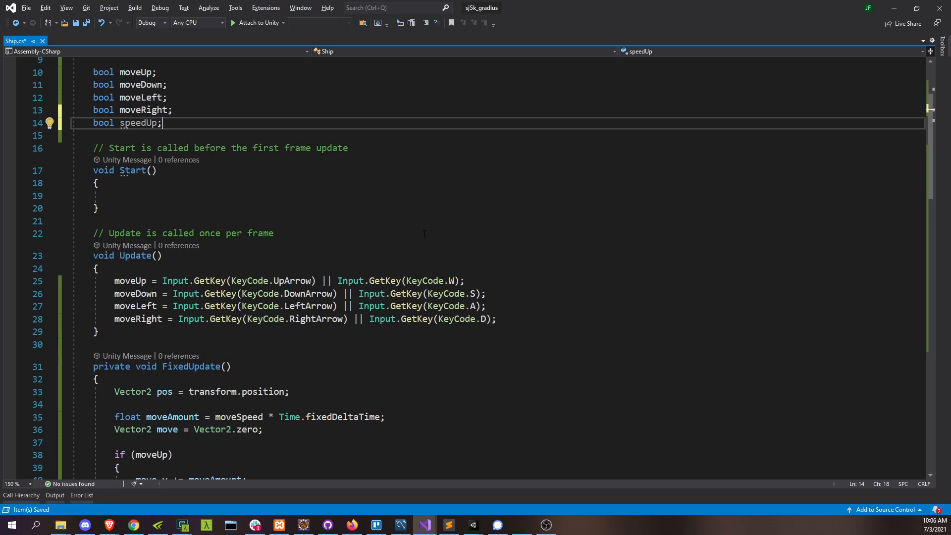
pyautogui.write('speedUp = input')
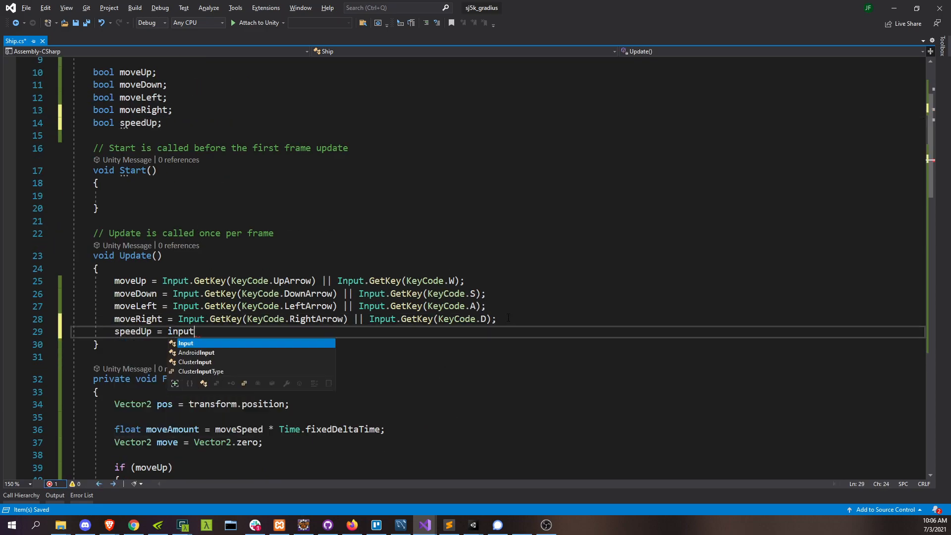
pyautogui.write('.geky')
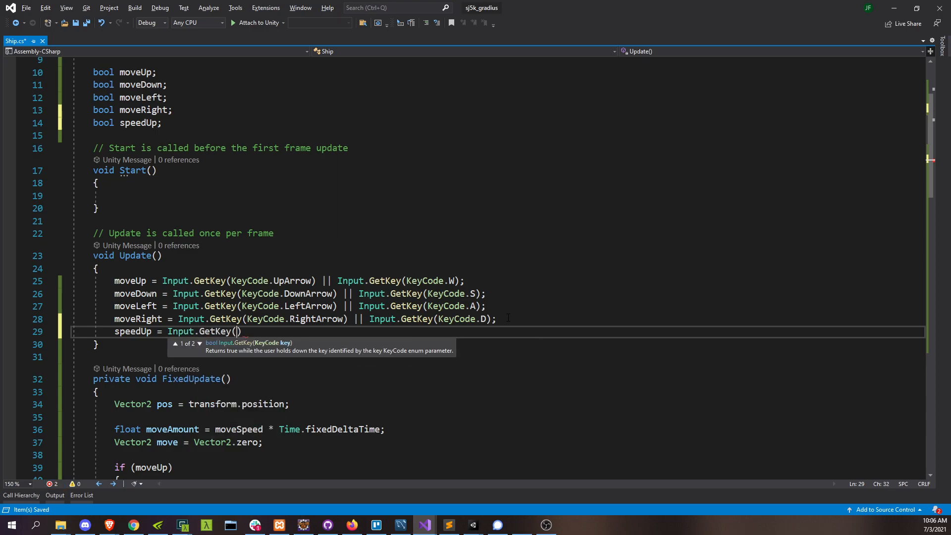
pyautogui.write('KeyCode.')
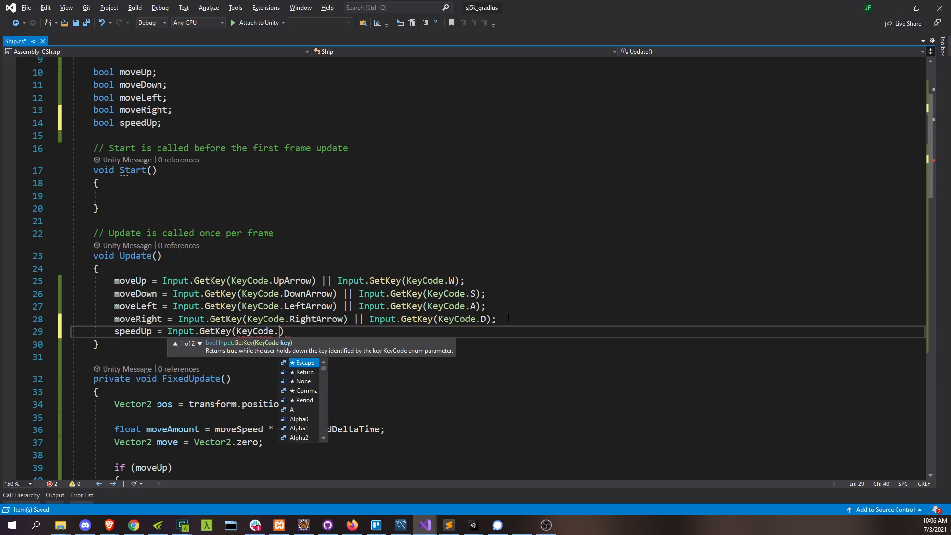
pyautogui.write('lef')
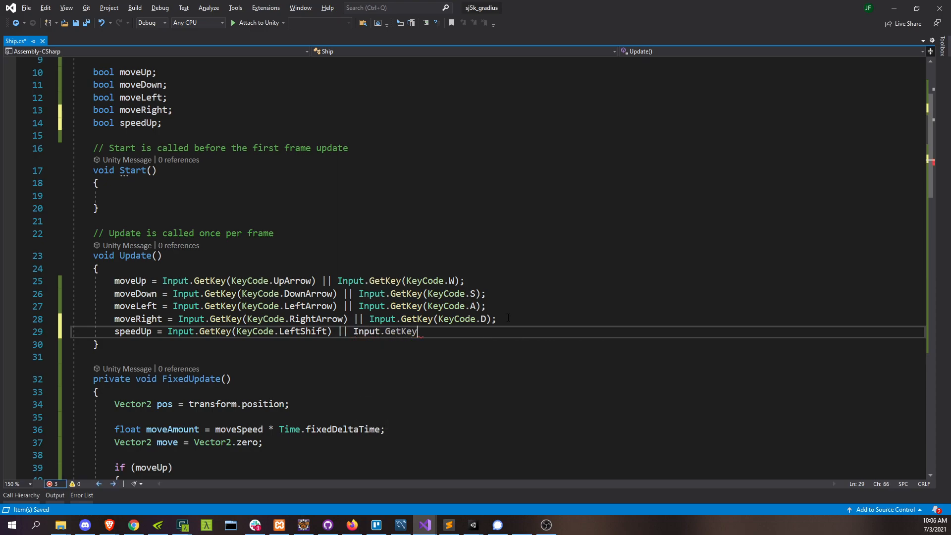
pyautogui.write('(keyc')
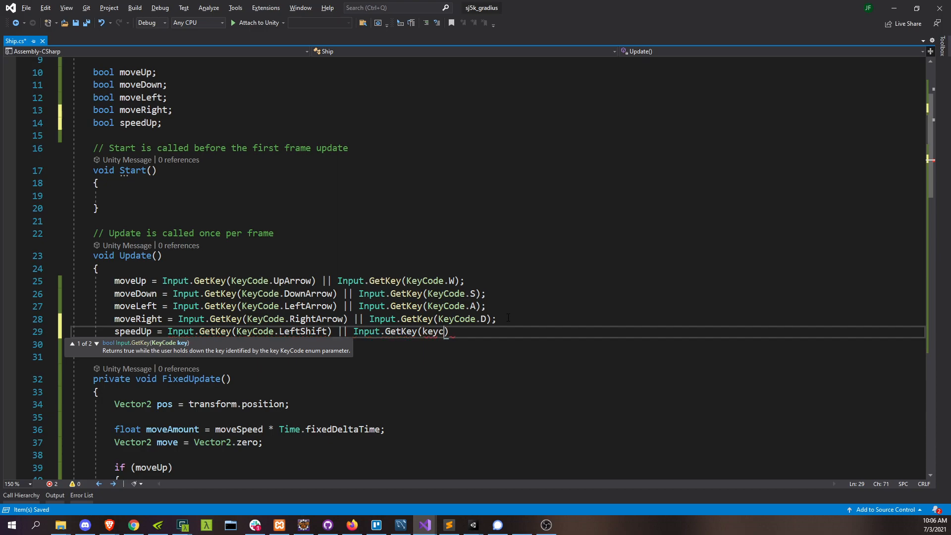
pyautogui.write('rightShift')
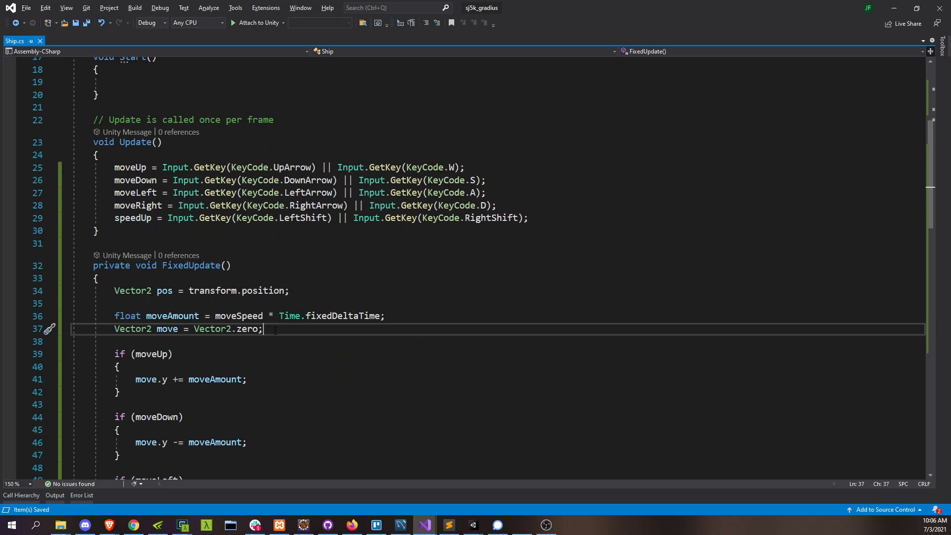
# - Multiply moveAmount by 3 when speedUp is on, then return to Unity
pyautogui.write('if (speedUp')
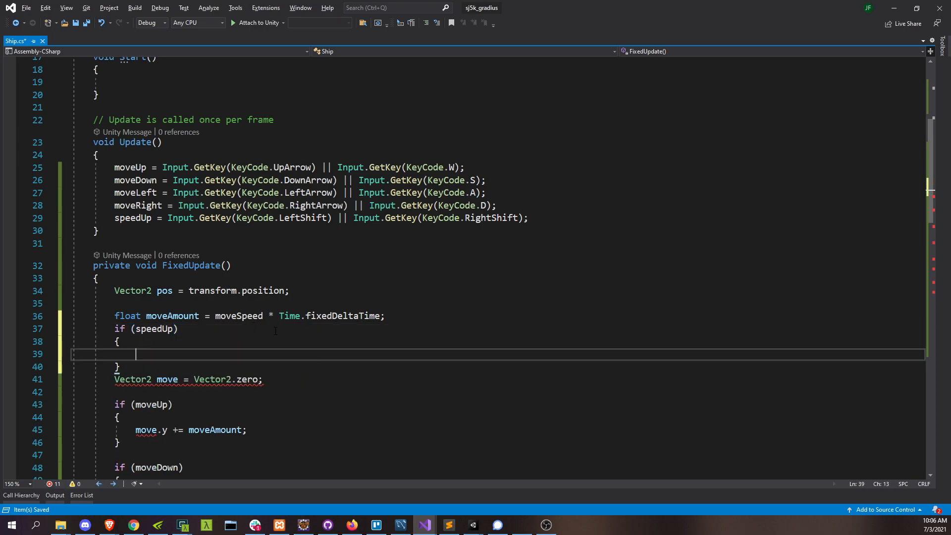
pyautogui.write('moveAmount')
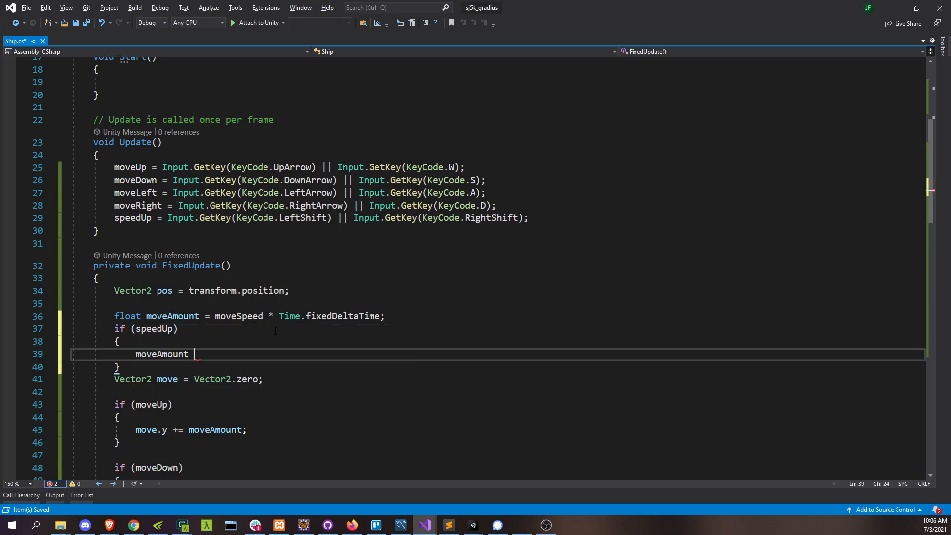
pyautogui.write('*= 3')
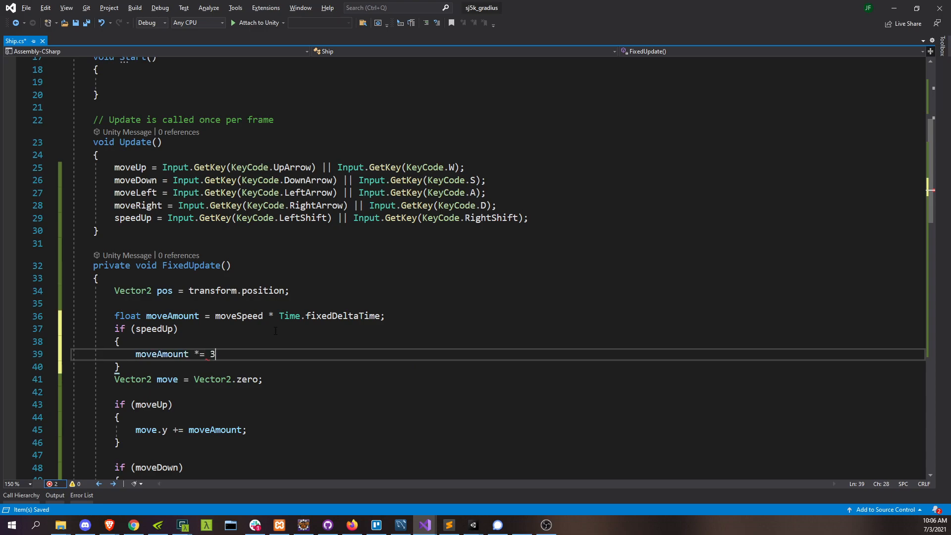
pyautogui.write(';')
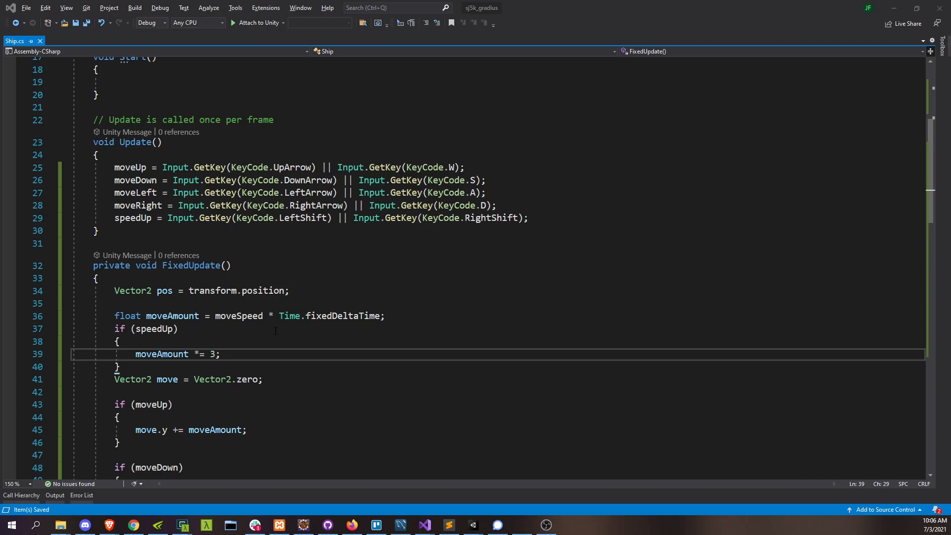
pyautogui.click(472, 525)
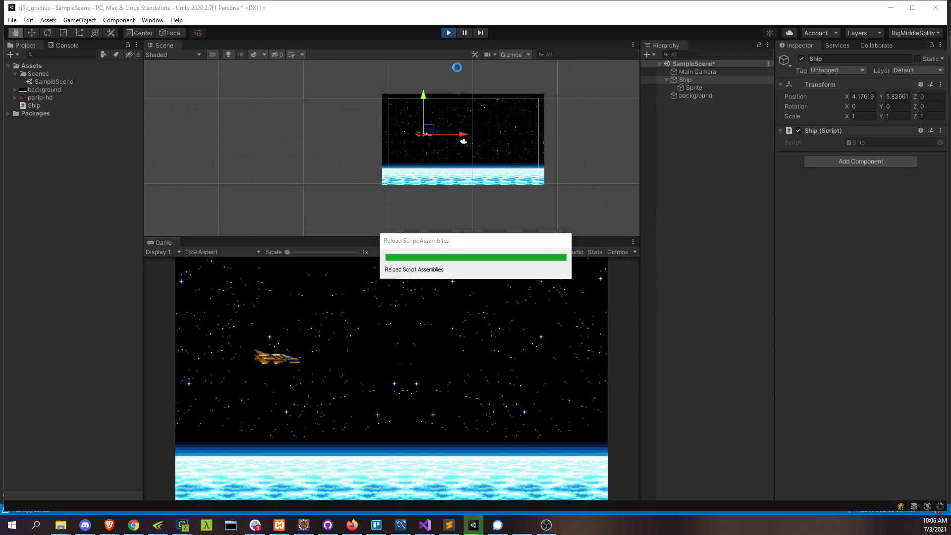